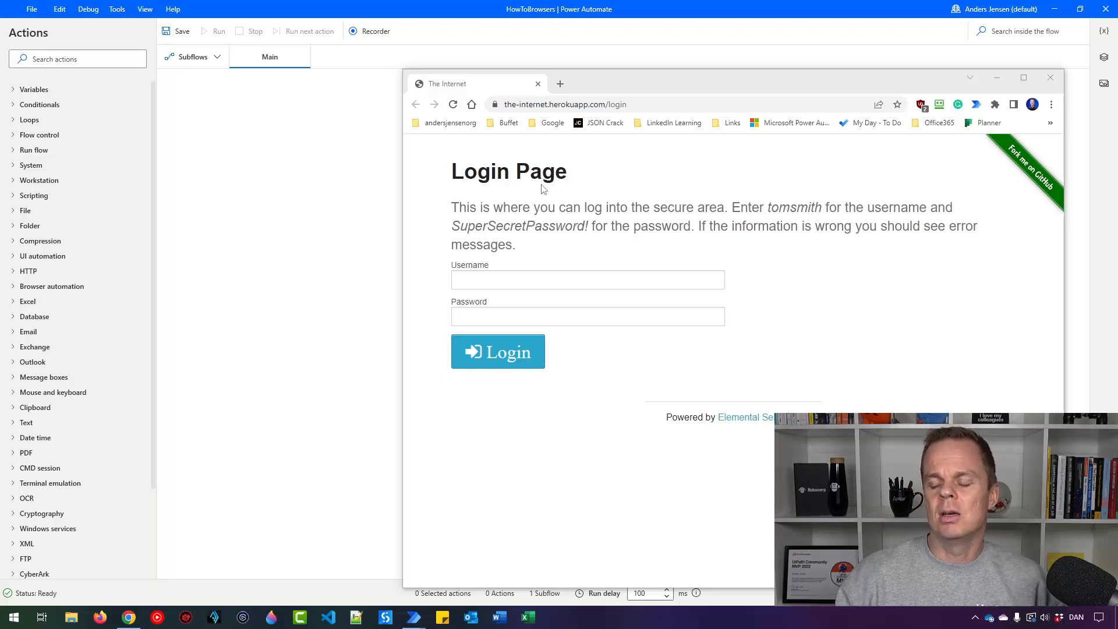
mouse_move(552, 273)
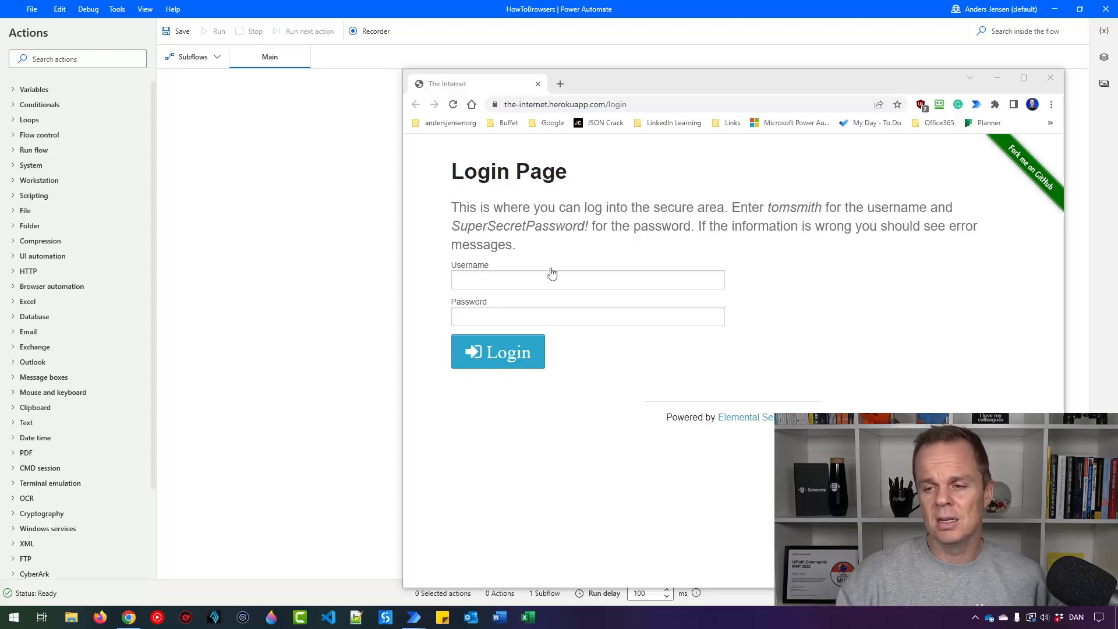
mouse_move(517, 310)
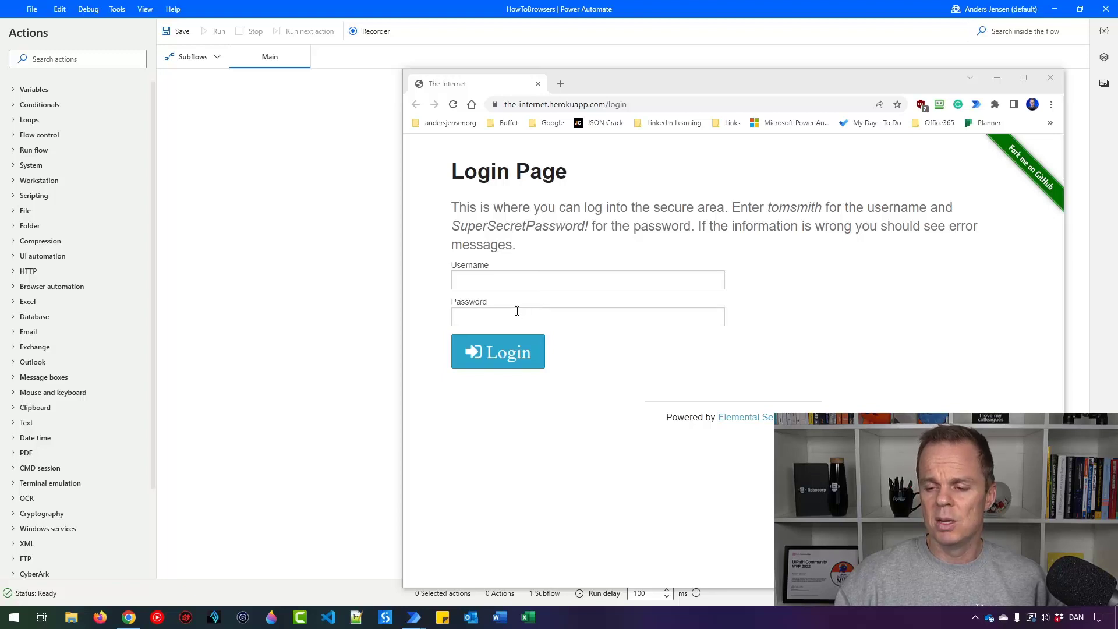
mouse_move(498, 351)
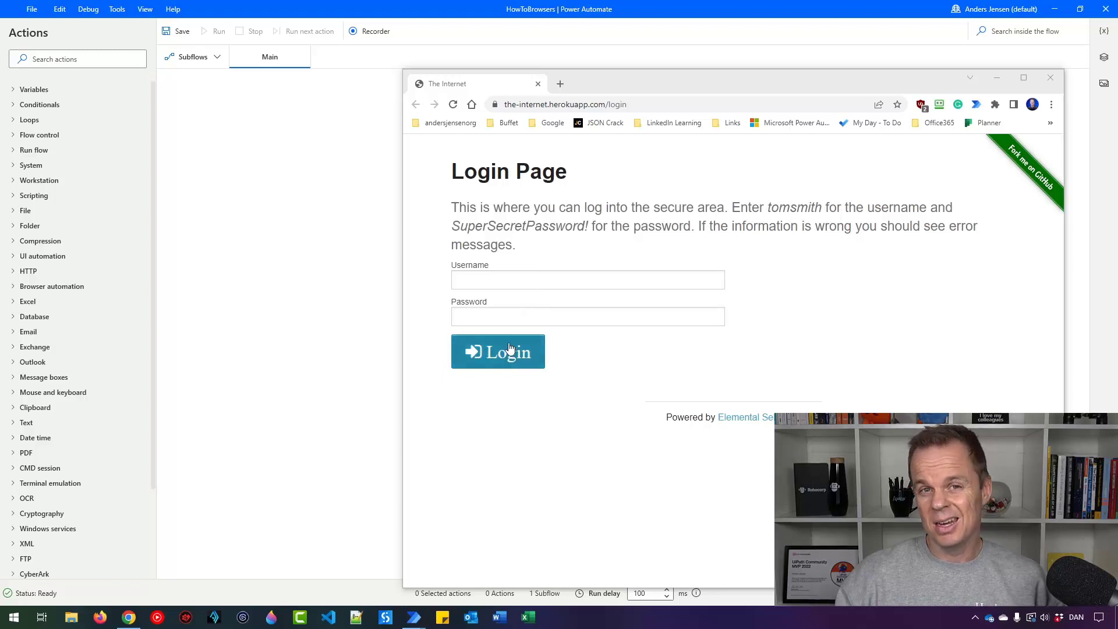
double_click(794, 207)
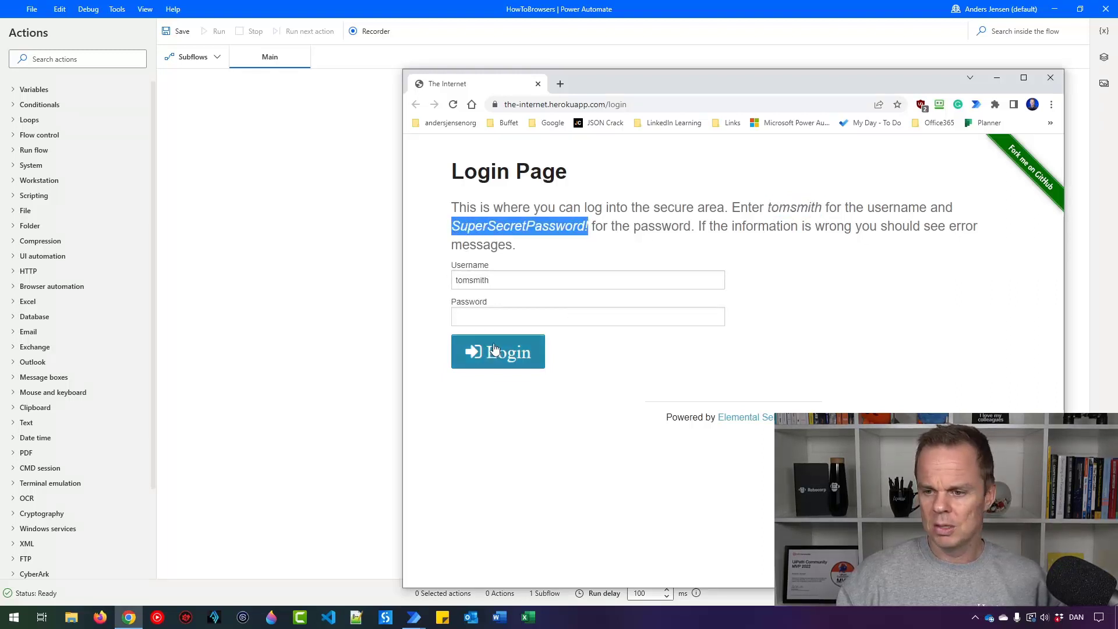
left_click(498, 350)
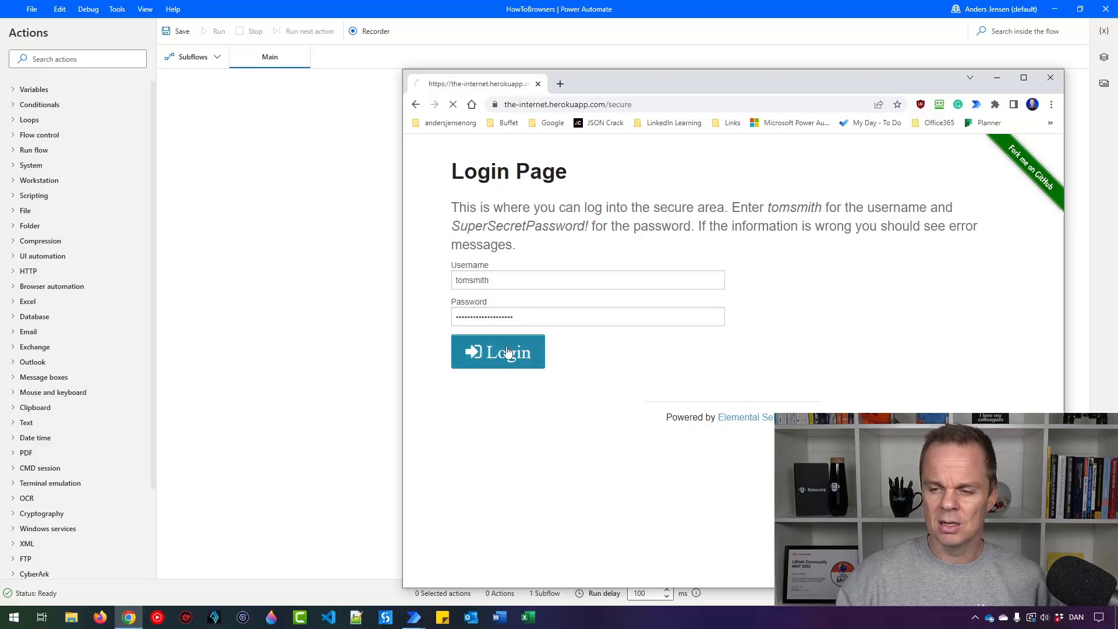
left_click(497, 351)
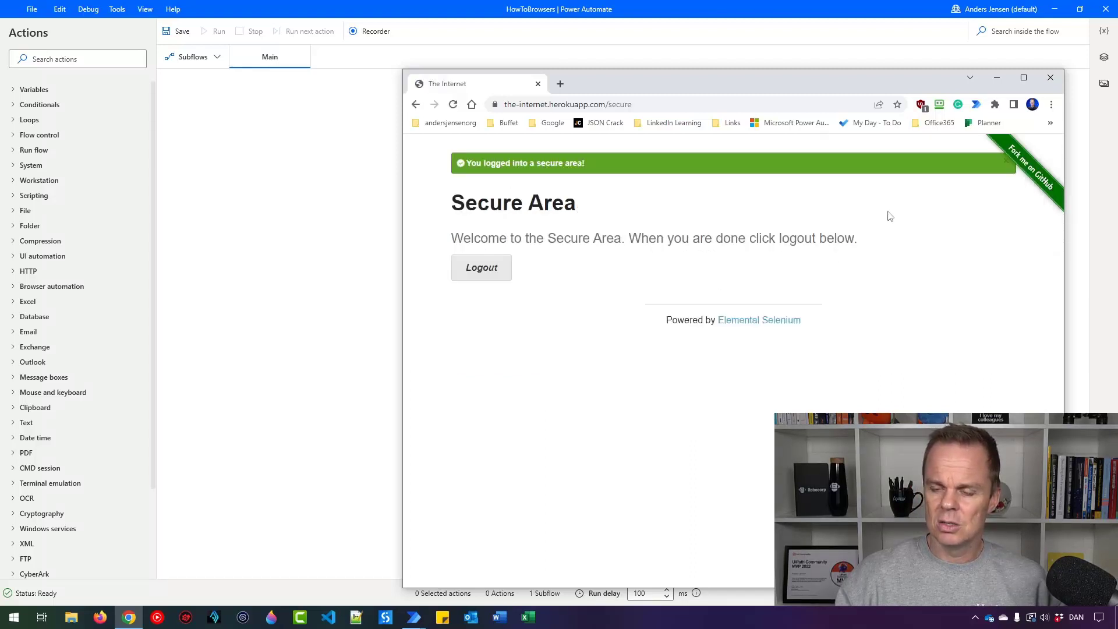
mouse_move(583, 241)
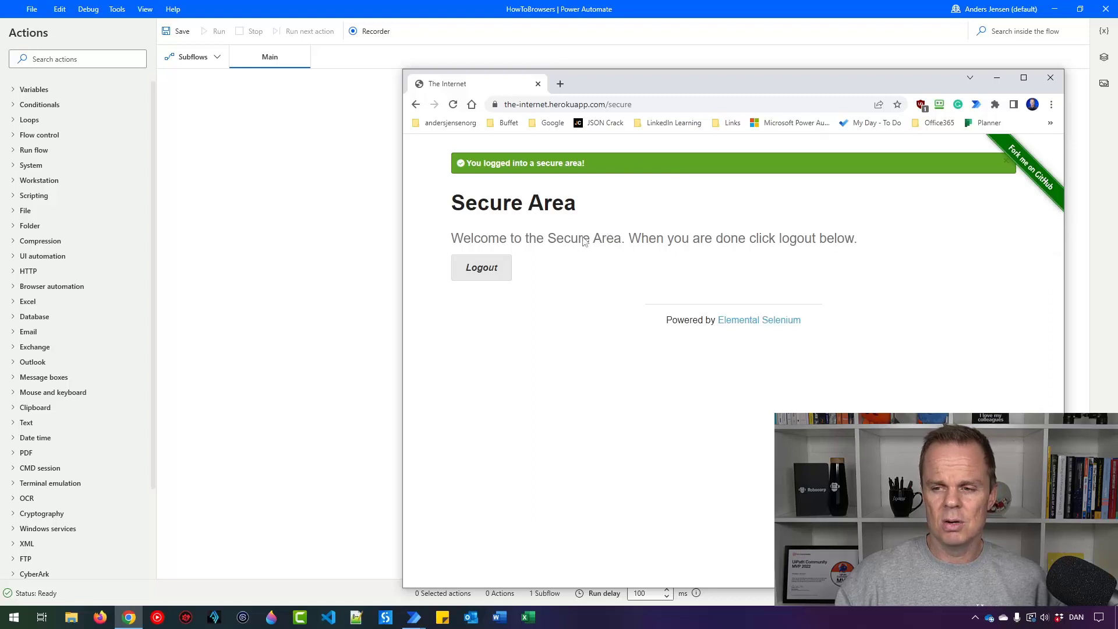
Log out of the secure area and reload the login page to clear the logout message
left_click(481, 268)
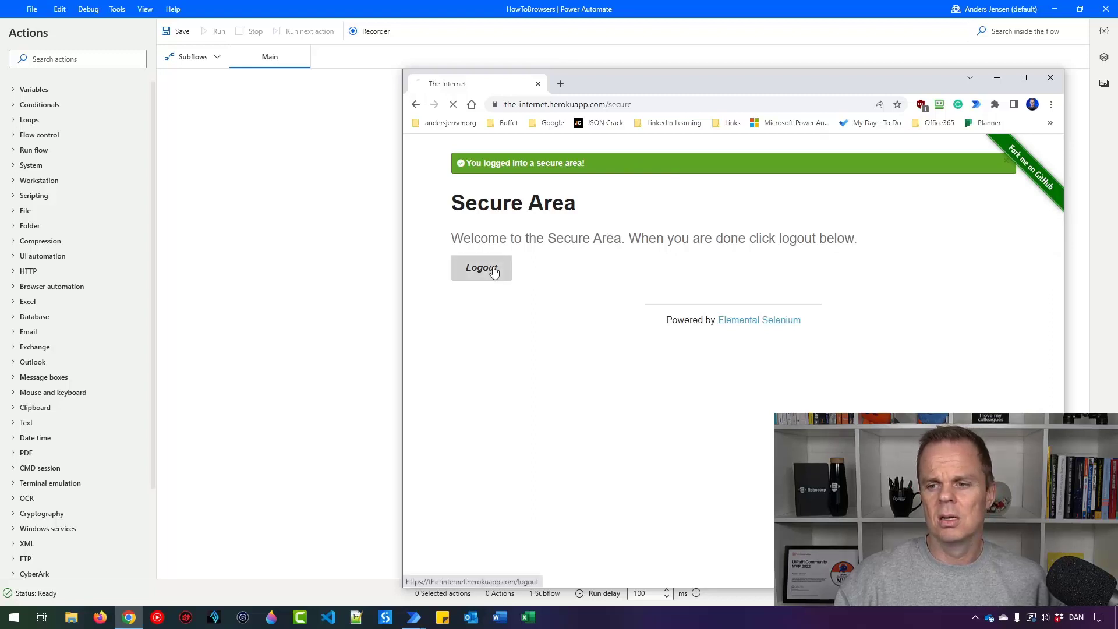
left_click(481, 268)
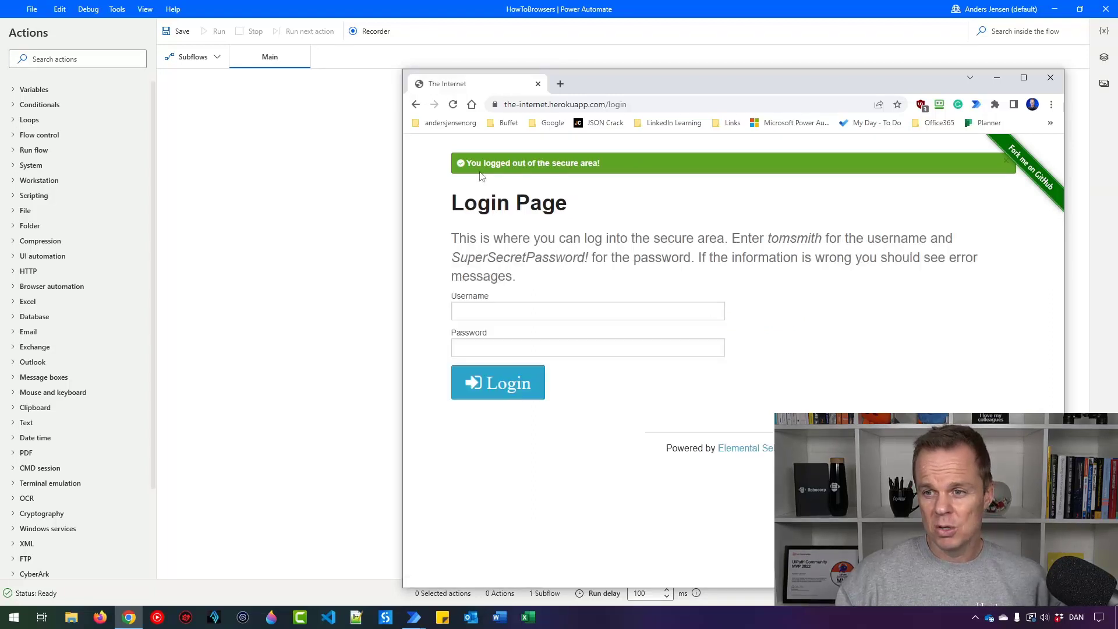
mouse_move(453, 103)
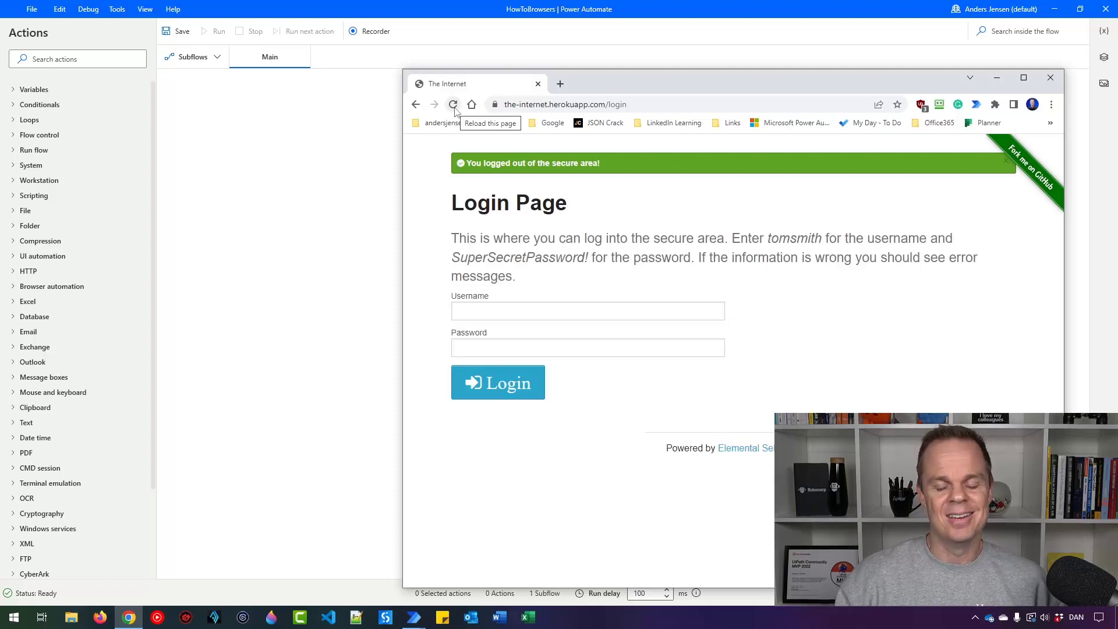
left_click(453, 103)
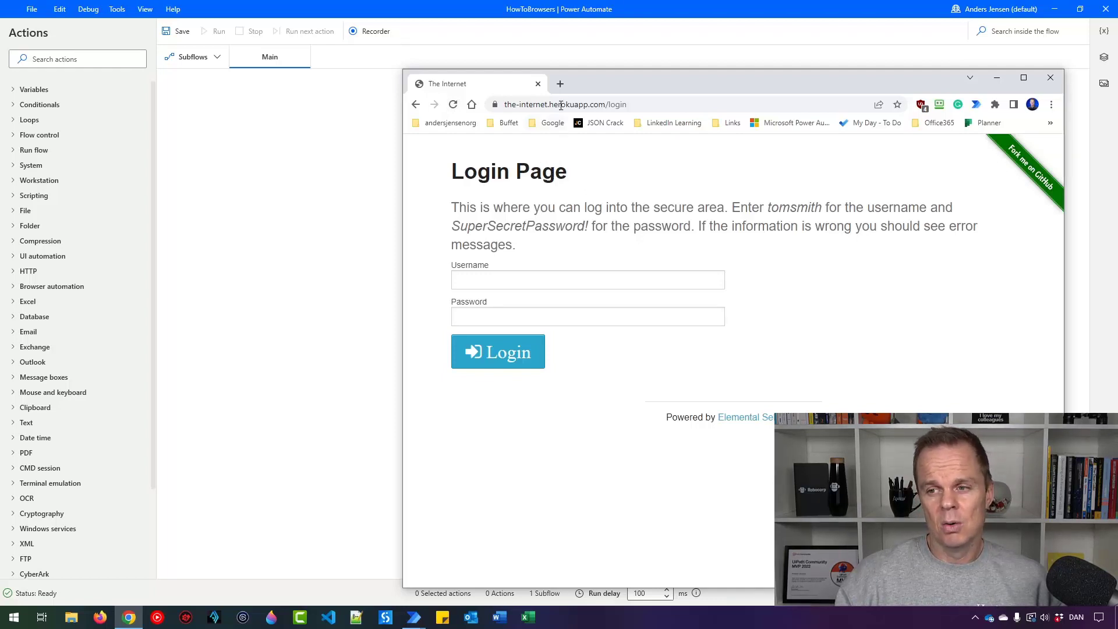
Bring the Power Automate flow designer to the front with its empty main flow
left_click(563, 104)
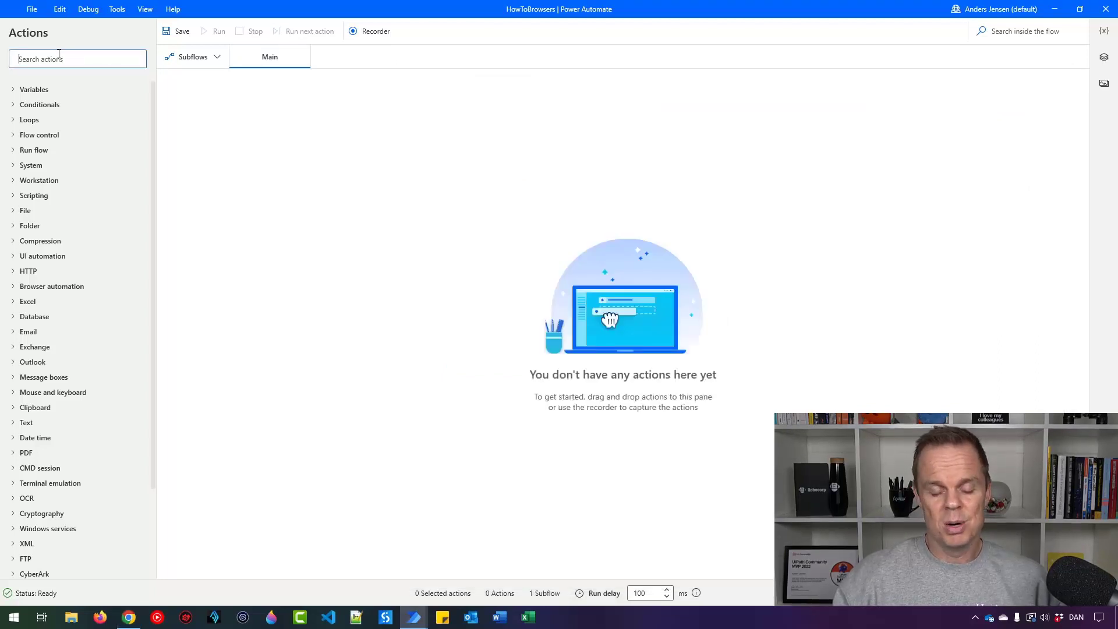
type("launch")
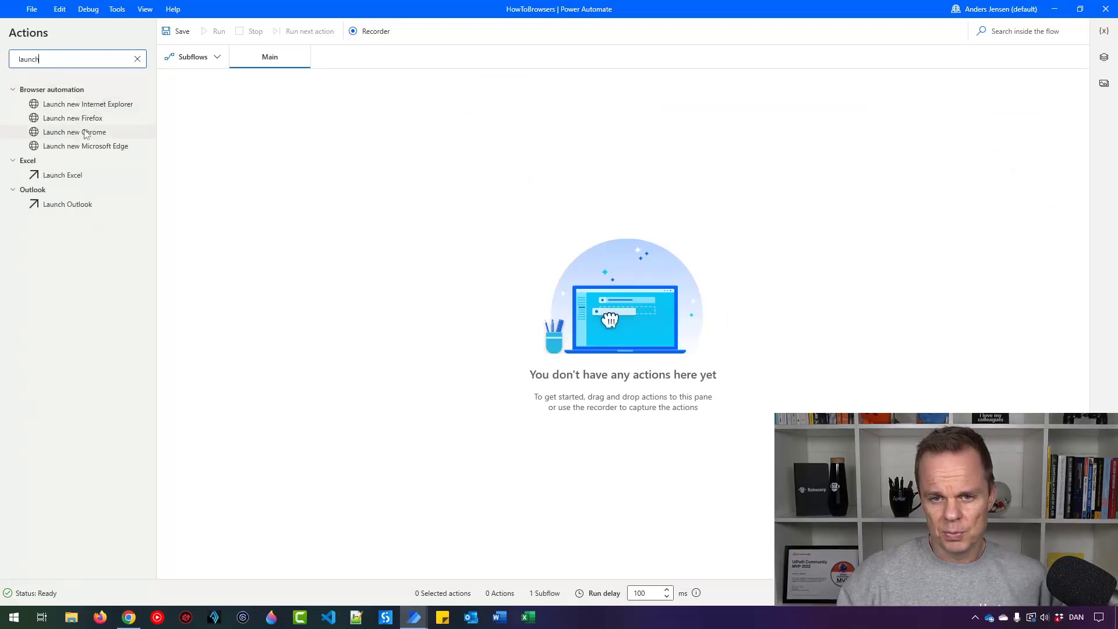
mouse_move(90, 104)
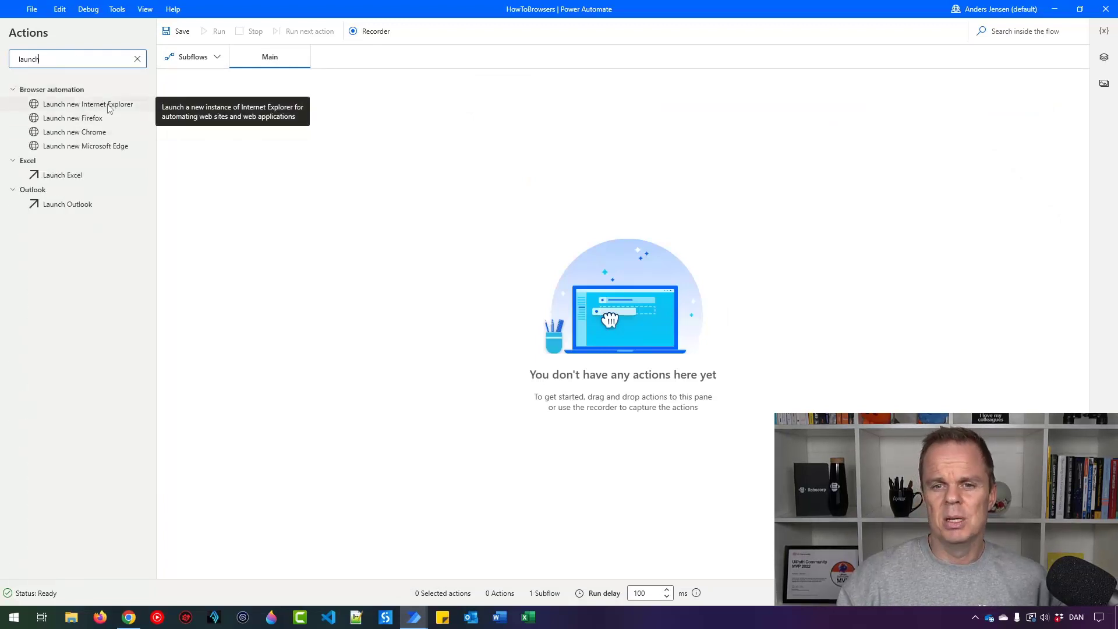
mouse_move(73, 117)
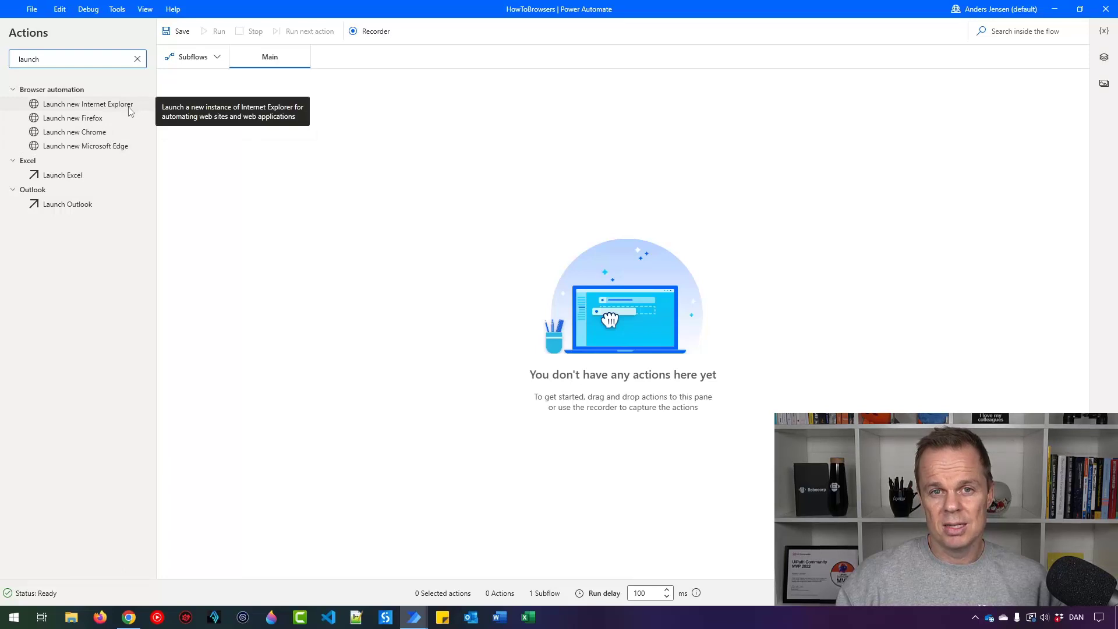
mouse_move(75, 132)
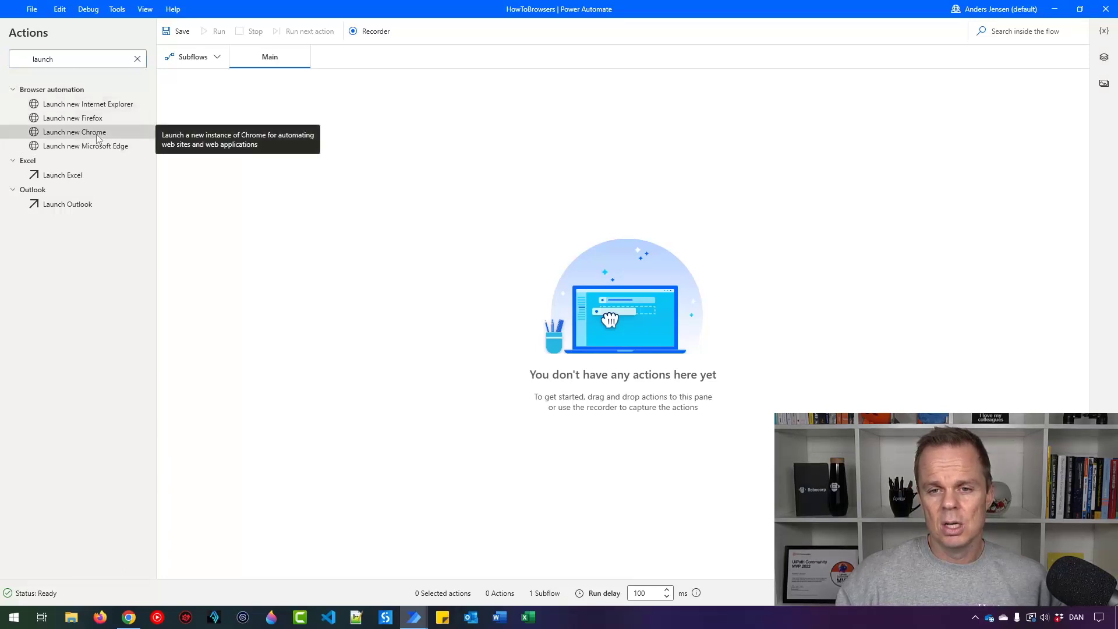
double_click(74, 132)
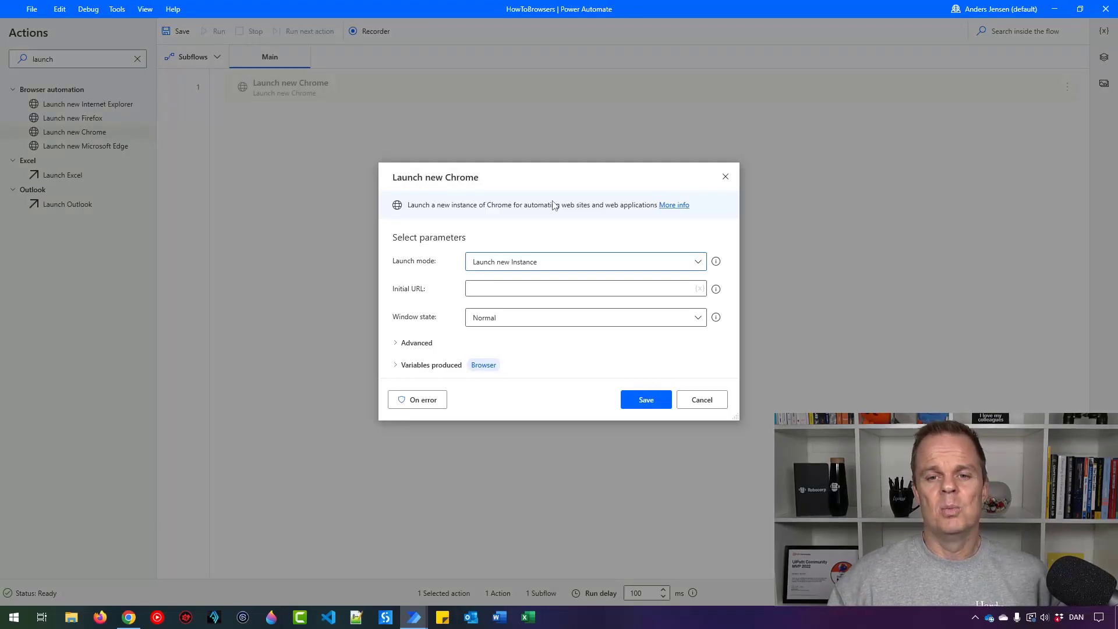
mouse_move(548, 258)
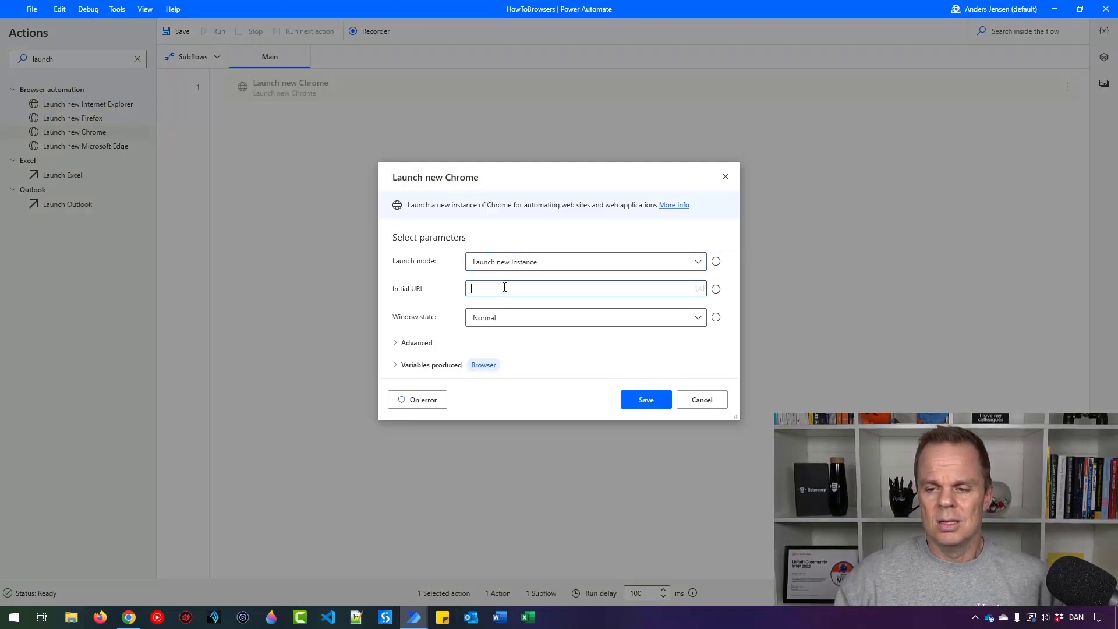
type("https://the-internet.herokuapp.com/login")
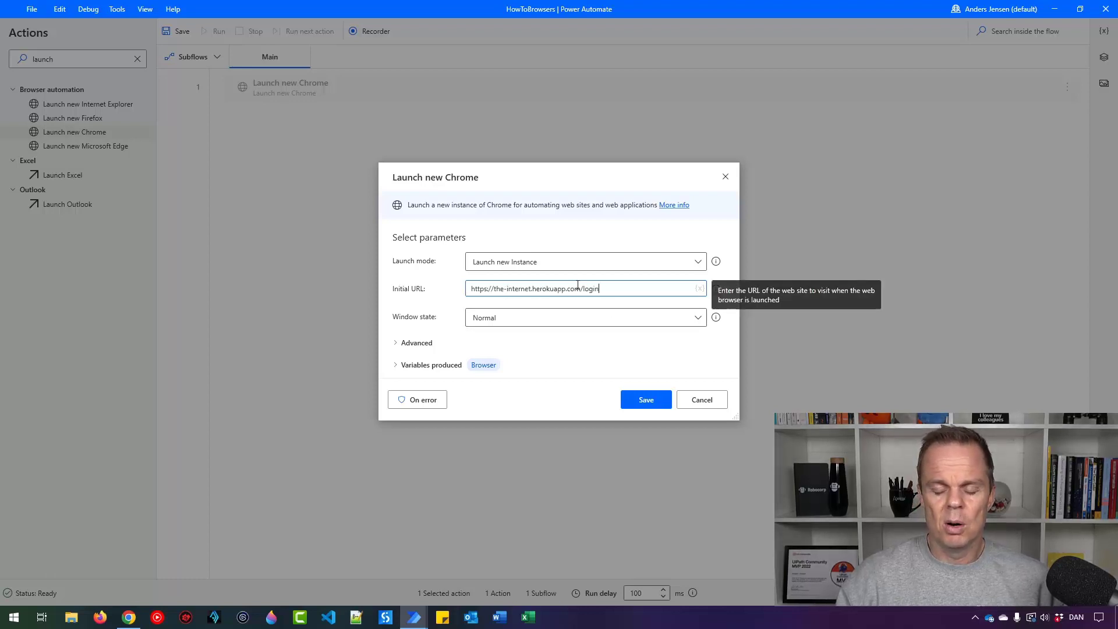
mouse_move(498, 361)
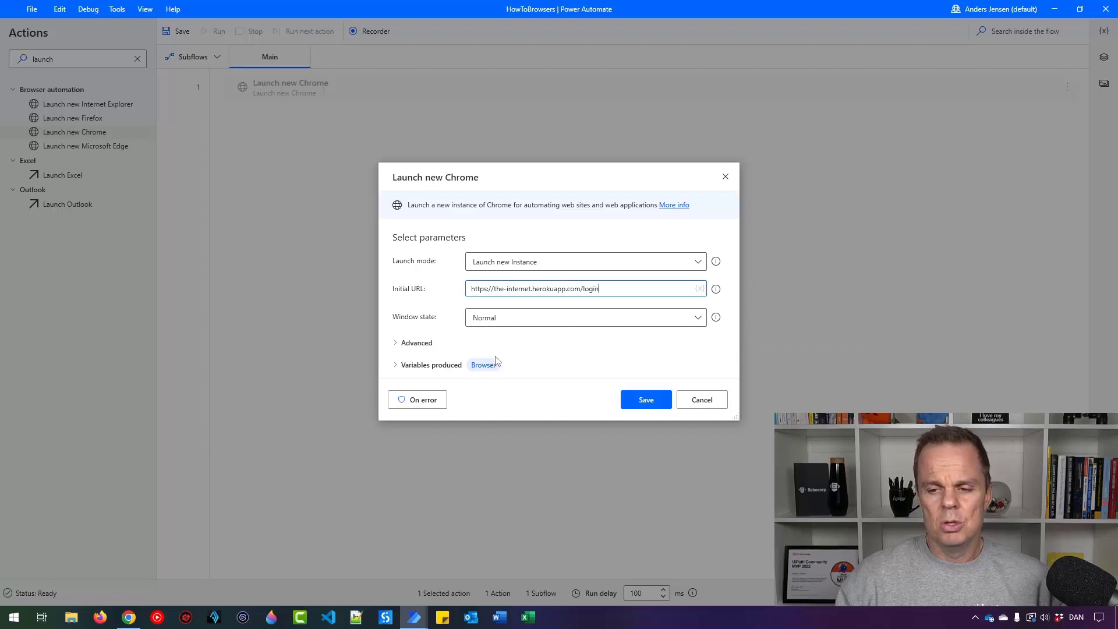
mouse_move(501, 371)
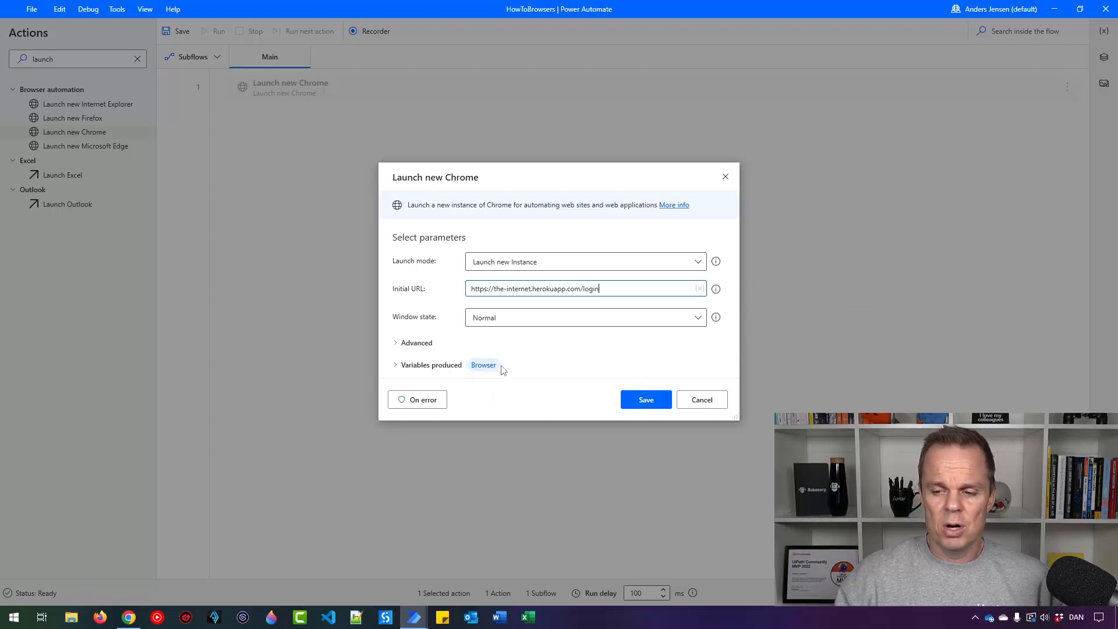
mouse_move(482, 364)
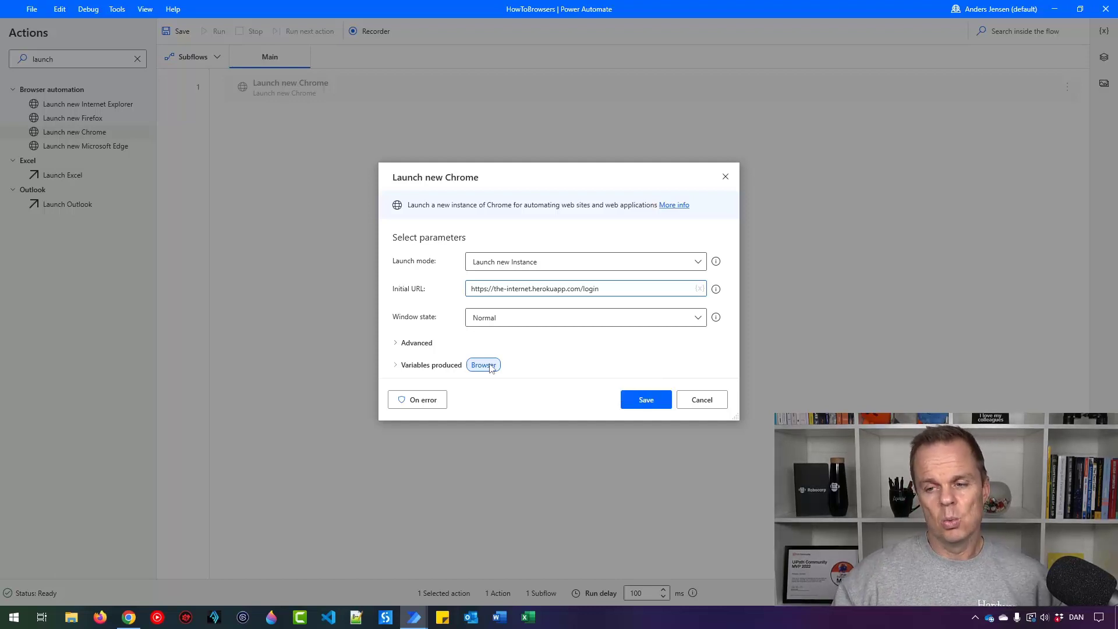
mouse_move(498, 376)
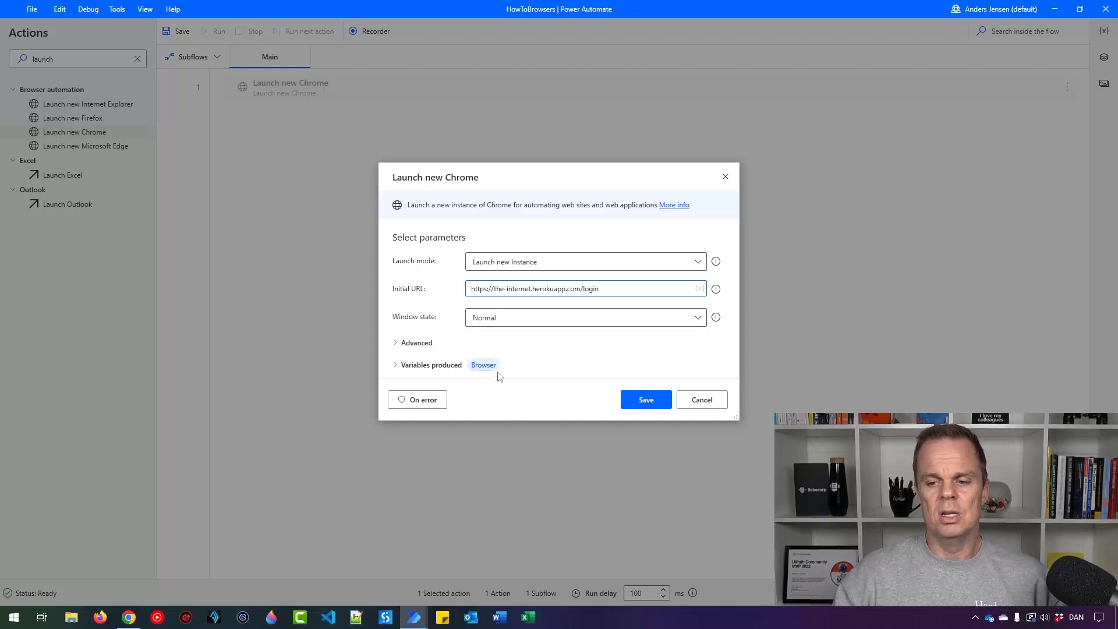
left_click(644, 399)
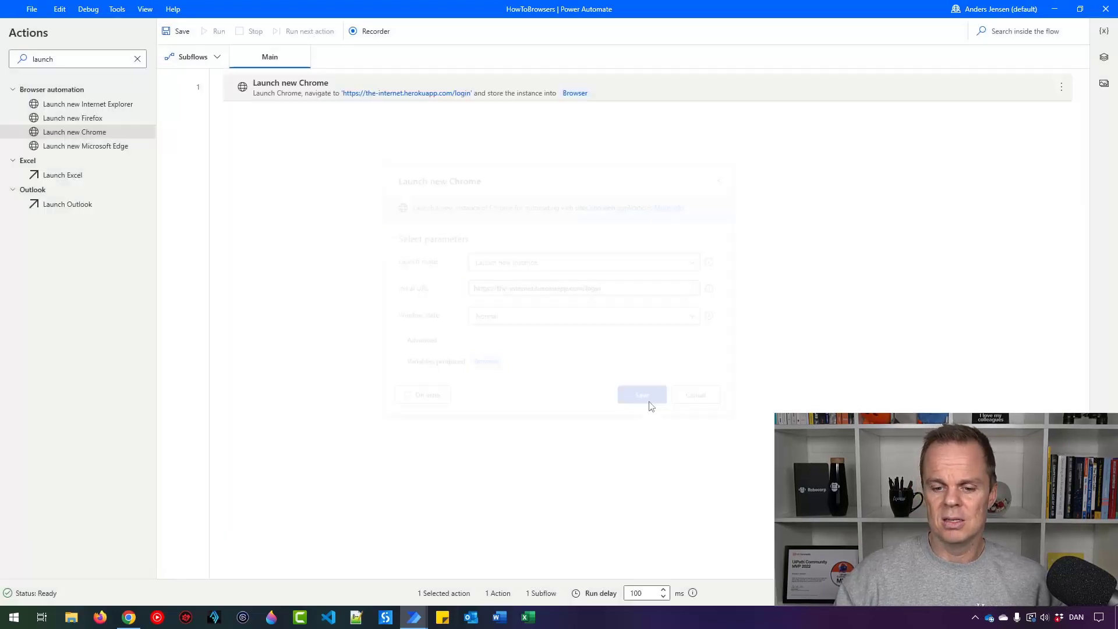
Run the flow to confirm Chrome opens the login page with Browser as the flow variable
left_click(641, 395)
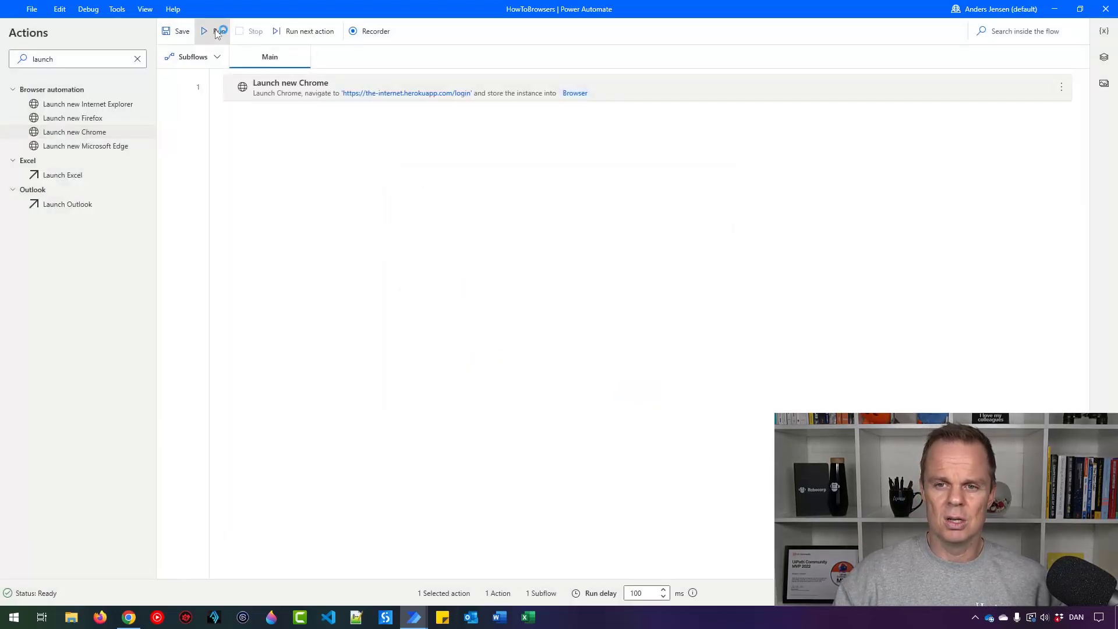
left_click(204, 30)
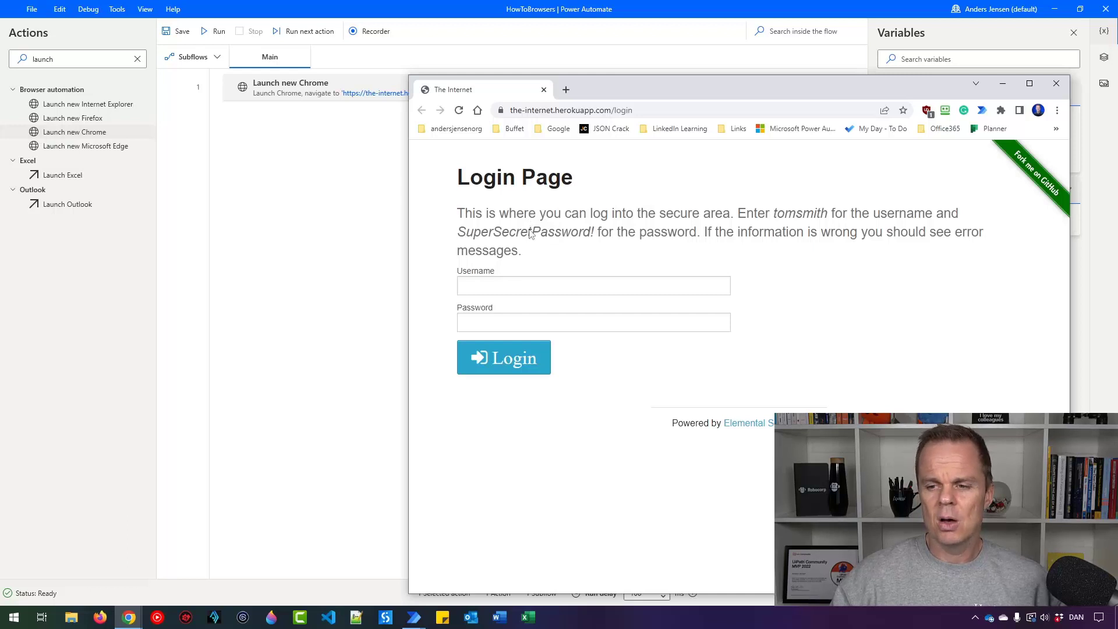
mouse_move(531, 266)
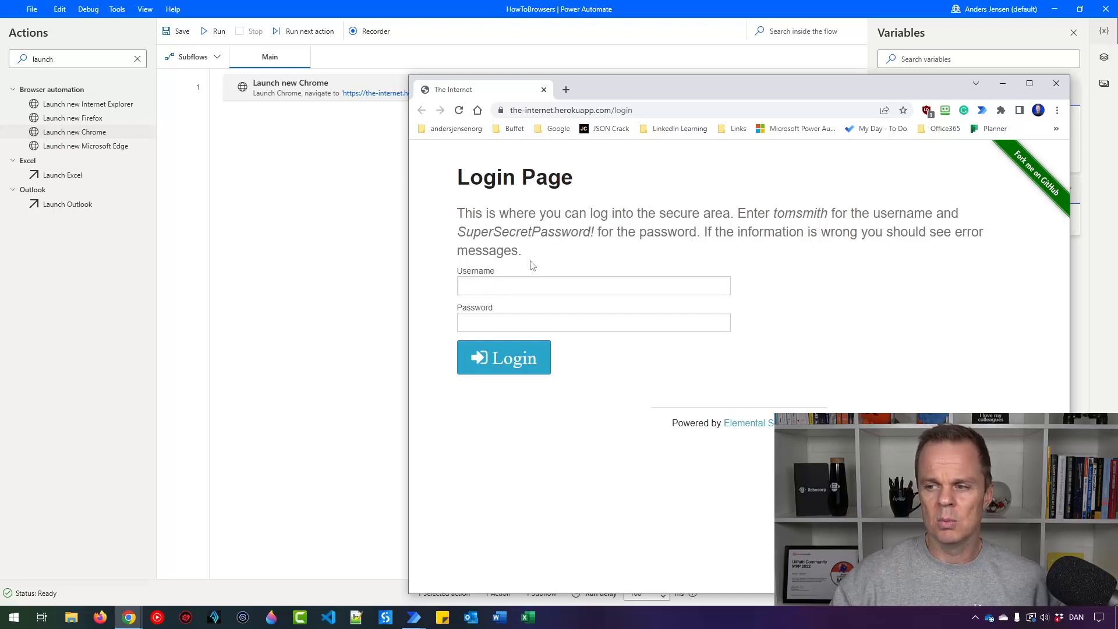
double_click(799, 212)
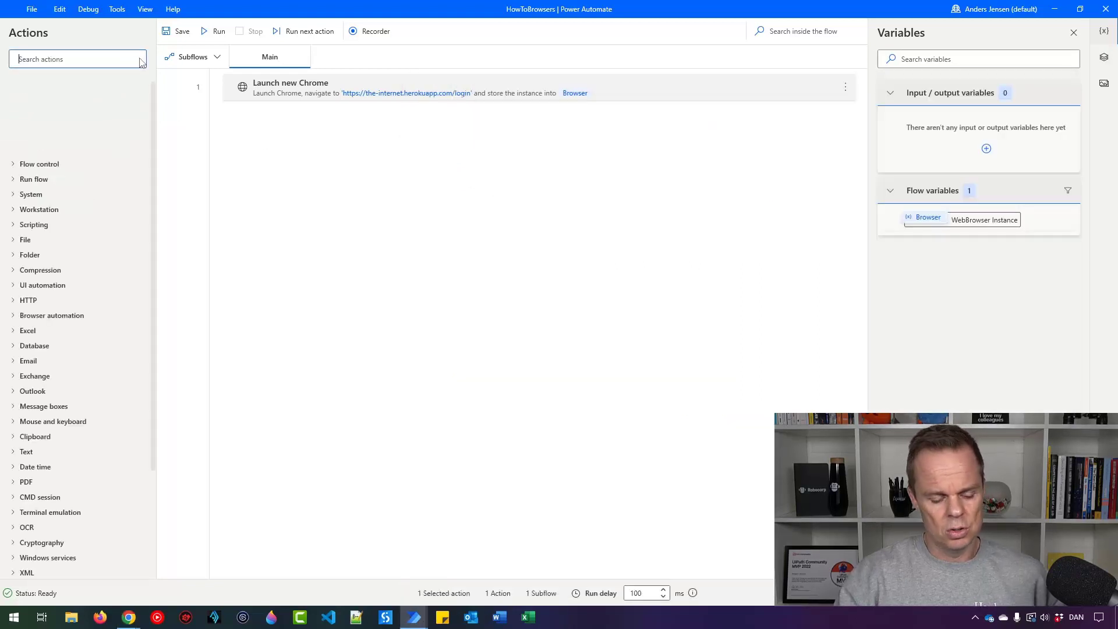
Add a Set variable step at the top giving Username the value tomsmith
type("set var")
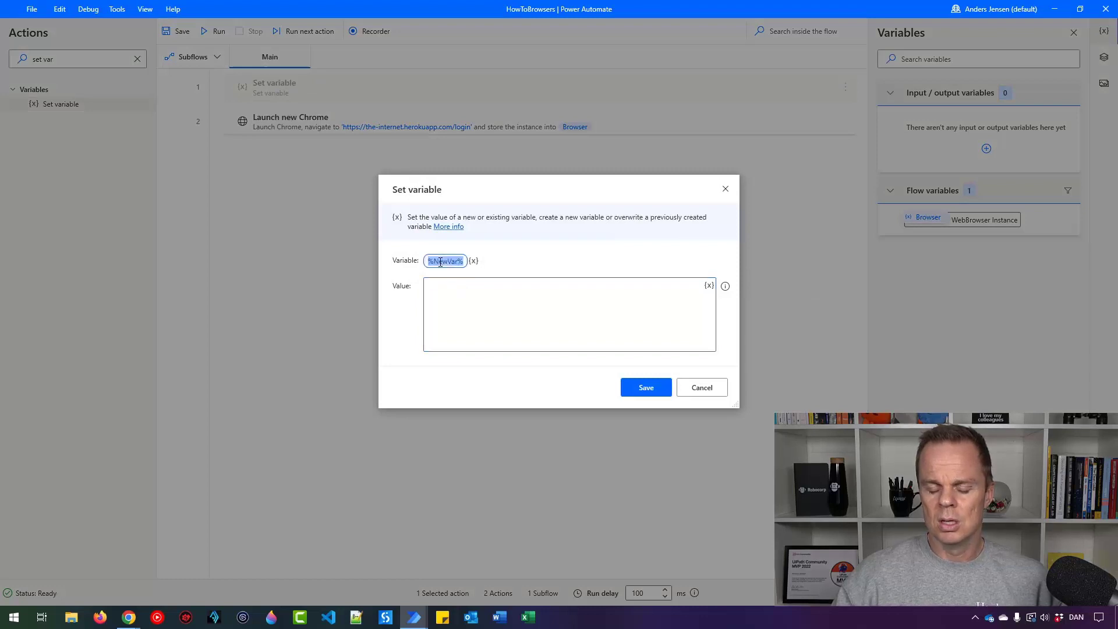
type("Usern")
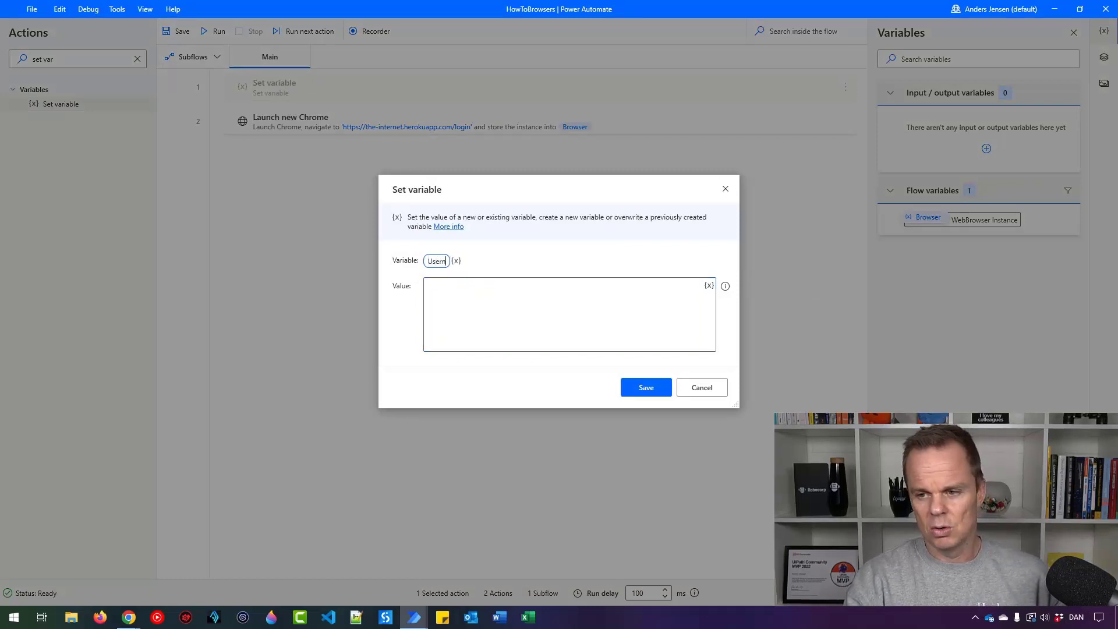
type("ame")
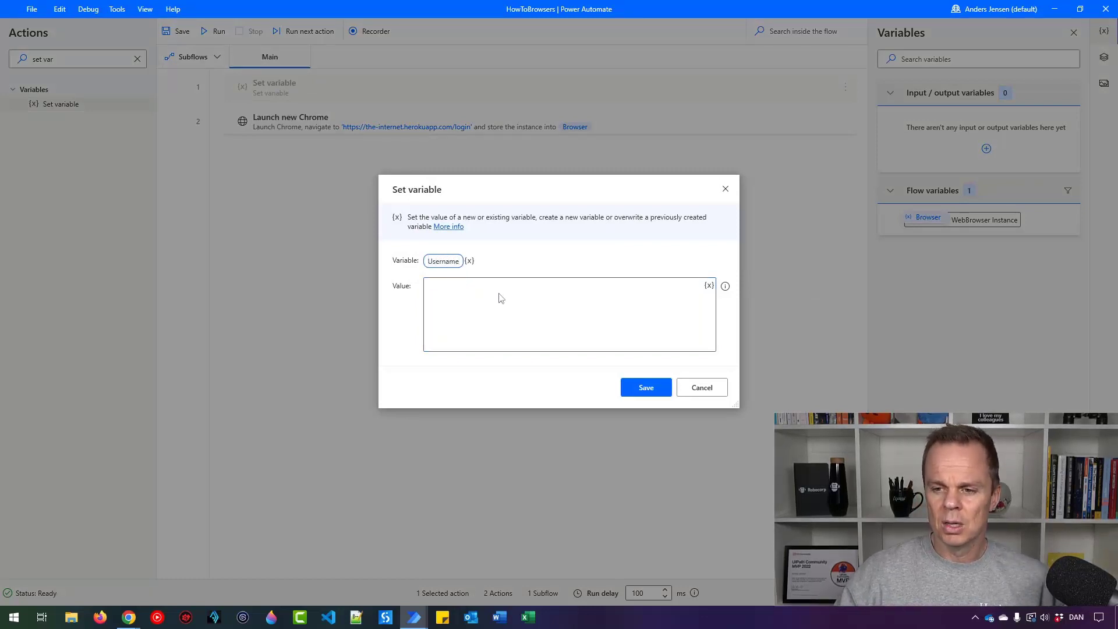
type("tomsmith")
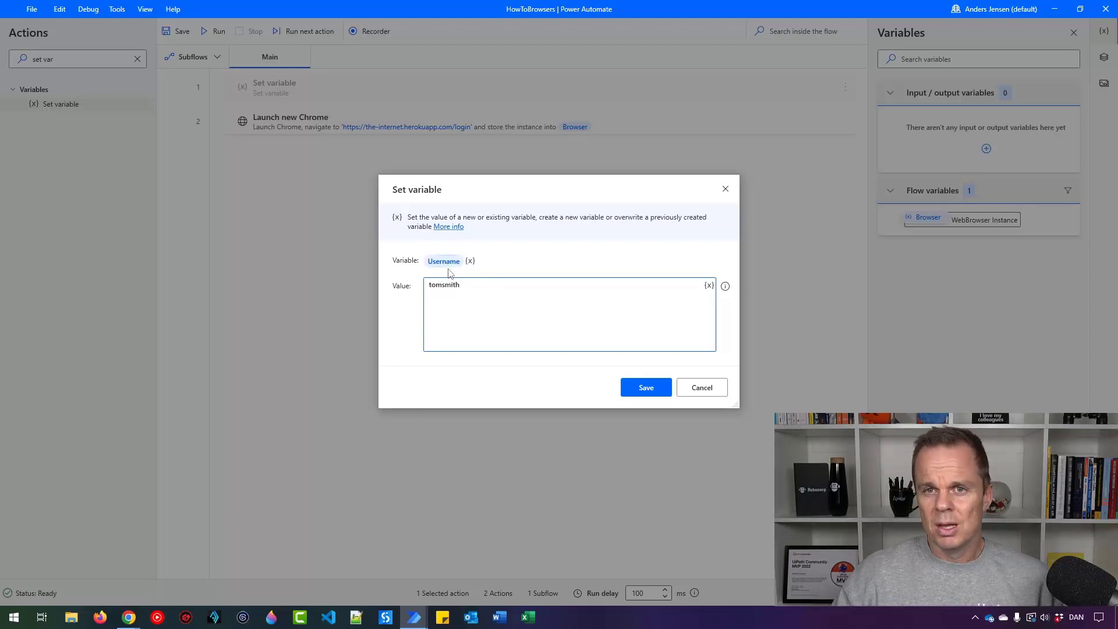
left_click(460, 284)
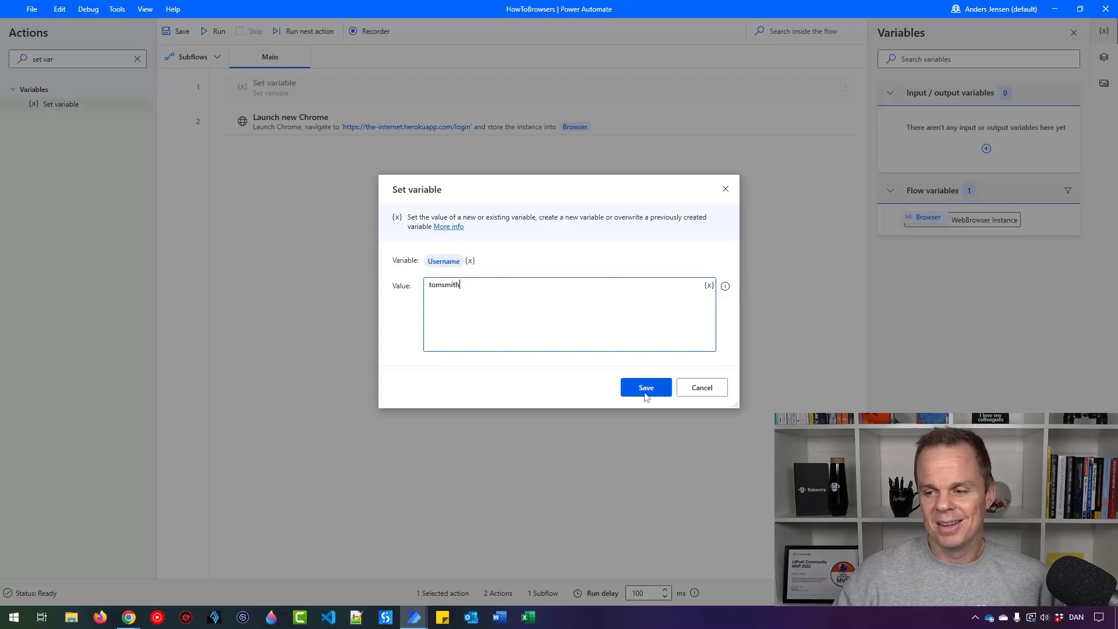
left_click(646, 387)
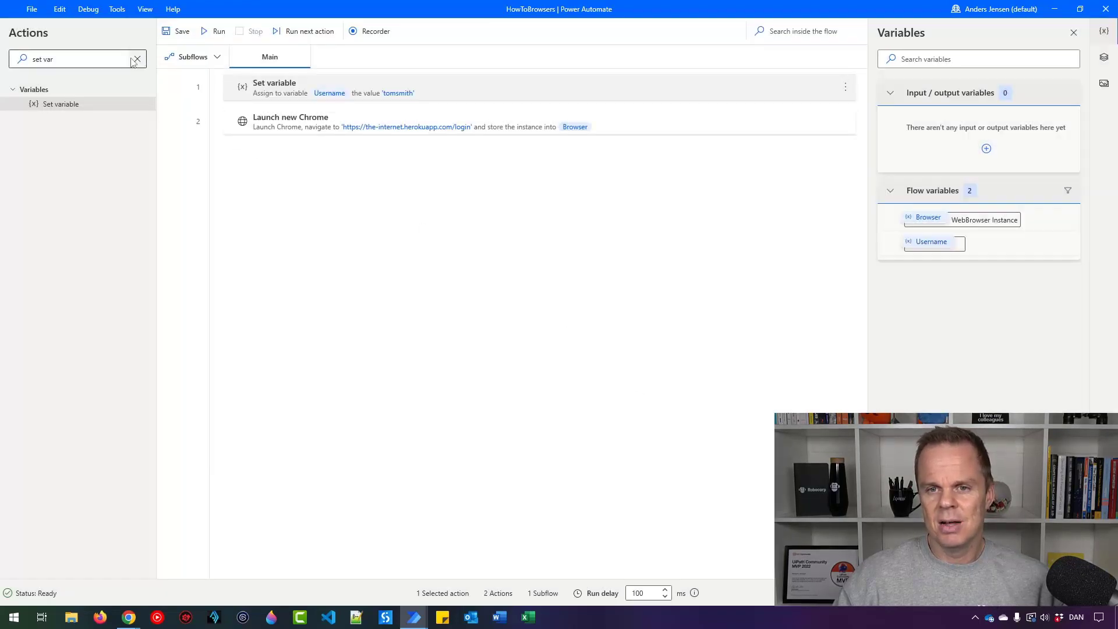
left_click(136, 60)
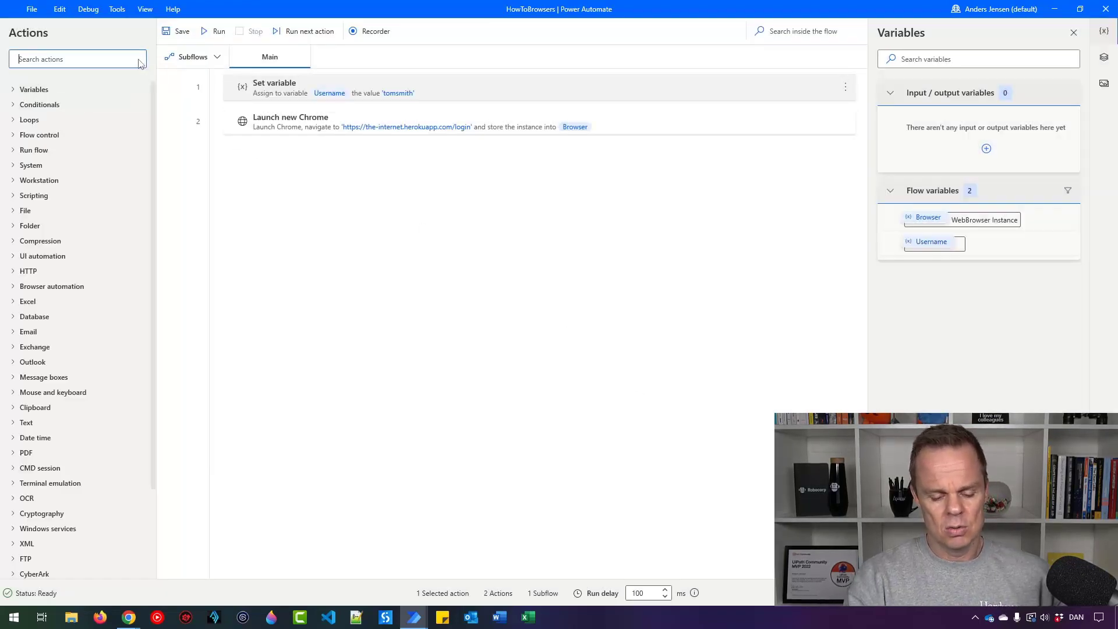
Add a Populate text field on web page step and start capturing a new UI element from Chrome
type("po")
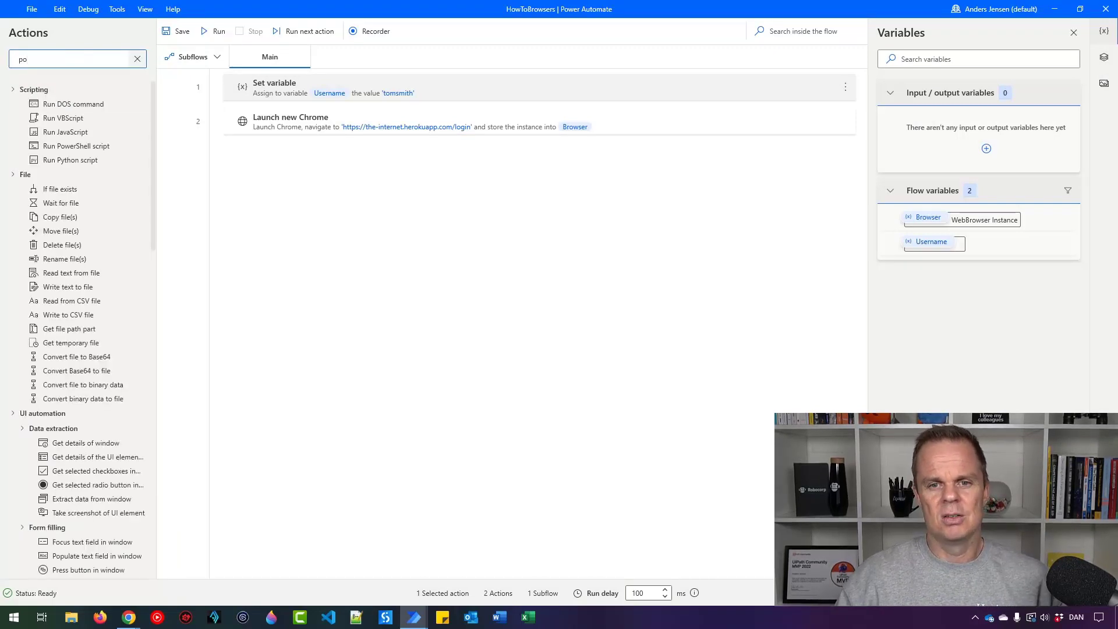
type("populate")
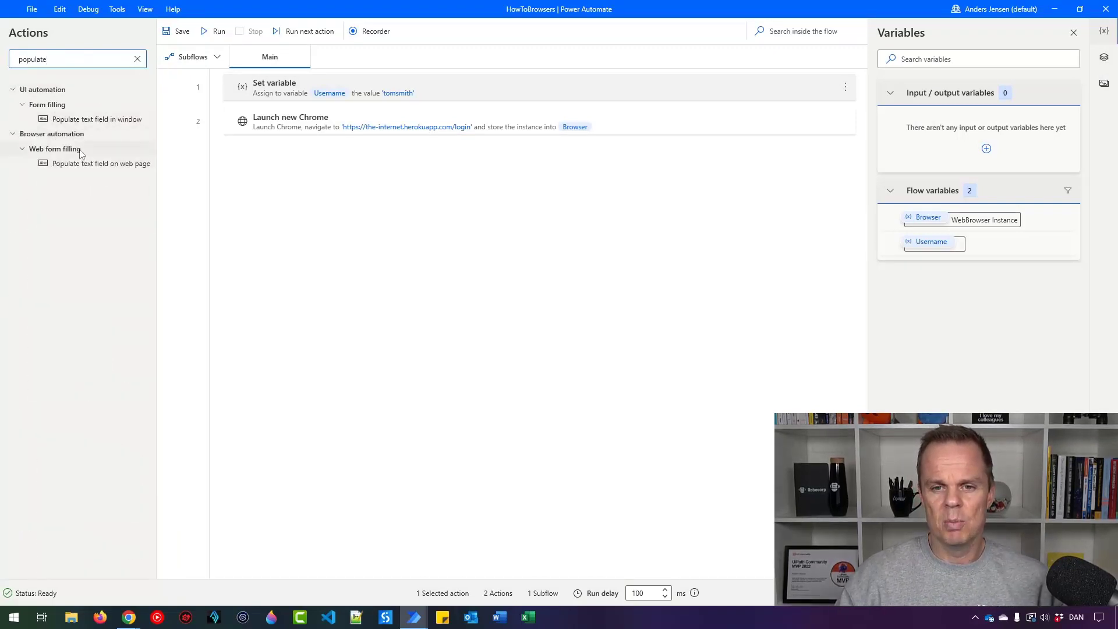
double_click(100, 163)
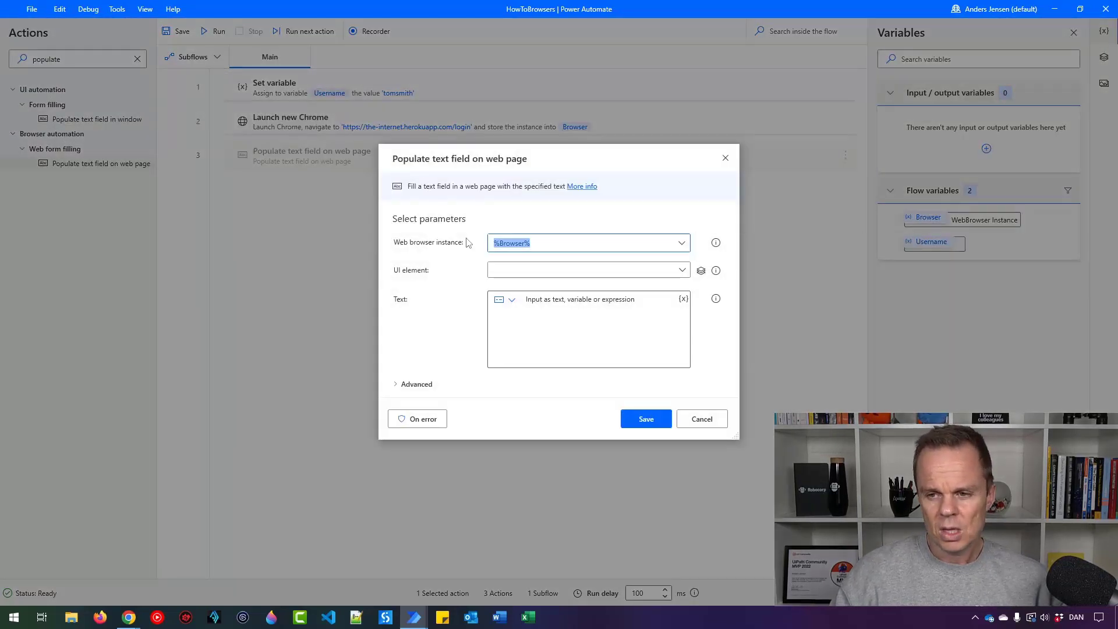
mouse_move(521, 262)
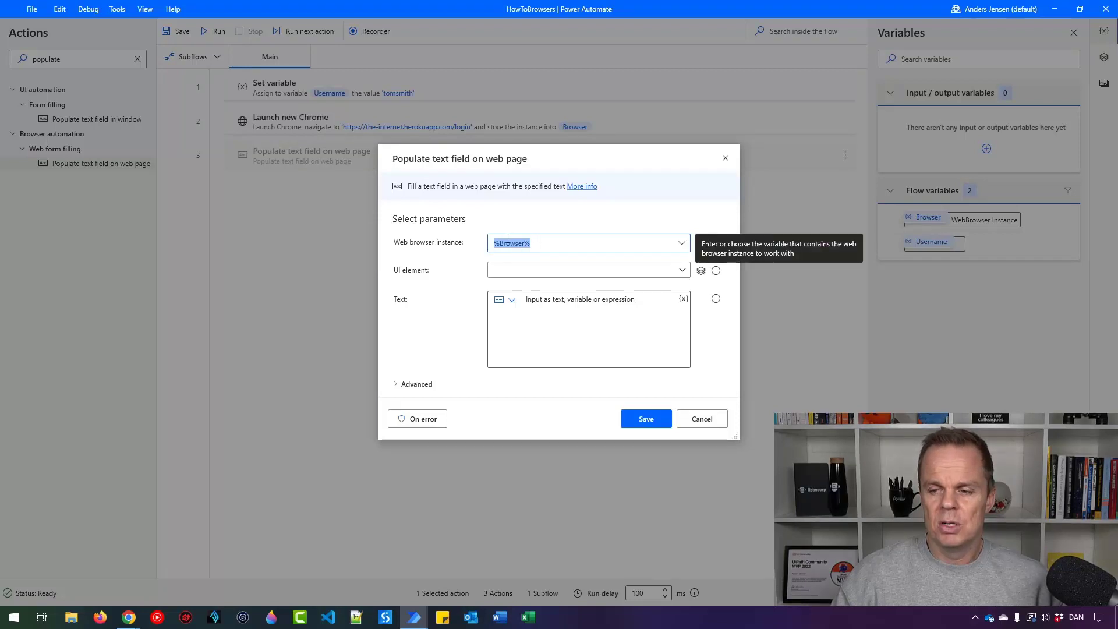
mouse_move(682, 269)
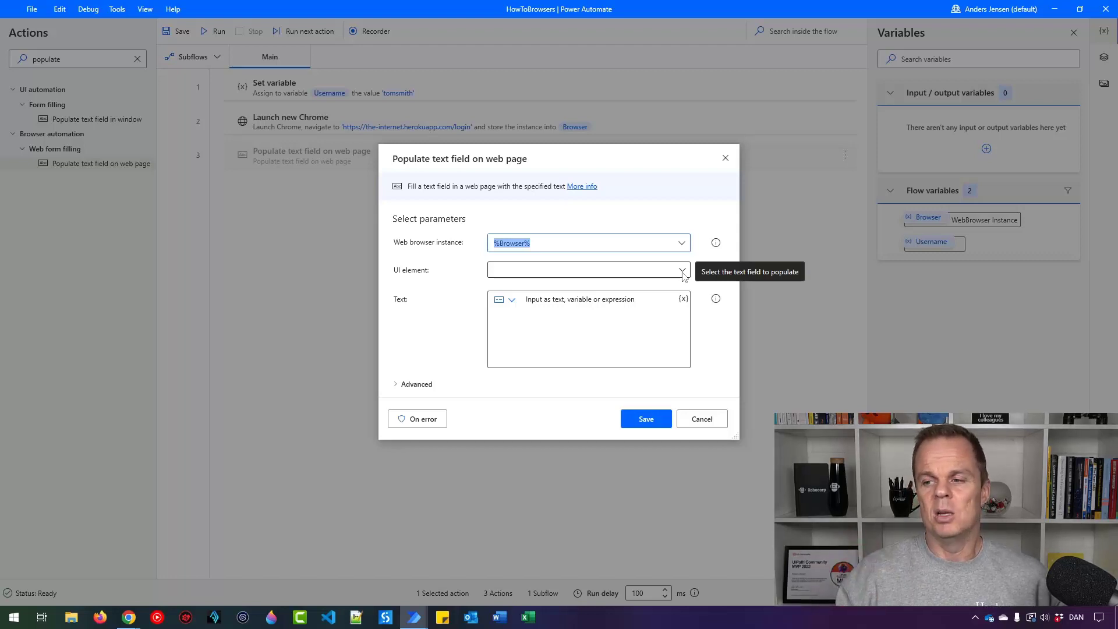
left_click(680, 270)
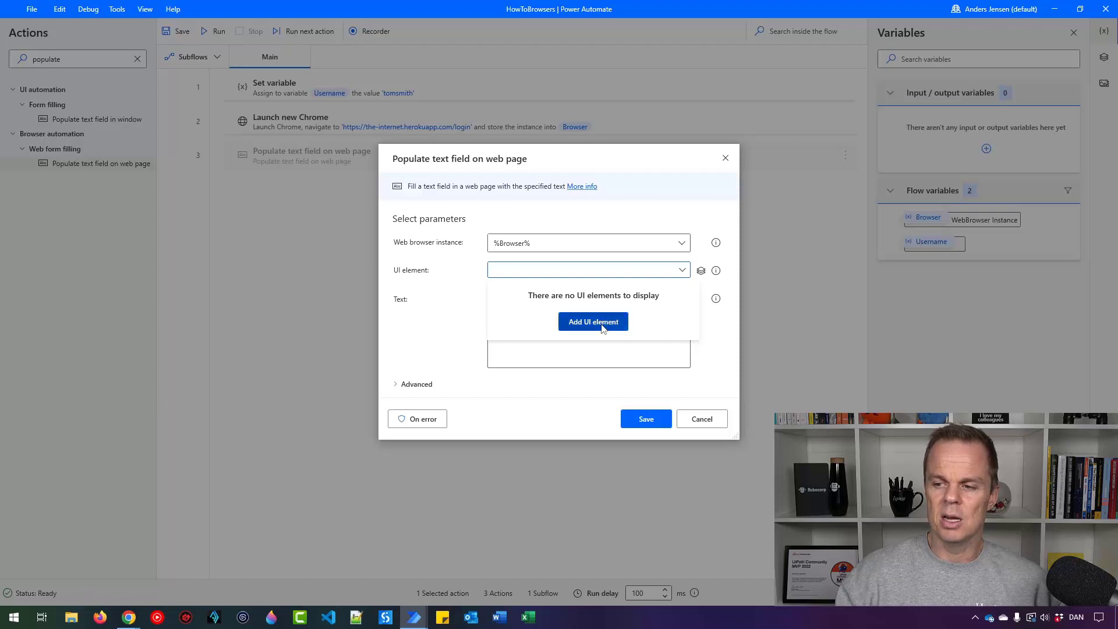
left_click(592, 321)
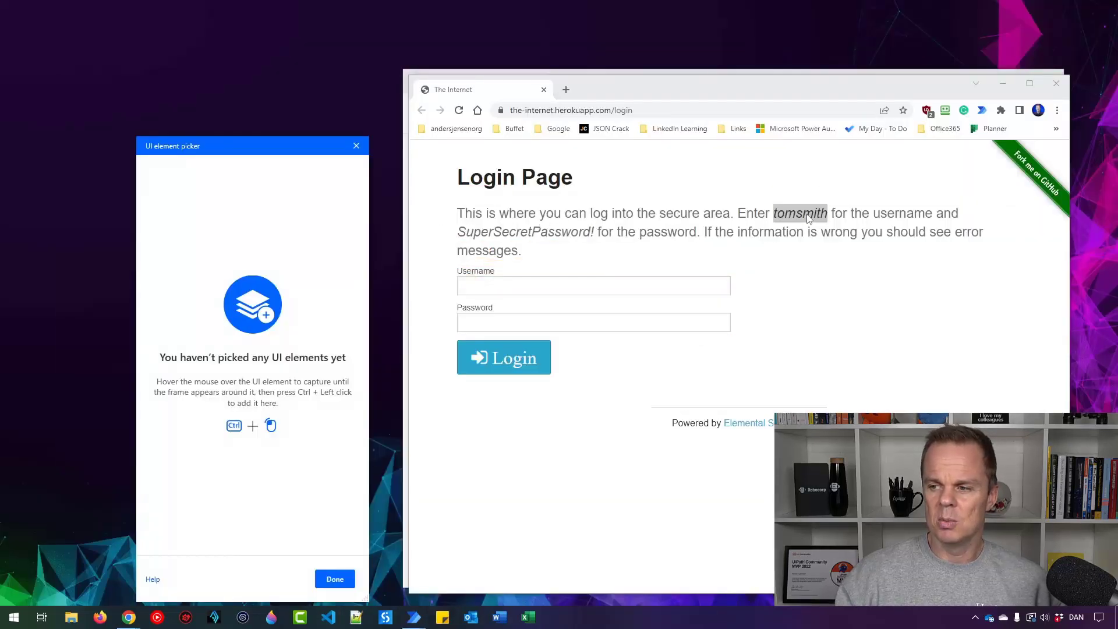
mouse_move(799, 213)
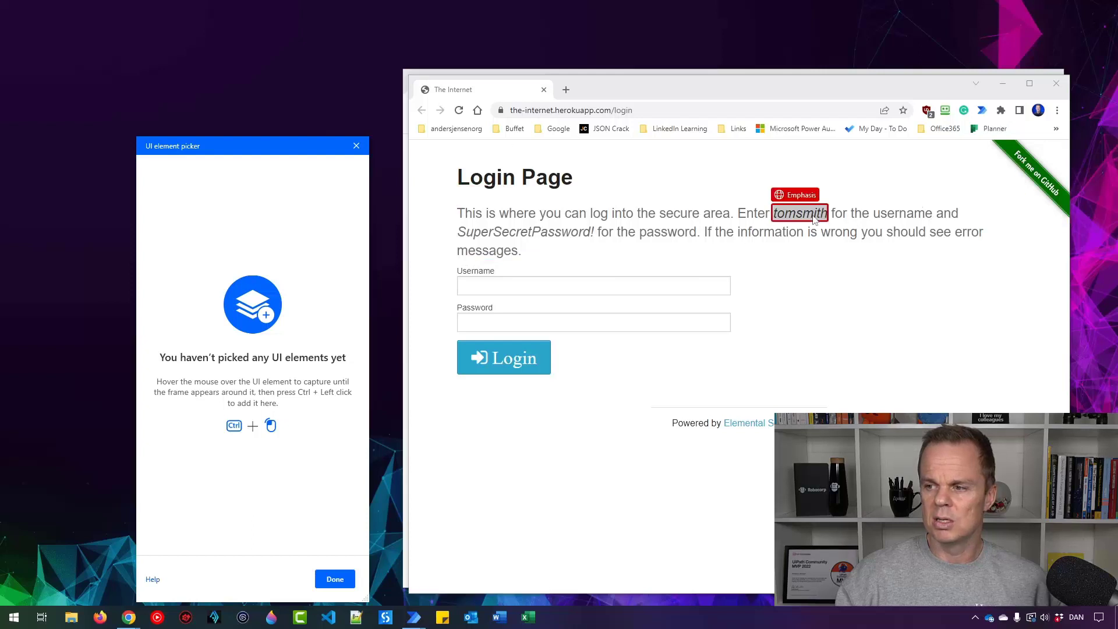
mouse_move(556, 177)
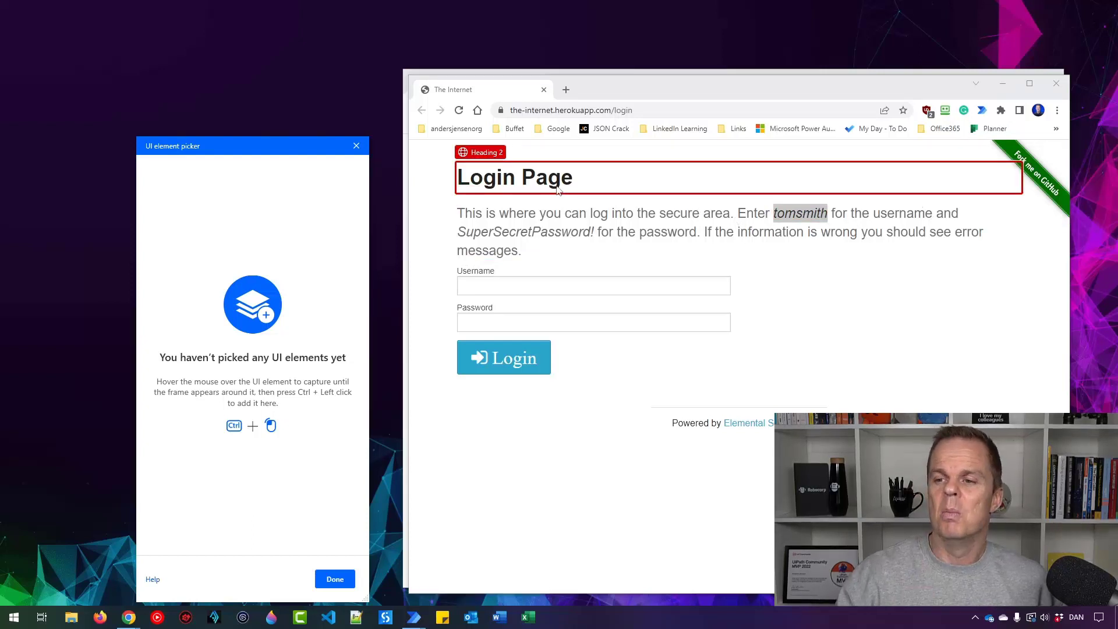
mouse_move(610, 281)
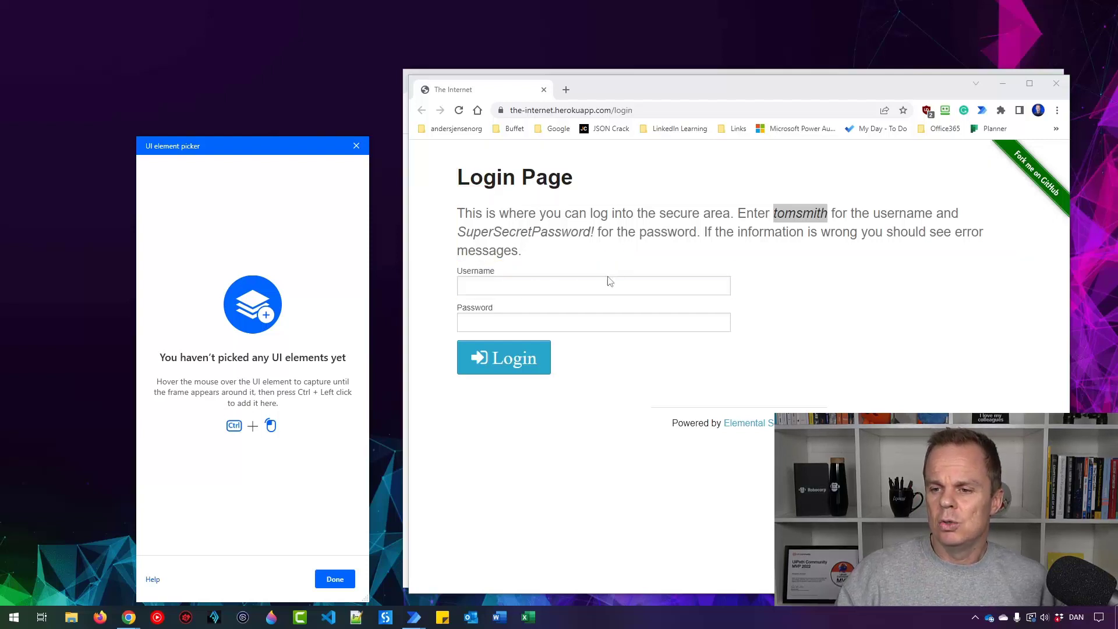
mouse_move(593, 286)
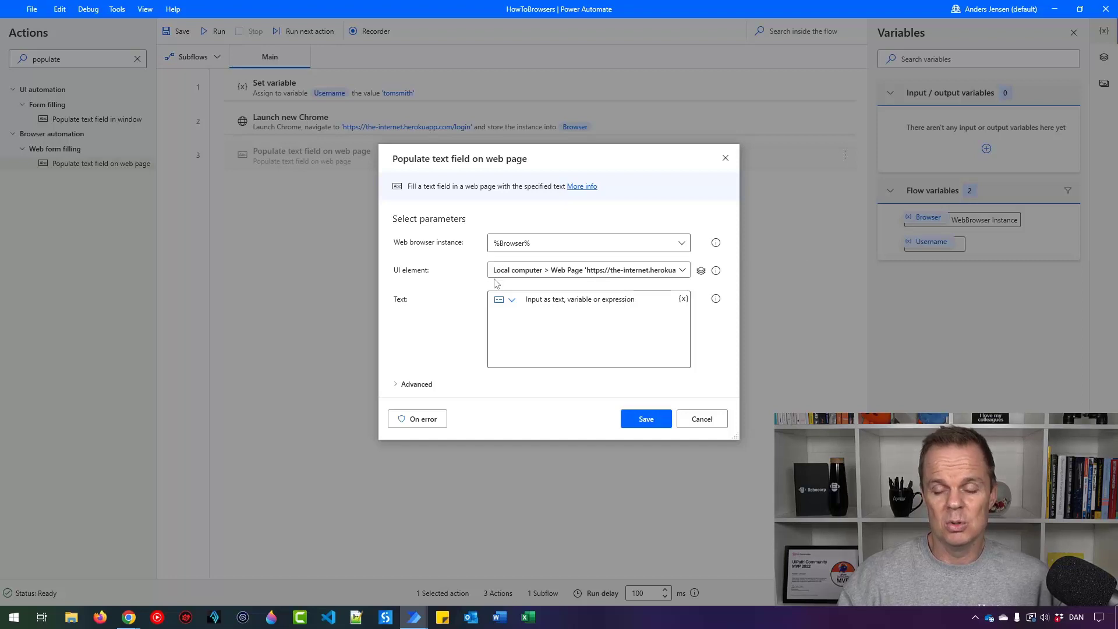
Set the step's text to the %Username% variable instead of typed tomsmith and save it
left_click(588, 329)
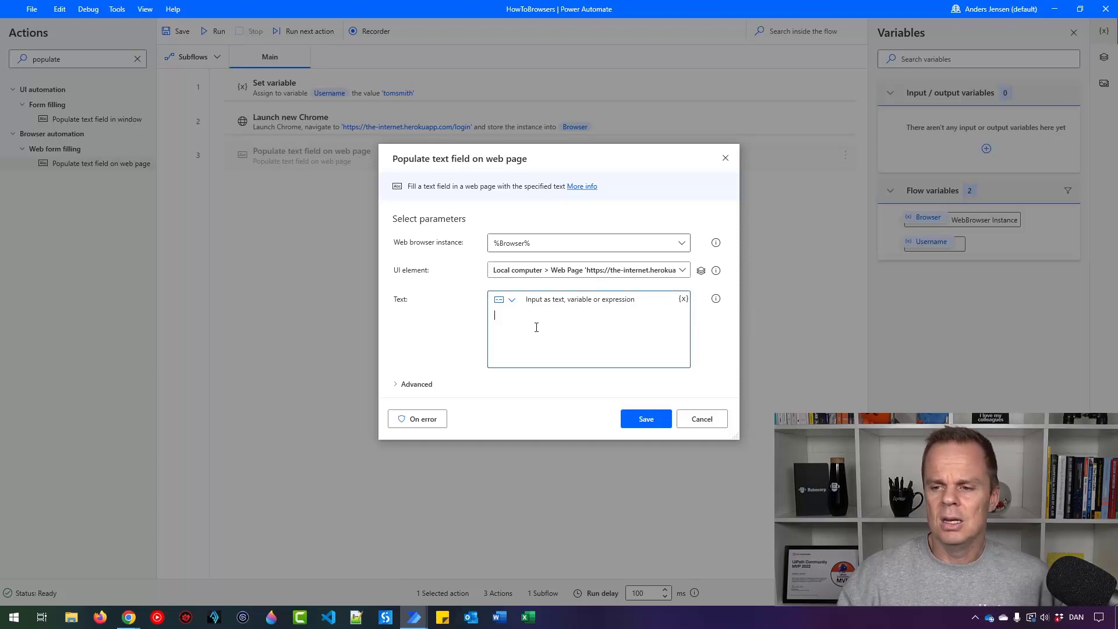
type("toms")
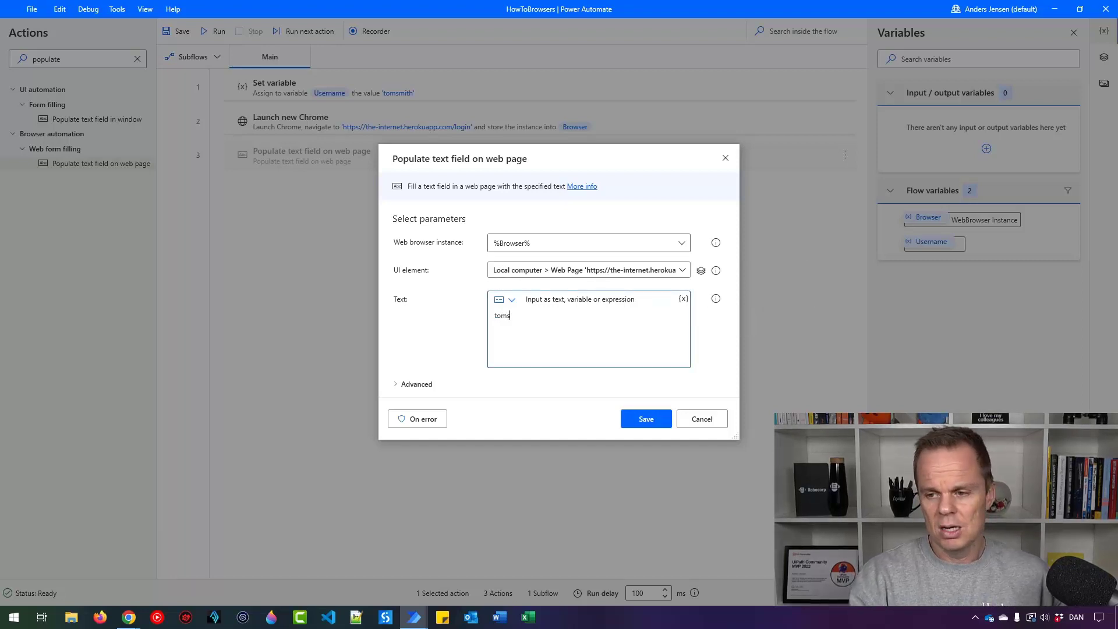
type("mit")
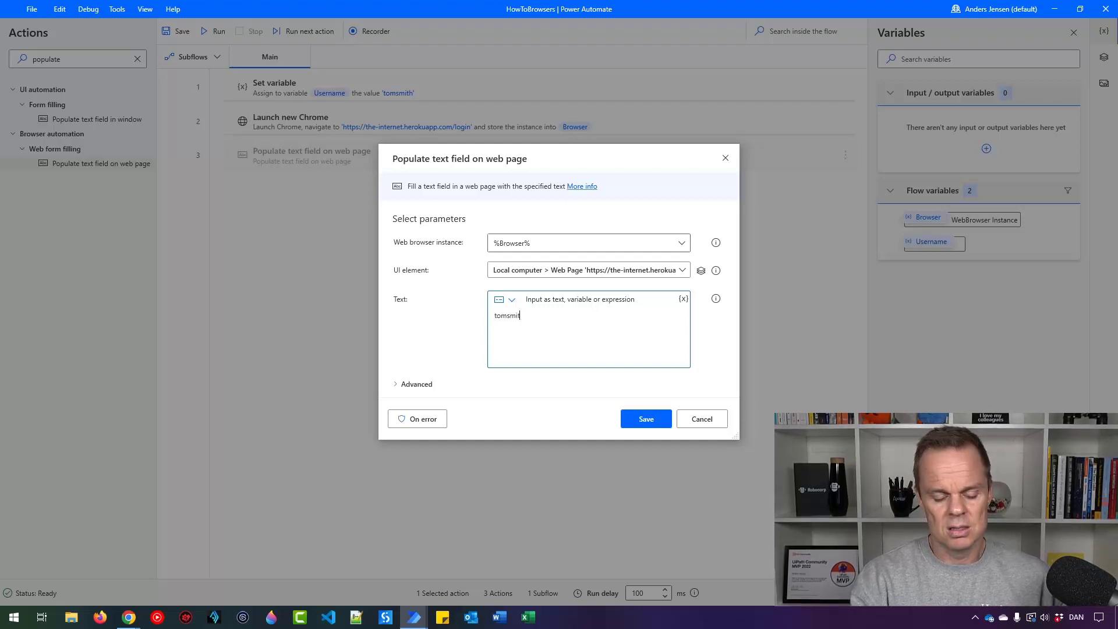
key("Ctrl+a")
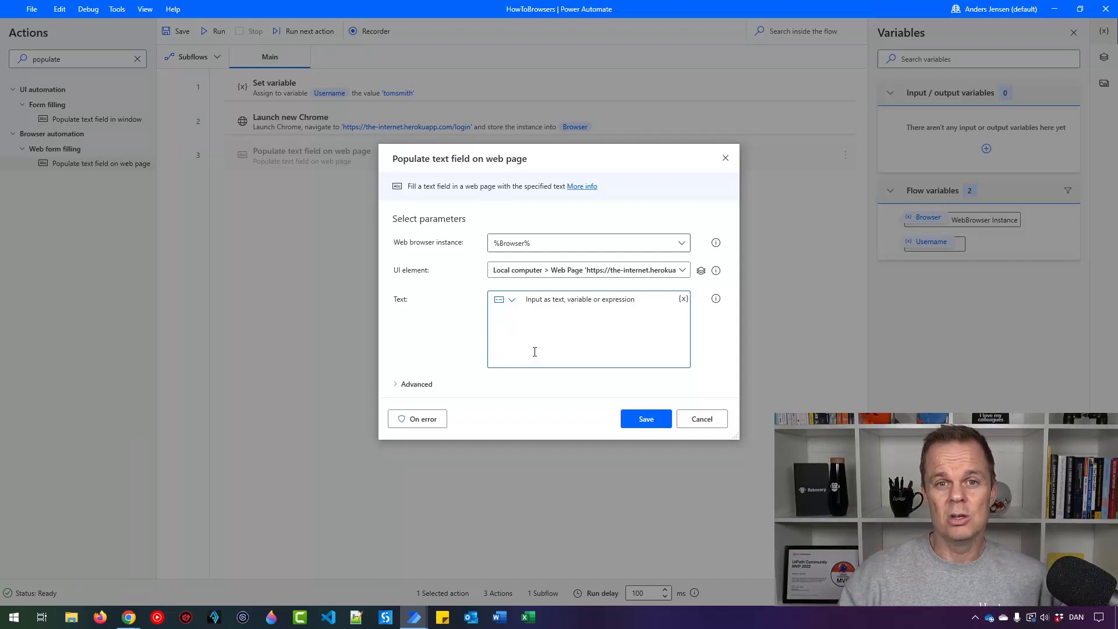
mouse_move(683, 300)
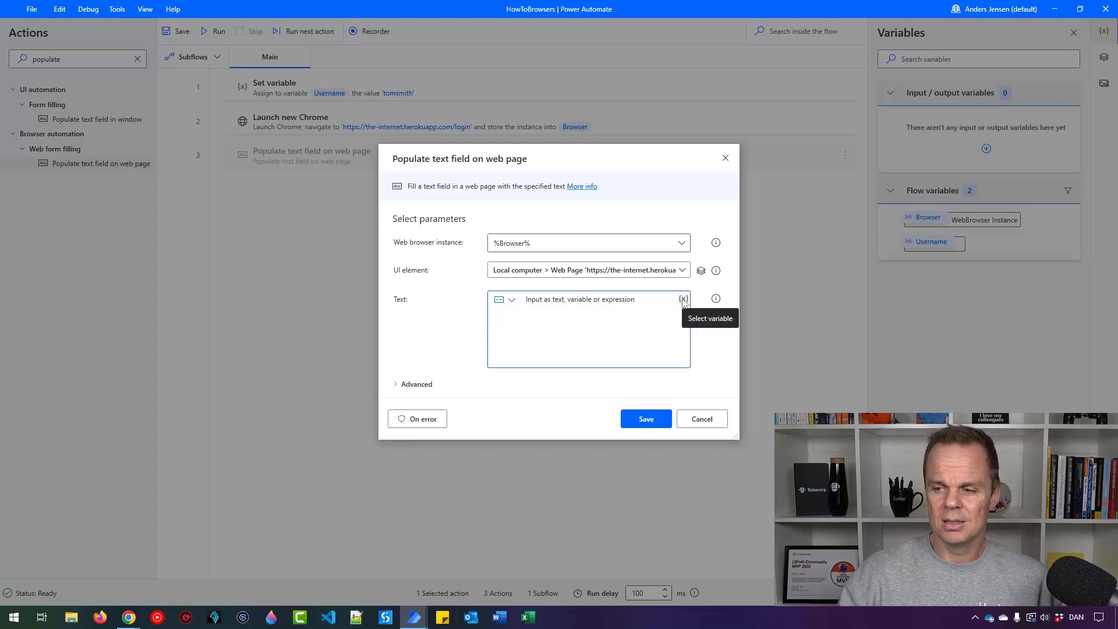
left_click(682, 300)
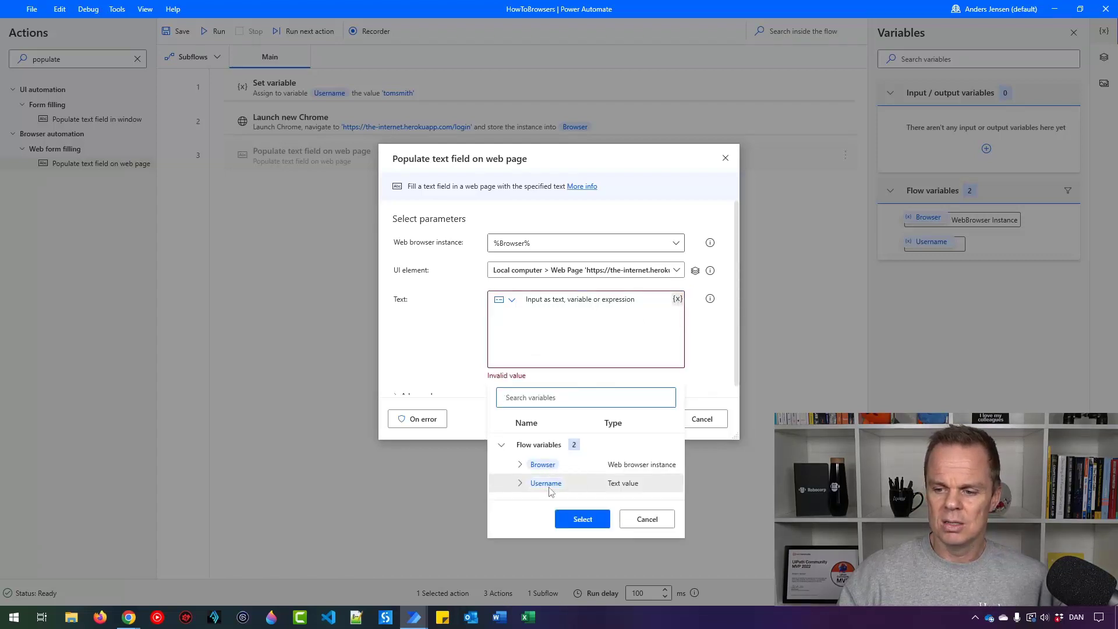
mouse_move(563, 489)
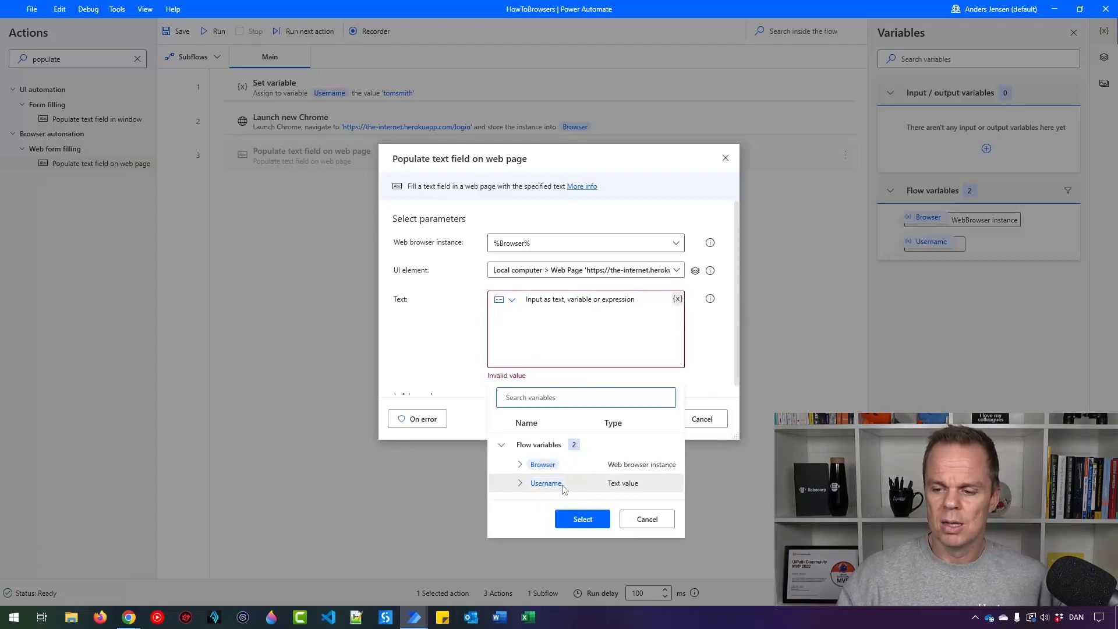
left_click(582, 518)
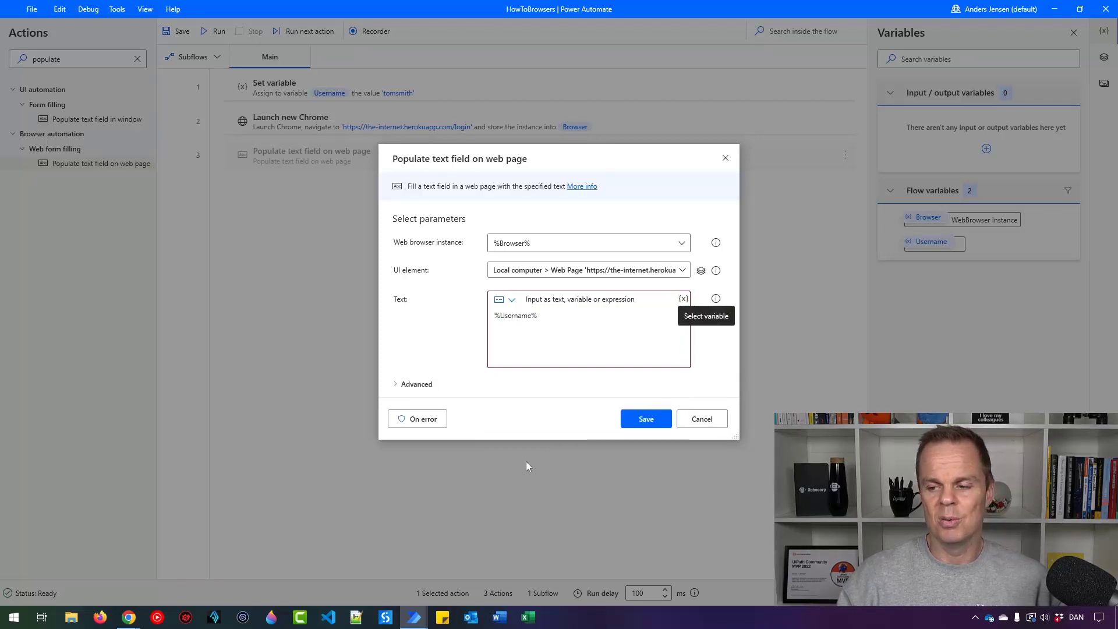
left_click(645, 418)
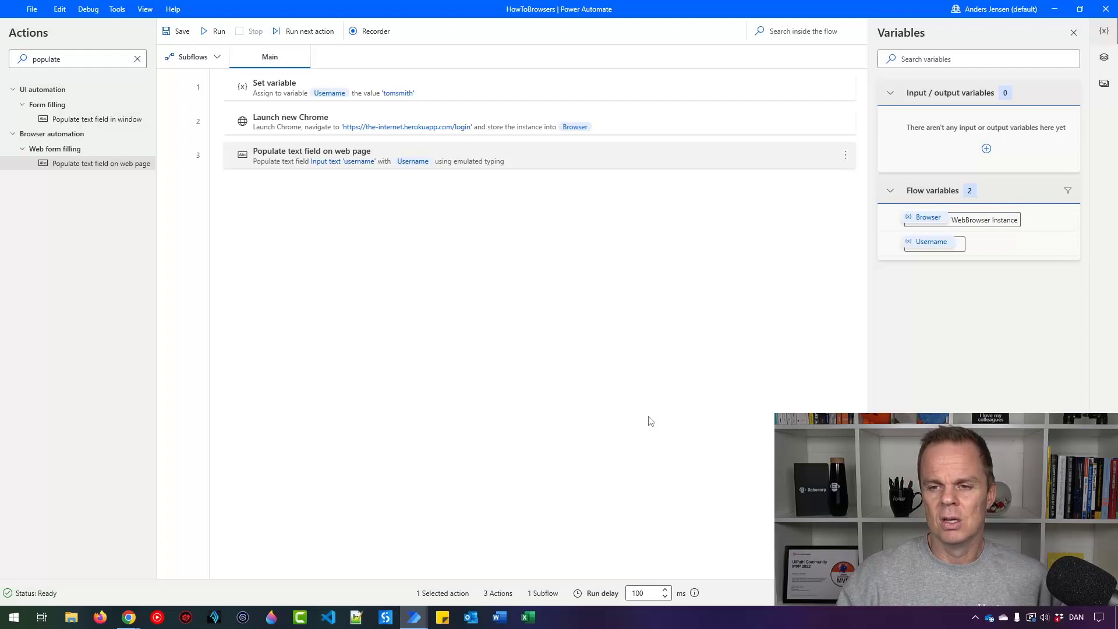
mouse_move(207, 54)
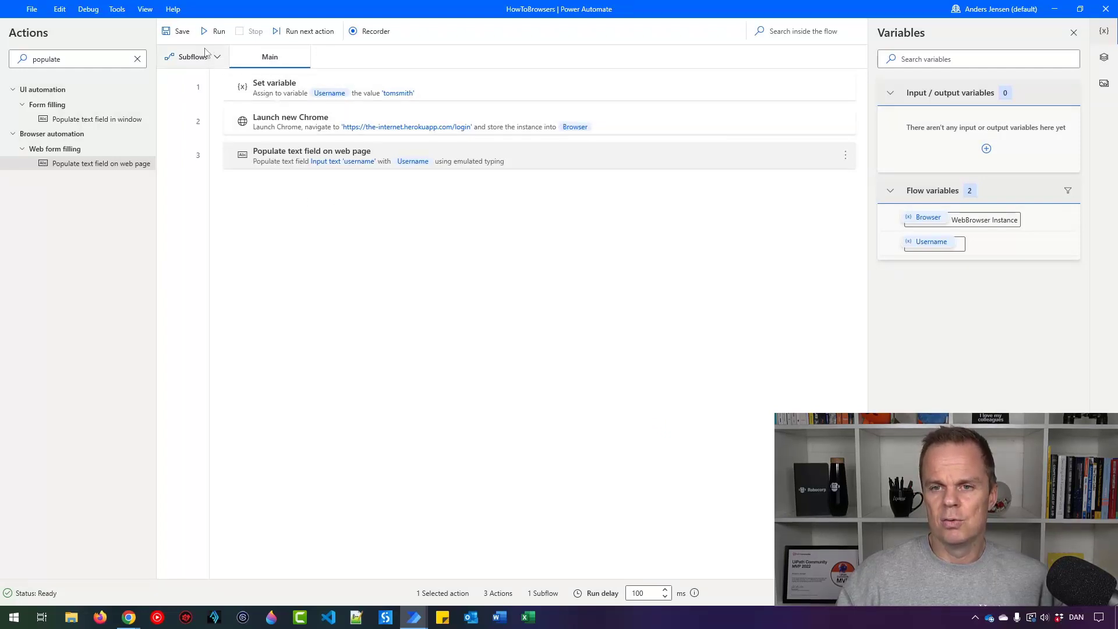
Run the flow so Chrome opens the login page with tomsmith entered as username
left_click(218, 30)
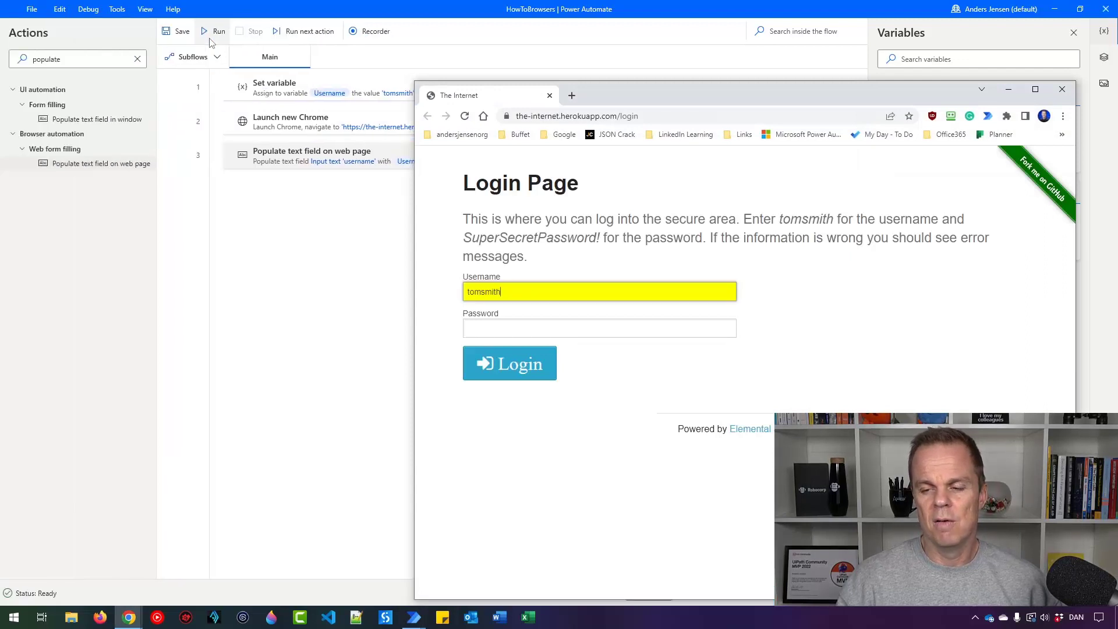
mouse_move(219, 31)
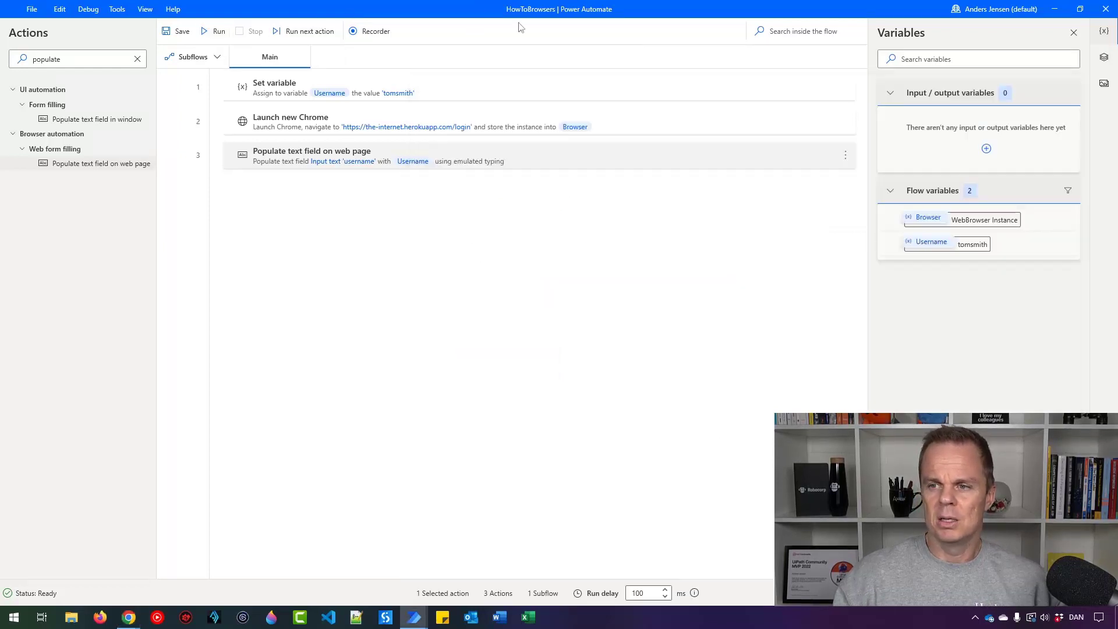
mouse_move(891, 128)
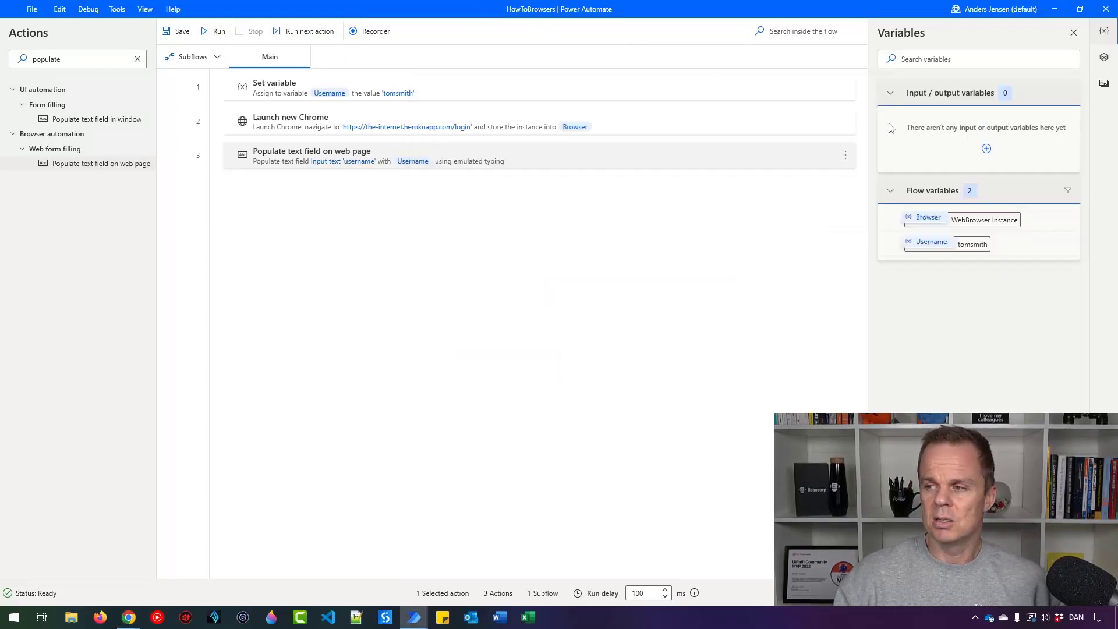
mouse_move(1104, 57)
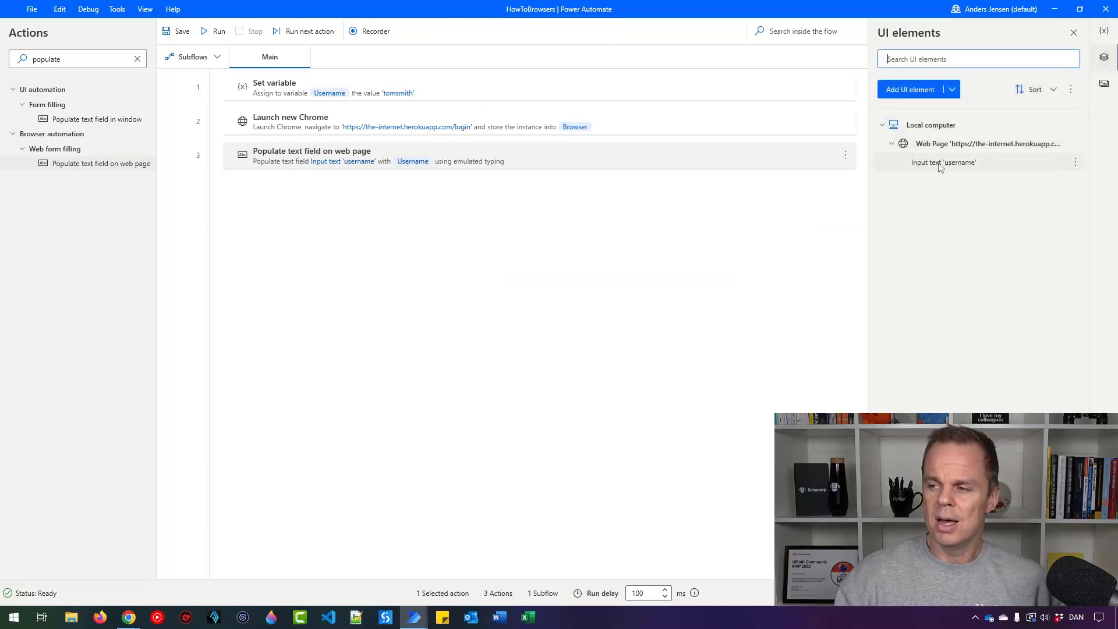
mouse_move(987, 166)
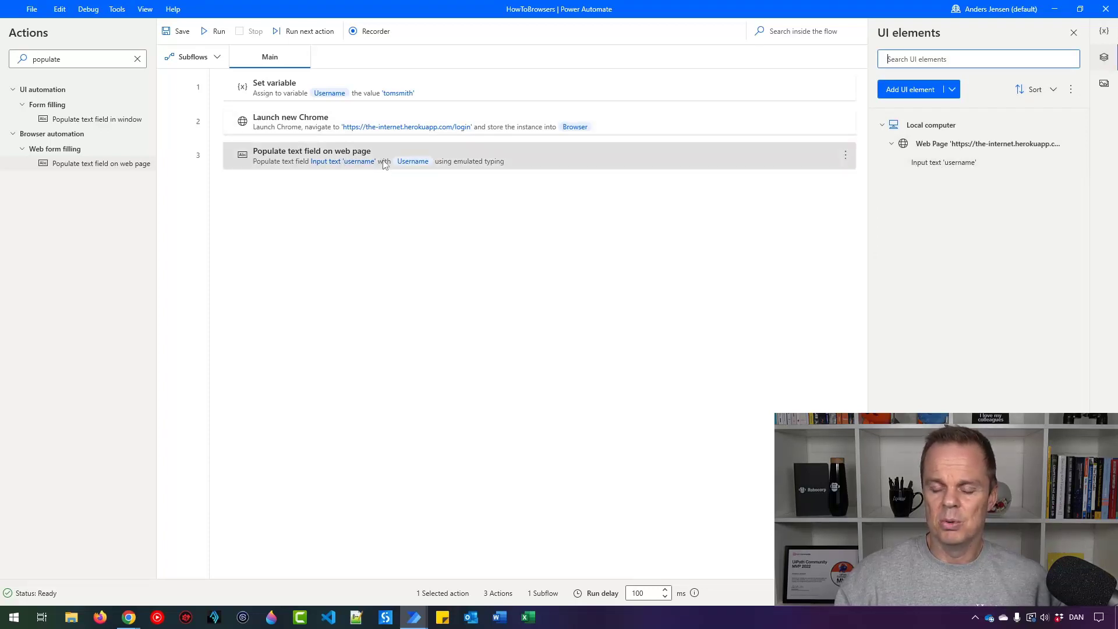
Rename the captured 'Input text username' UI element to Username Input Field
left_click(944, 162)
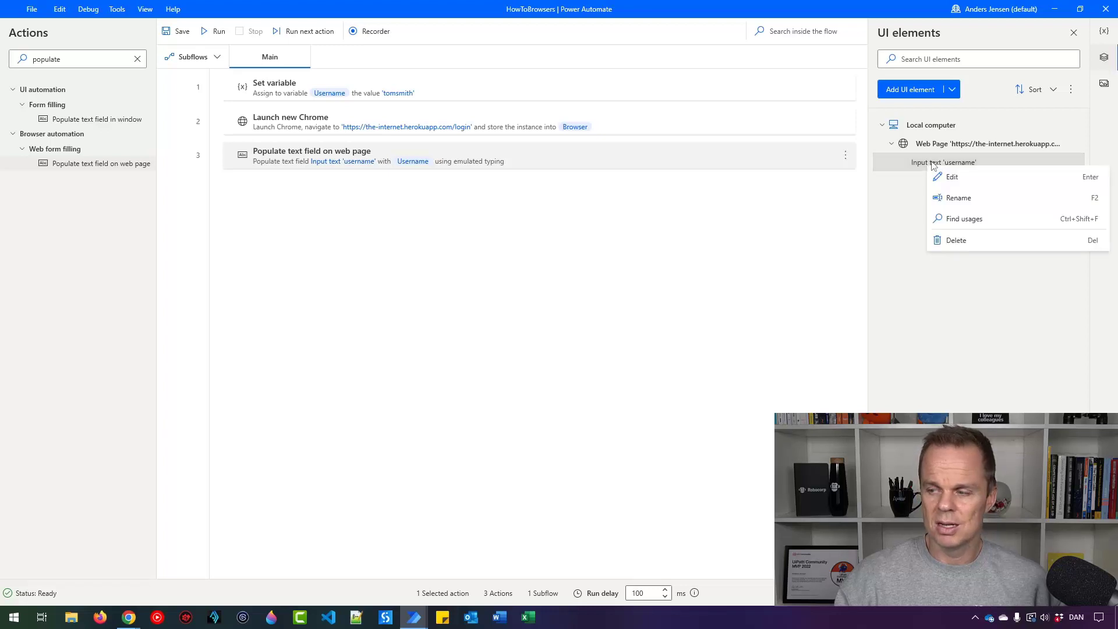
mouse_move(964, 202)
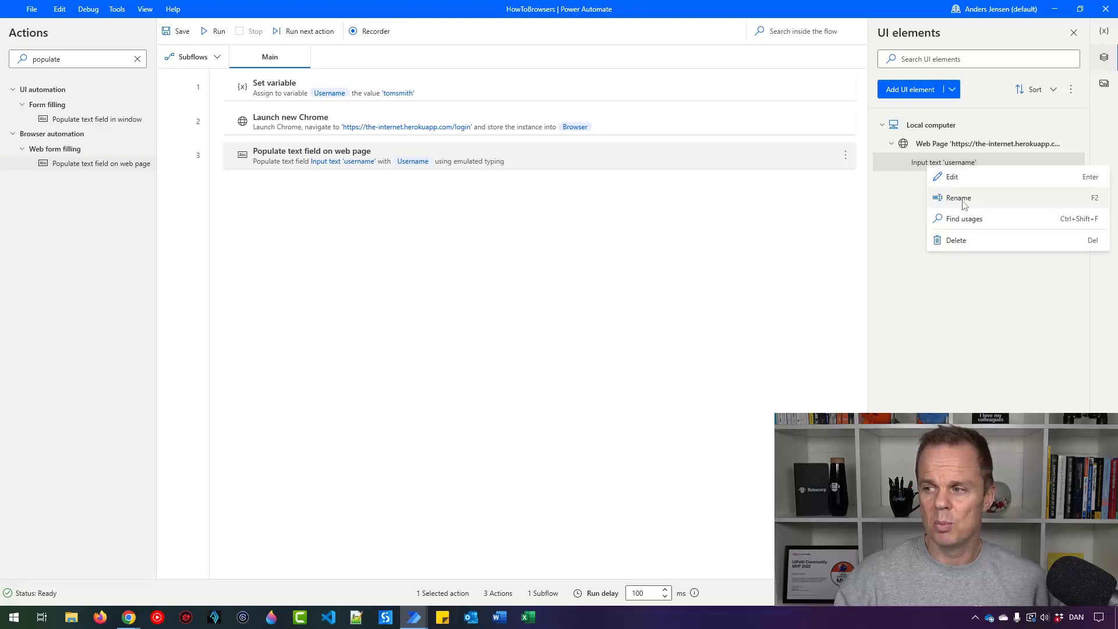
left_click(959, 198)
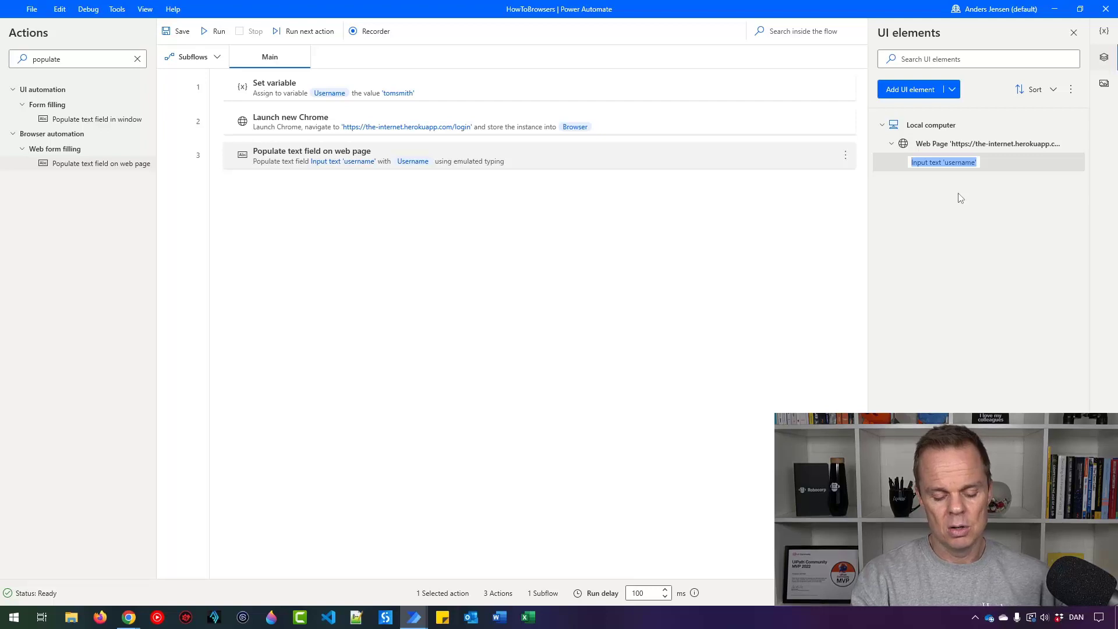
type("Username Input")
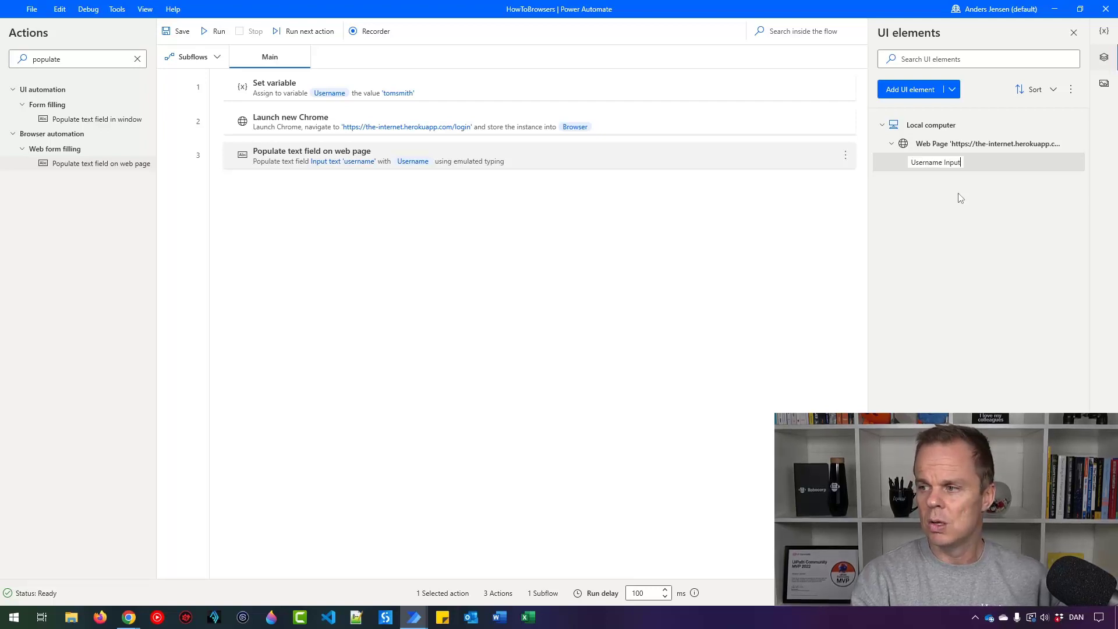
type("Field")
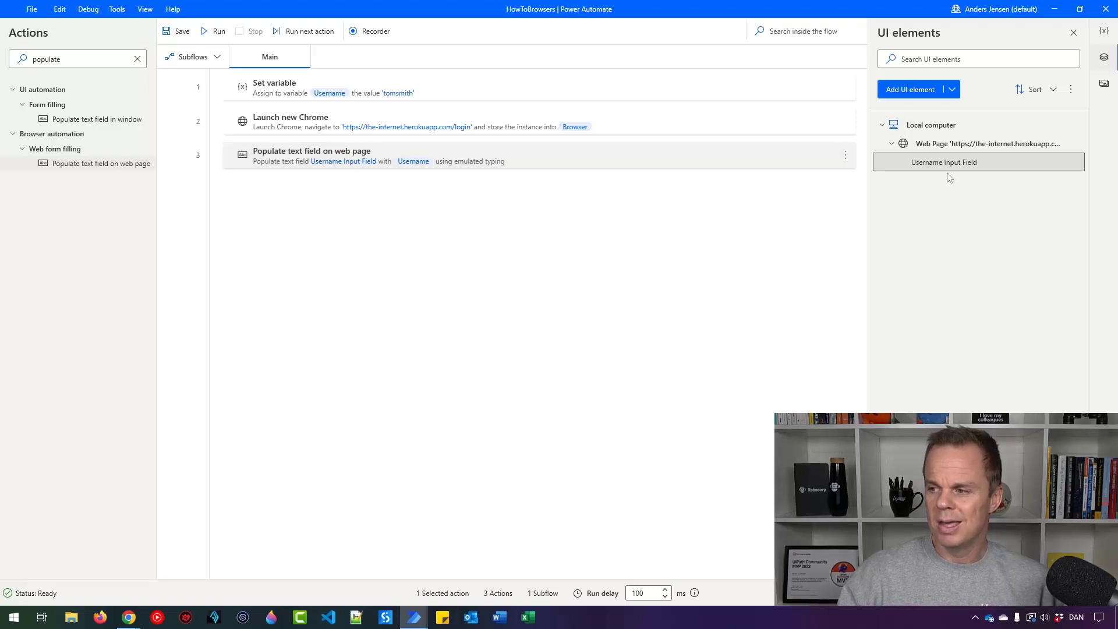
Show the Username Input Field element's selector details with its page hierarchy and id-based selector
double_click(944, 162)
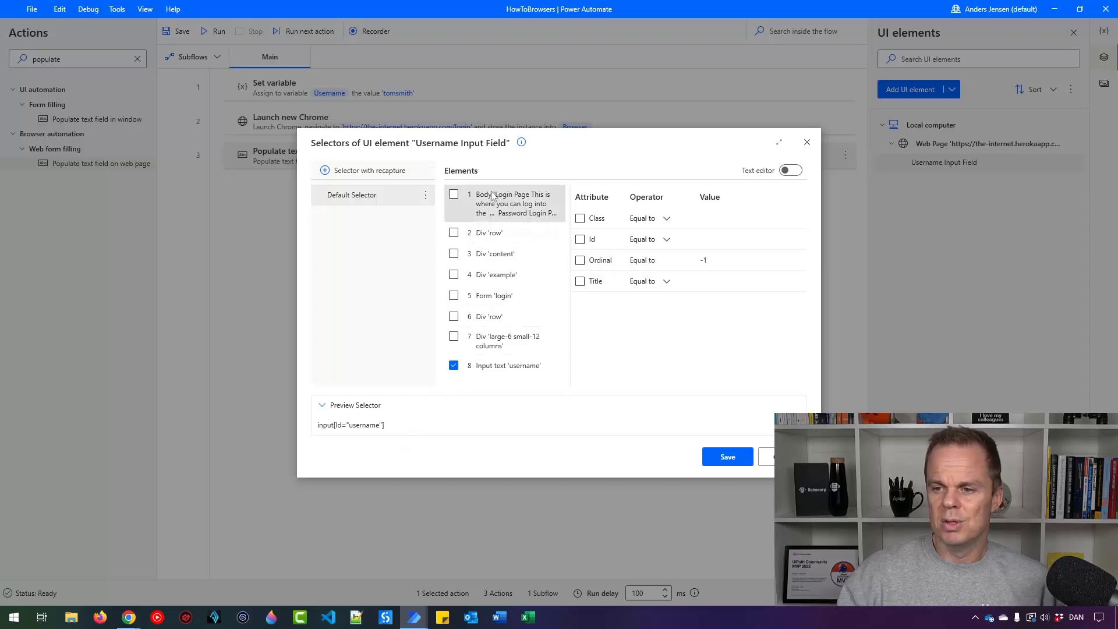
mouse_move(451, 347)
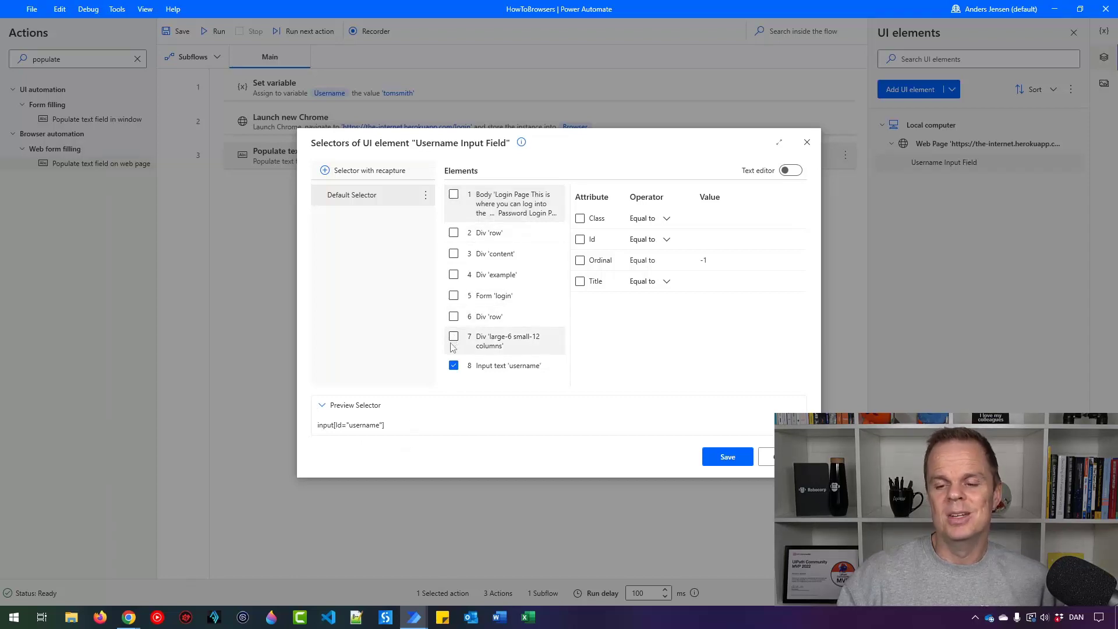
mouse_move(363, 449)
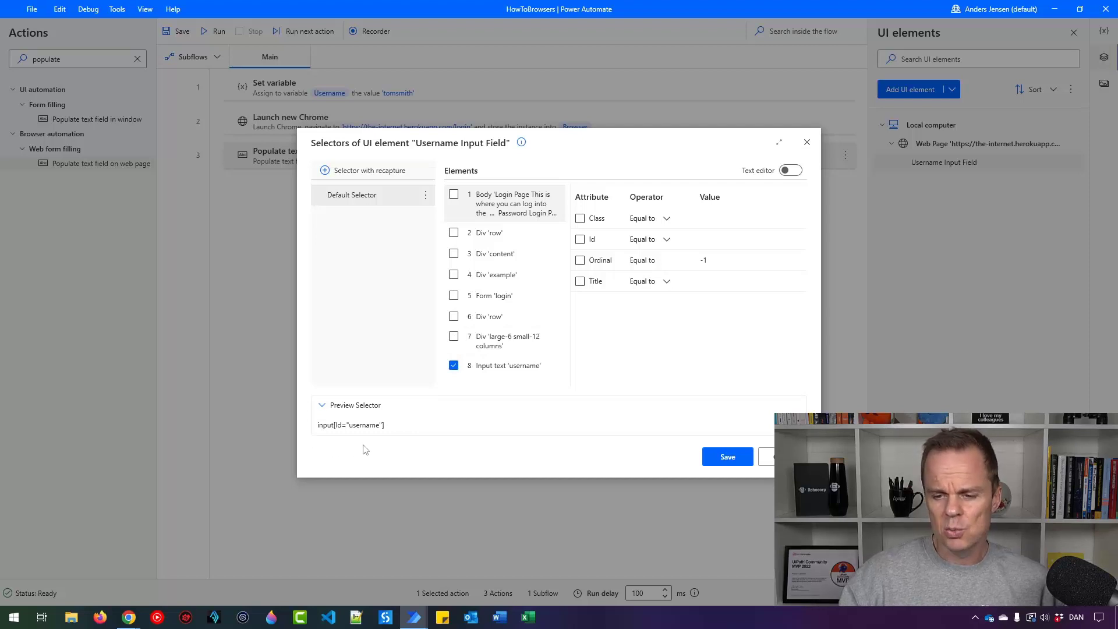
mouse_move(319, 437)
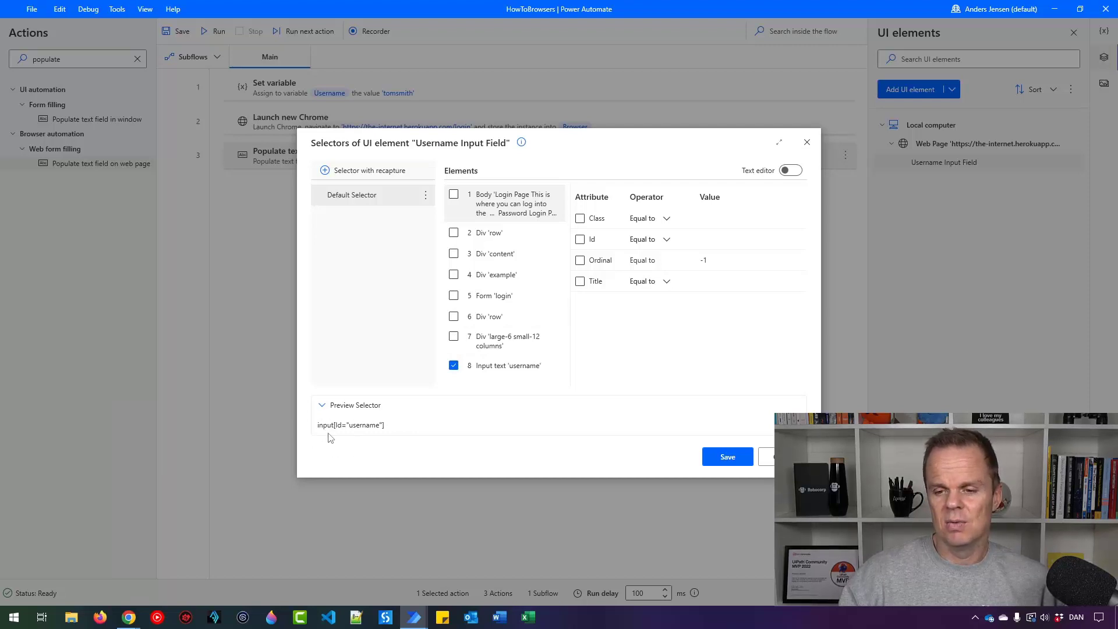
mouse_move(338, 442)
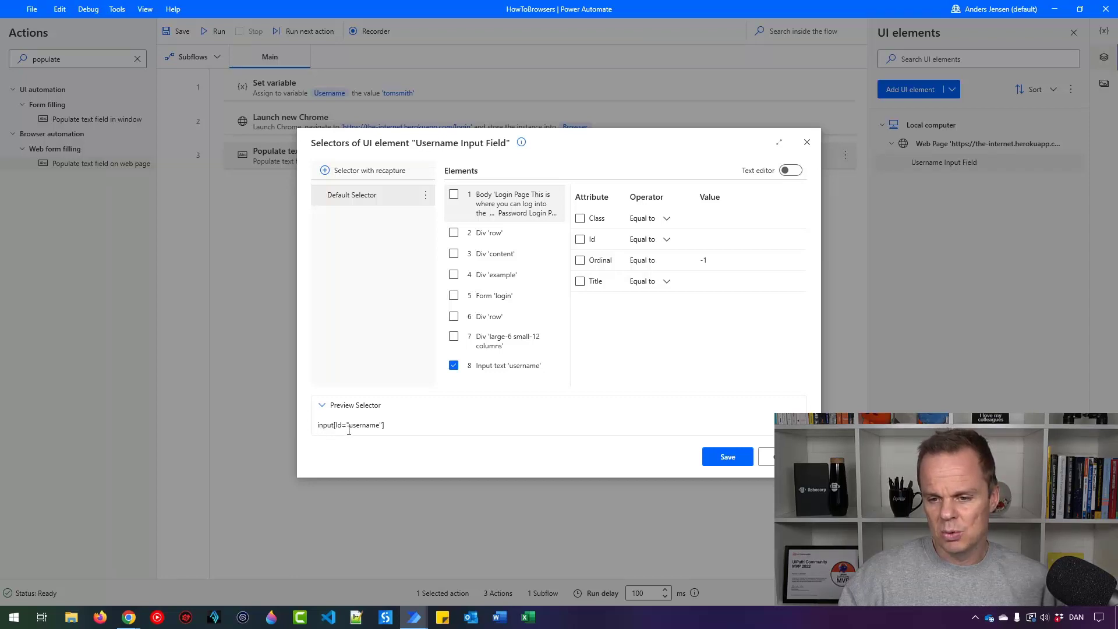
mouse_move(369, 441)
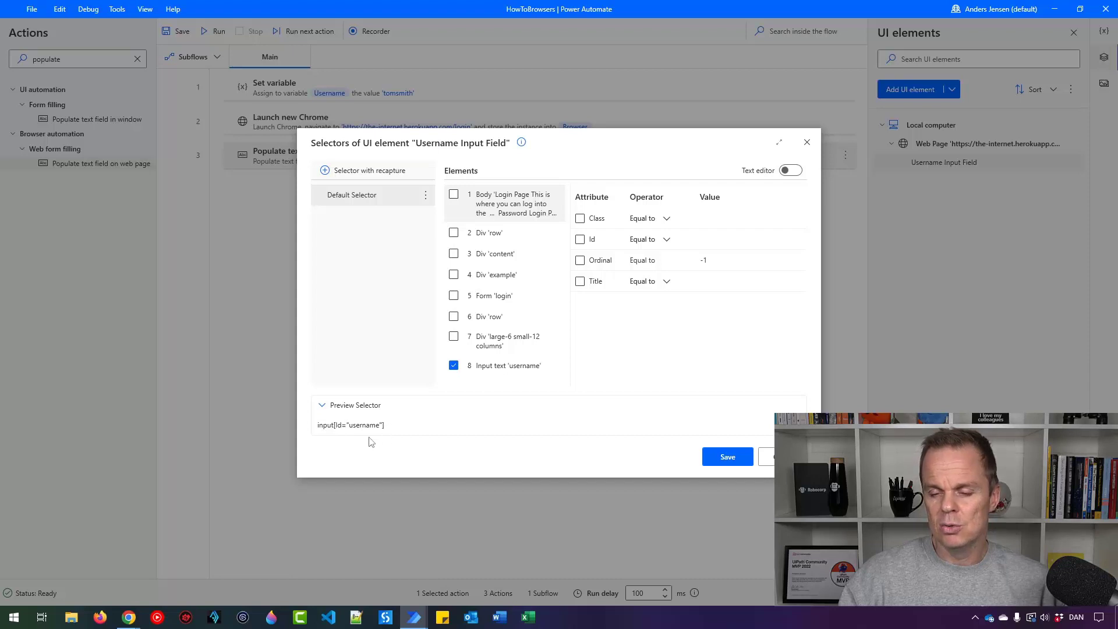
mouse_move(354, 447)
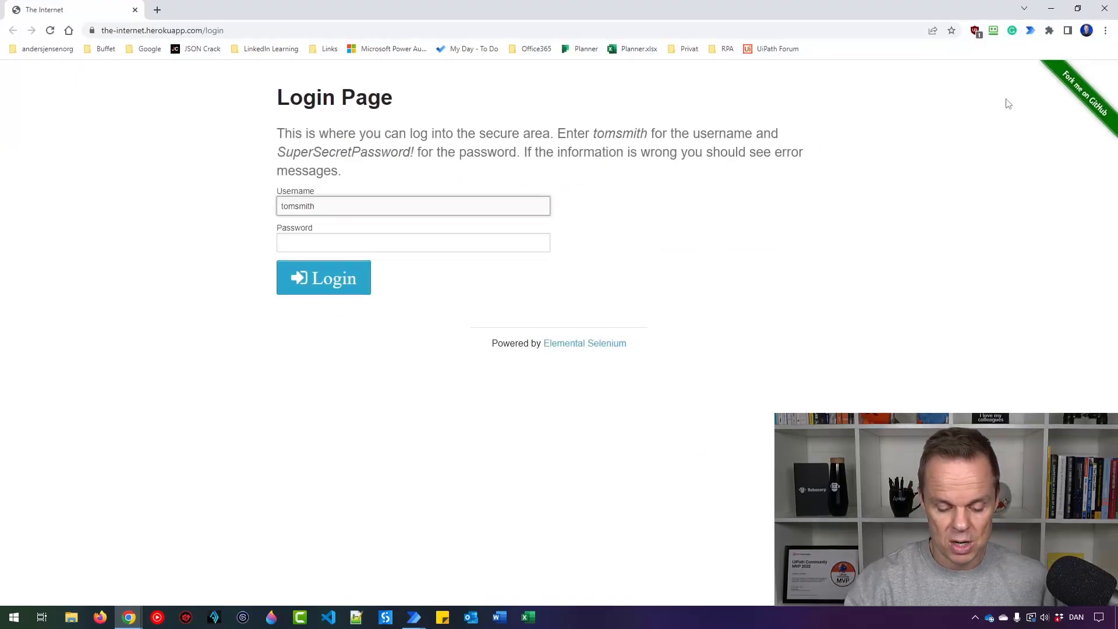
Show Chrome's developer tools (F12) to inspect the username input's HTML
key("f12")
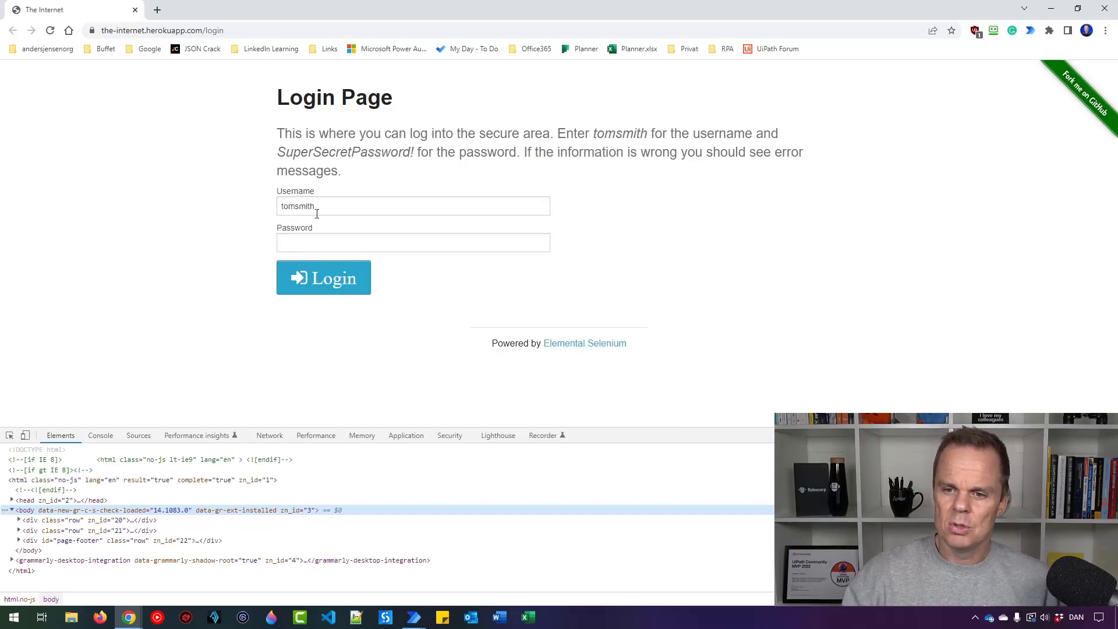
mouse_move(138, 397)
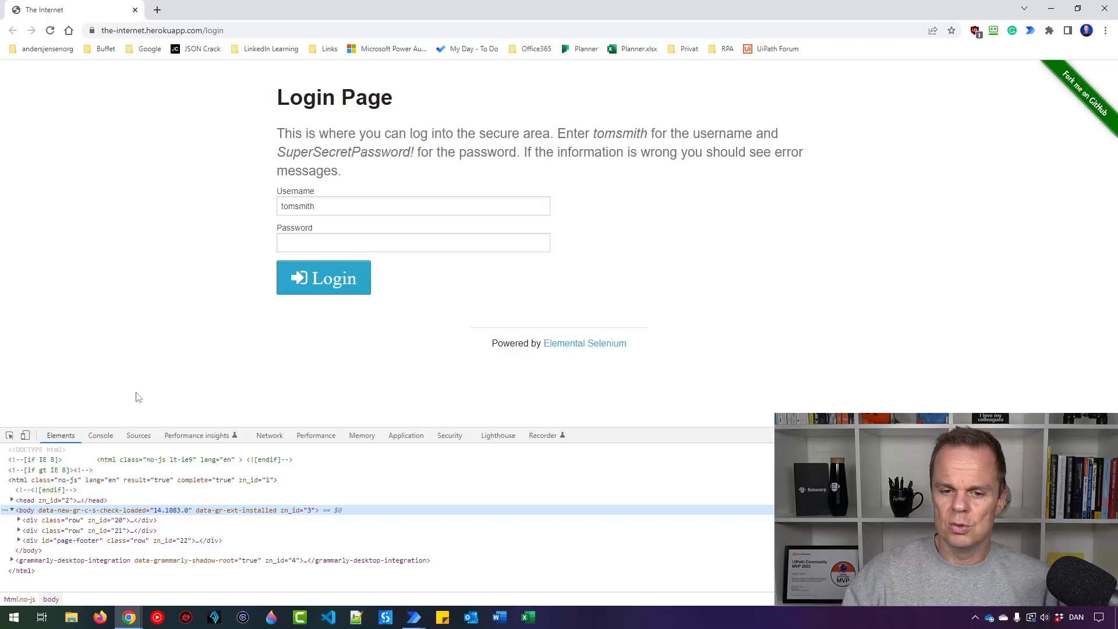
mouse_move(10, 435)
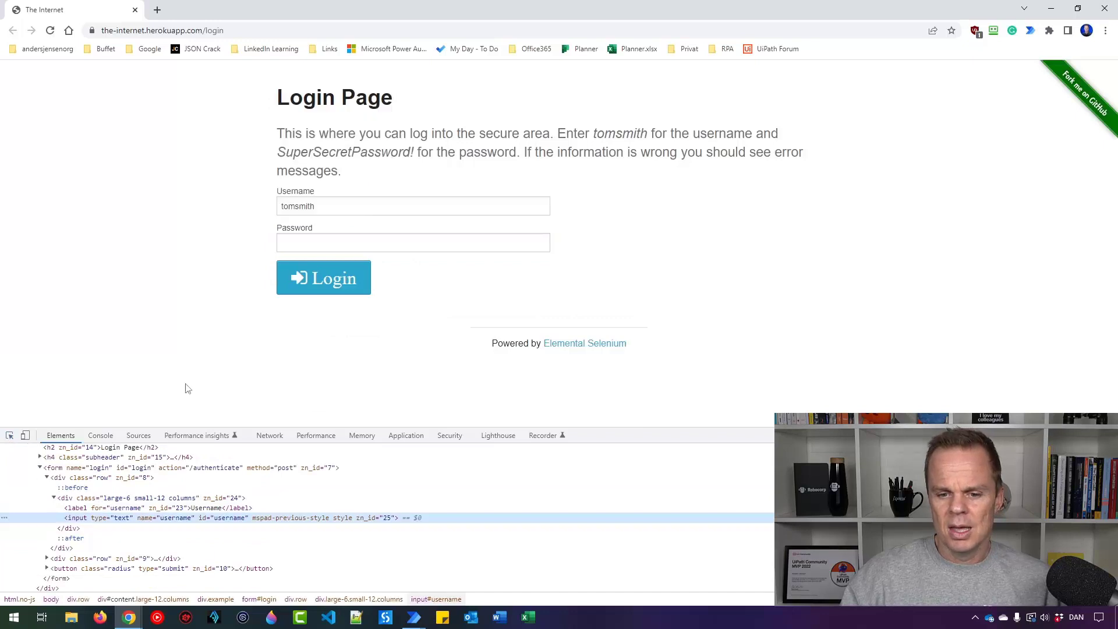
mouse_move(104, 517)
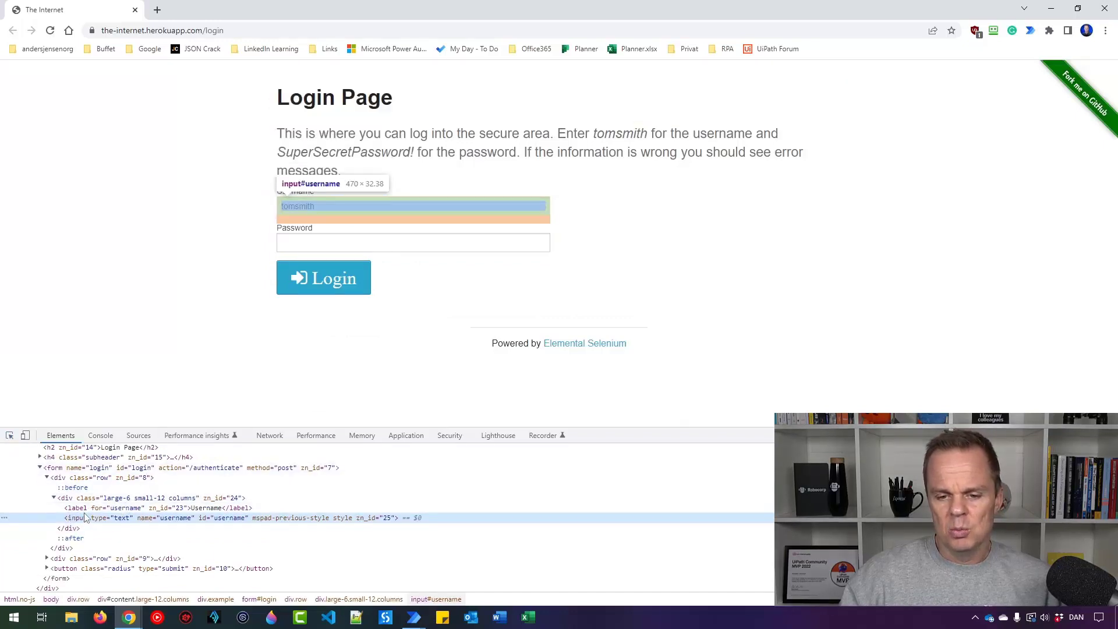
mouse_move(141, 523)
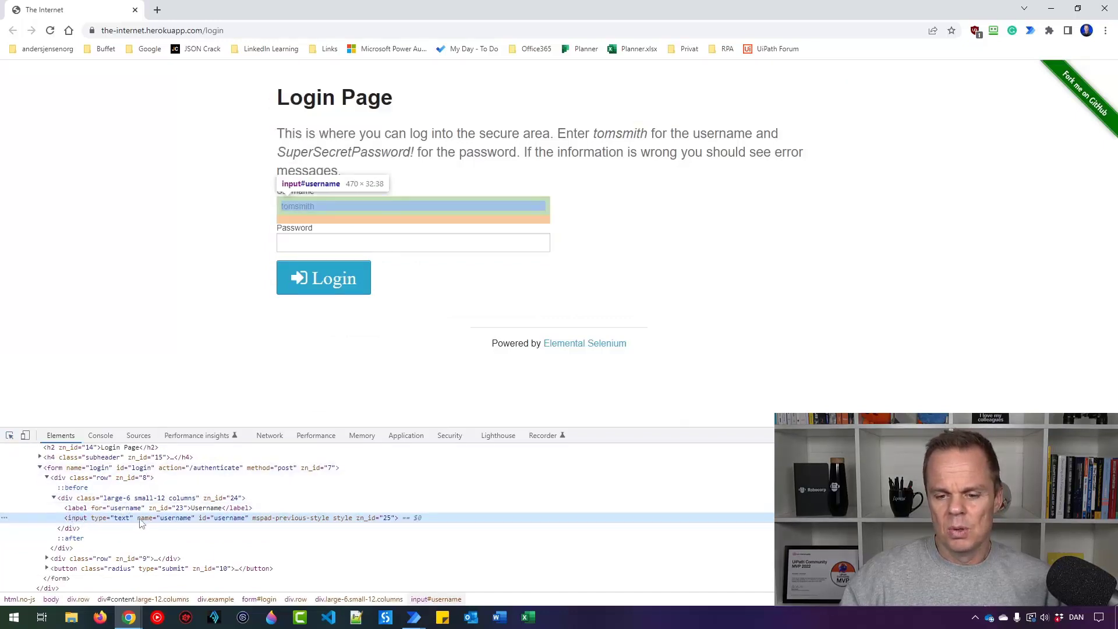
mouse_move(209, 525)
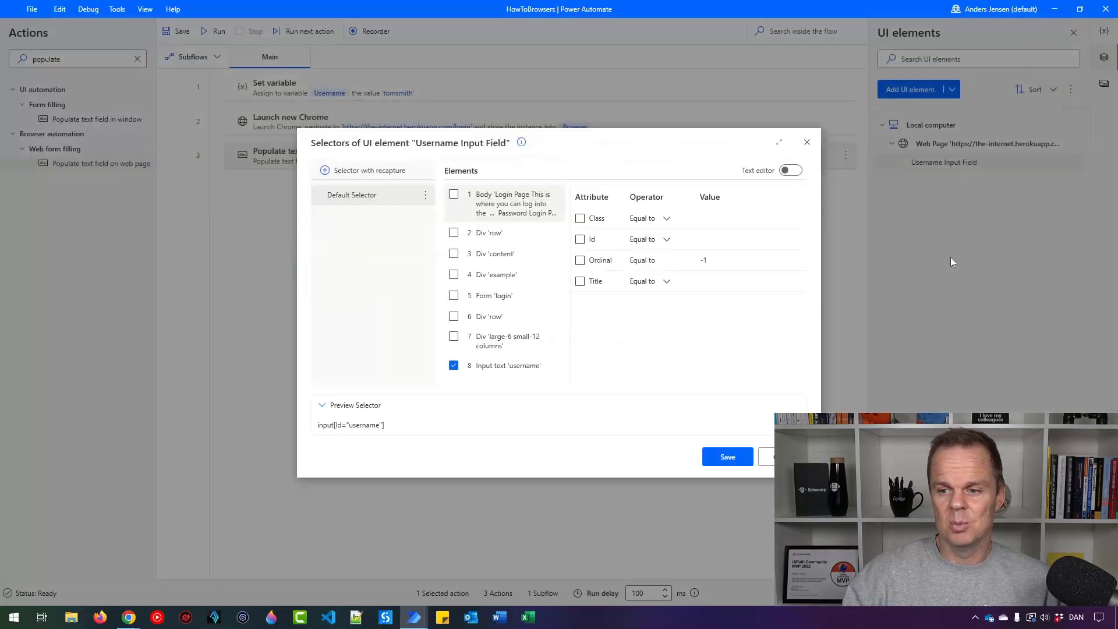
Dismiss the selector details so the flow can be run again
left_click(727, 457)
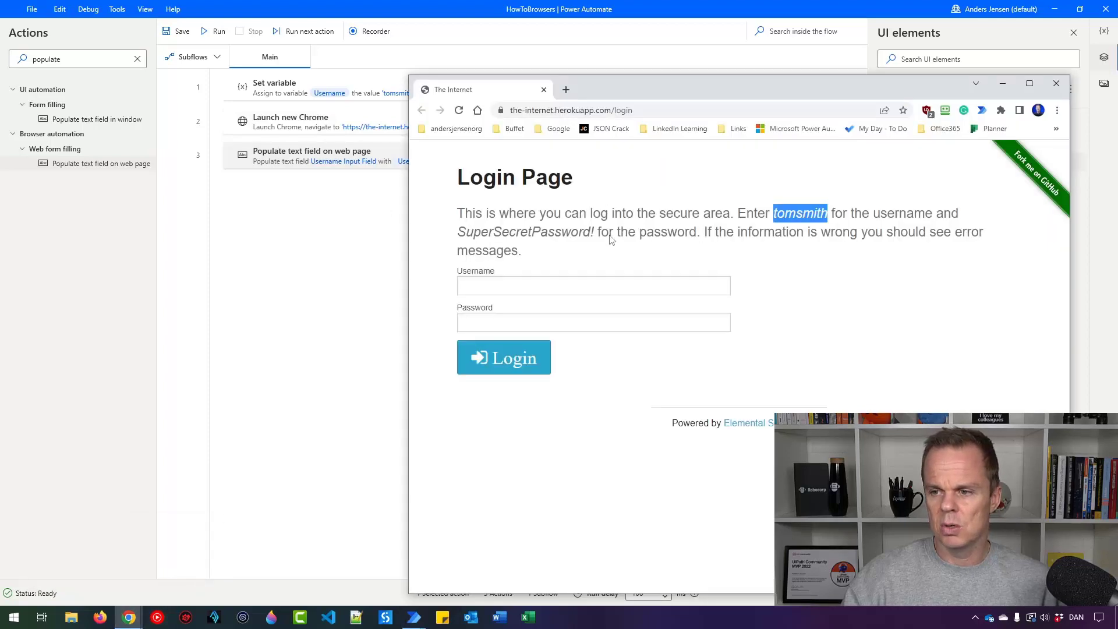
double_click(526, 232)
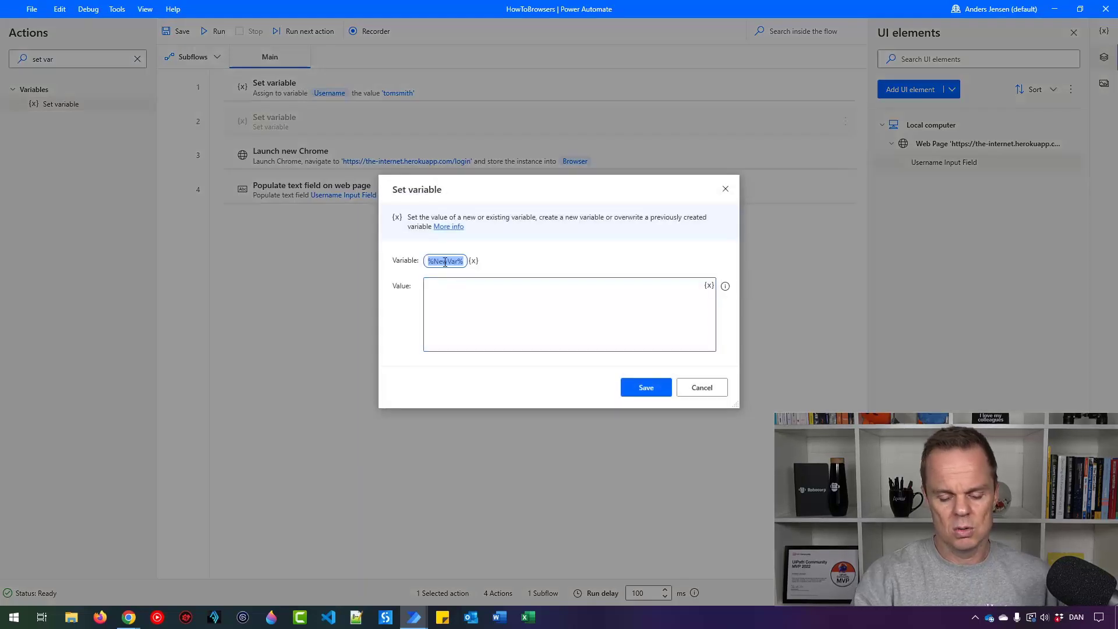
type("Password")
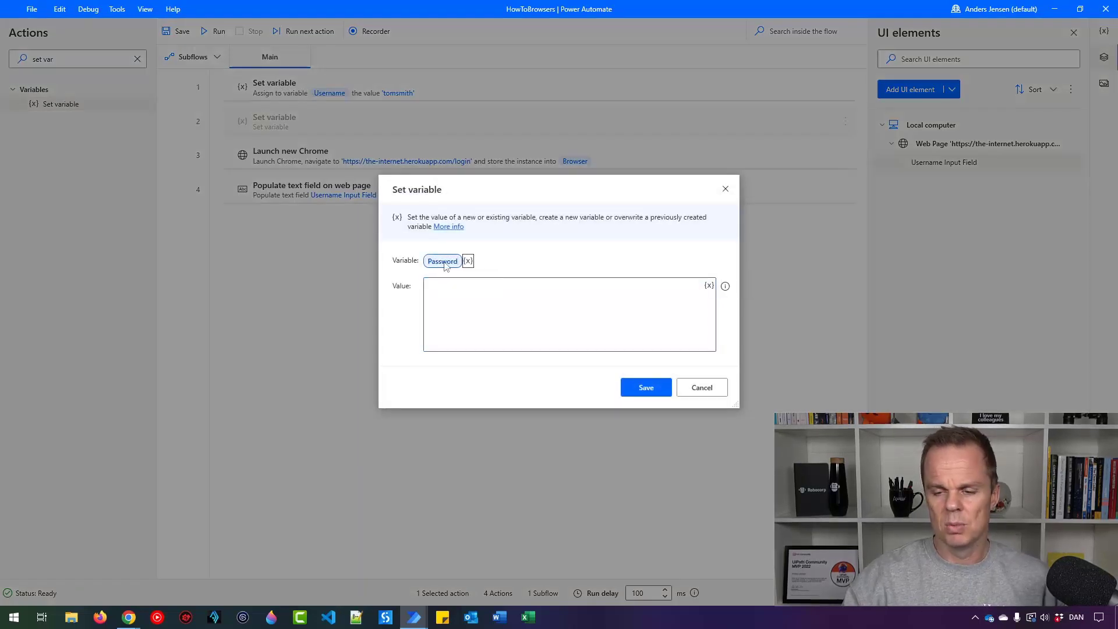
type("SuperSecretPassword!")
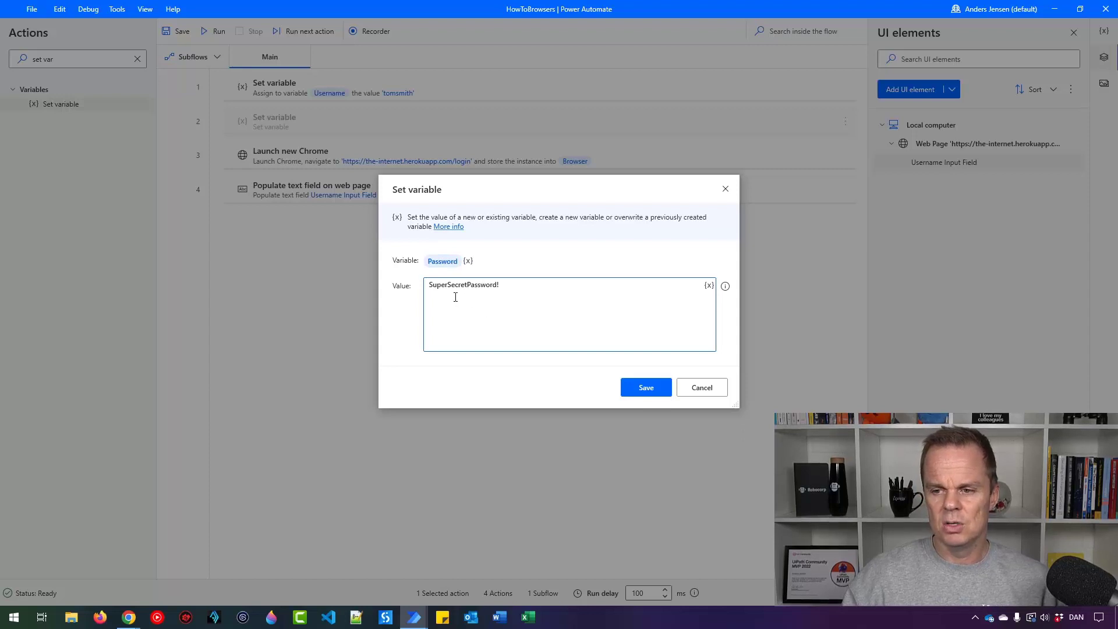
left_click(644, 387)
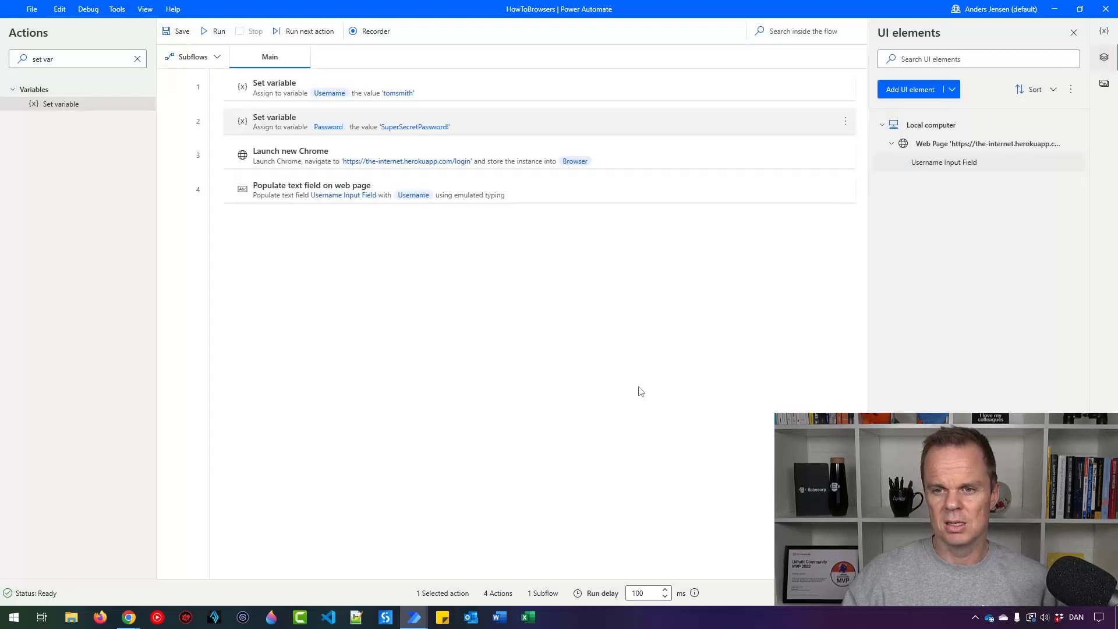
mouse_move(380, 254)
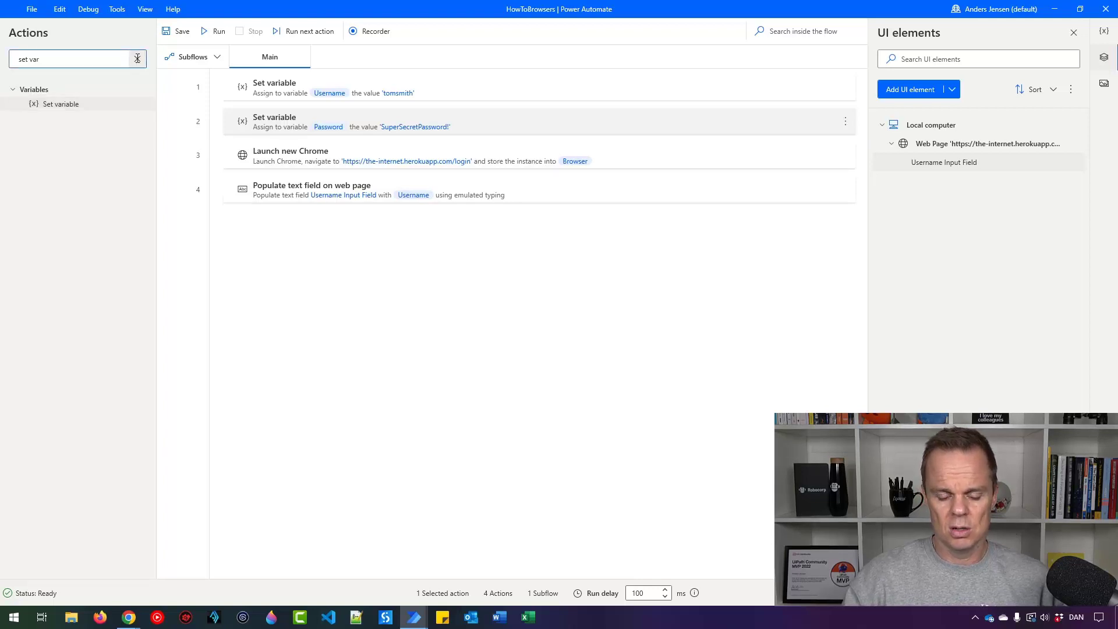
Add a Populate text field step filling the captured password box with %Password%
type("popul")
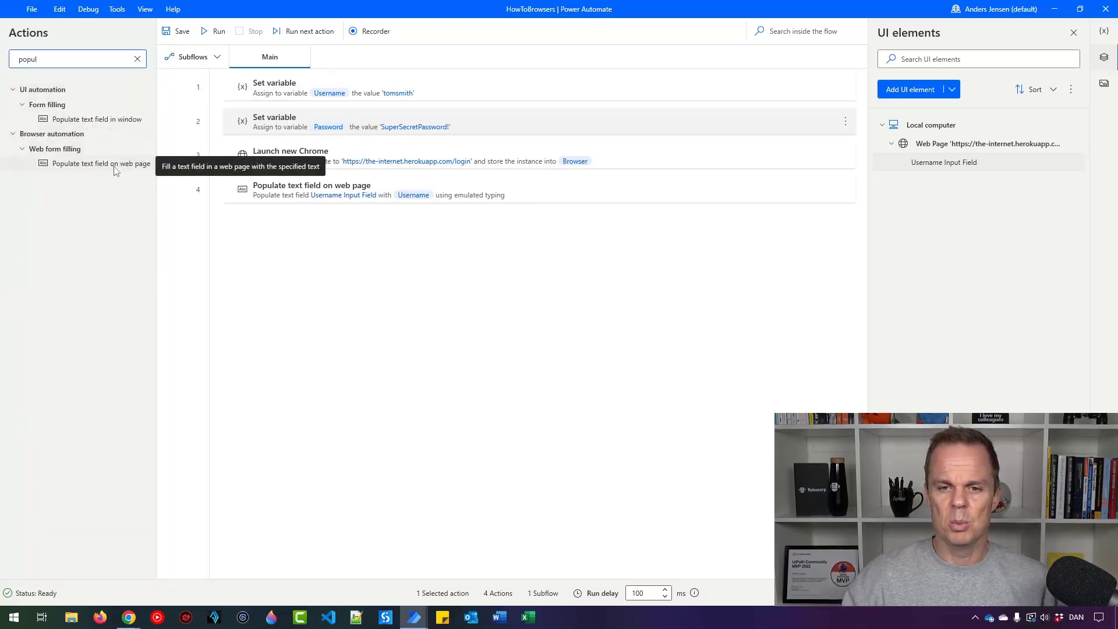
mouse_move(55, 151)
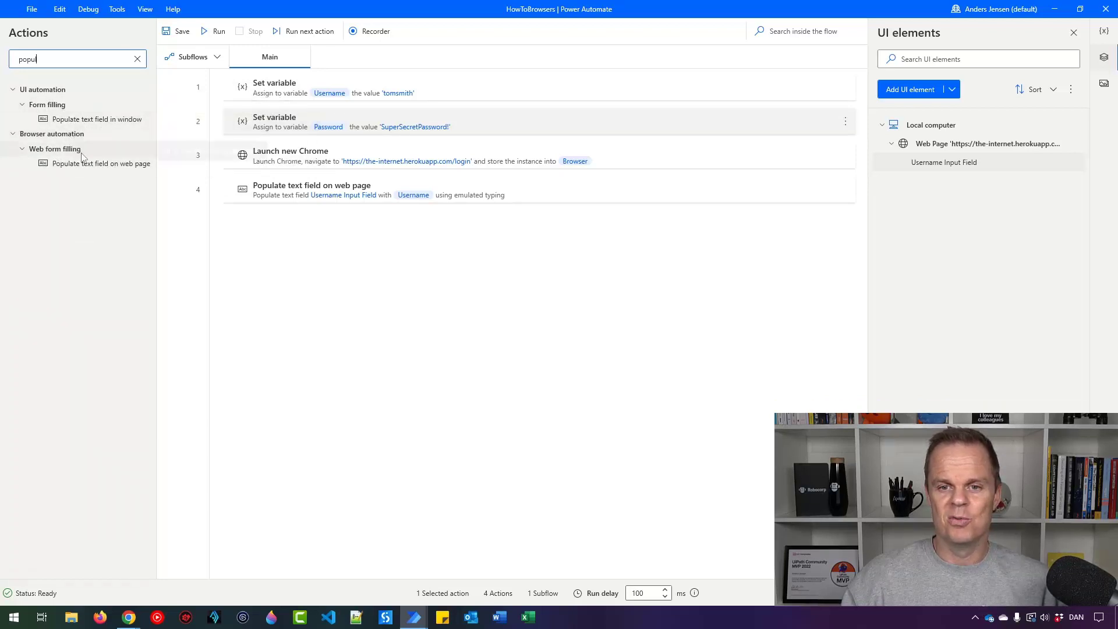
double_click(100, 163)
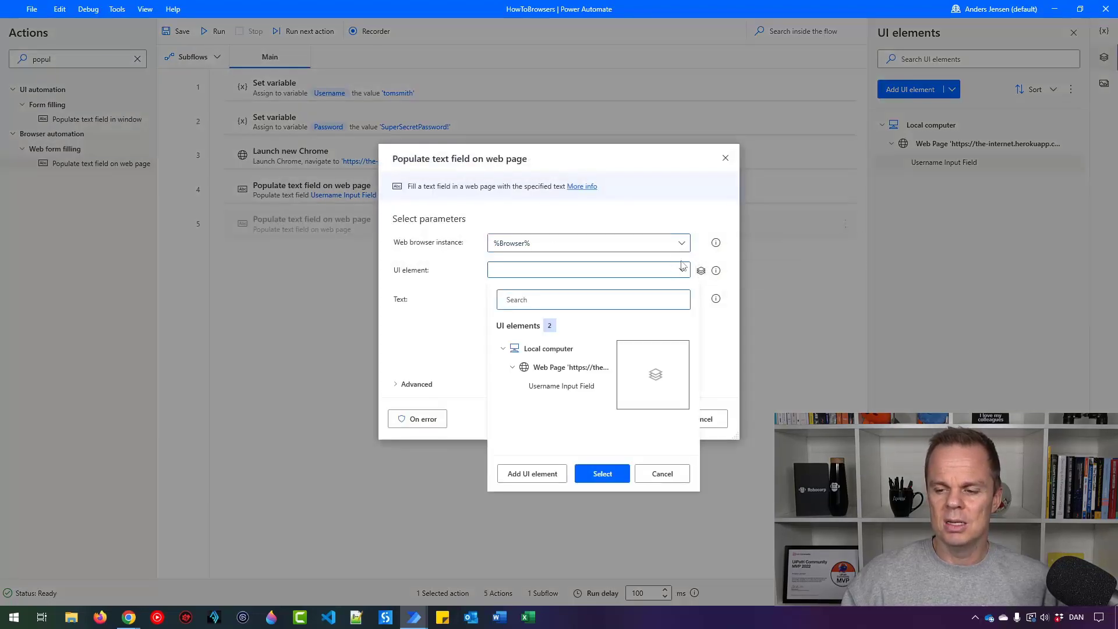
mouse_move(531, 474)
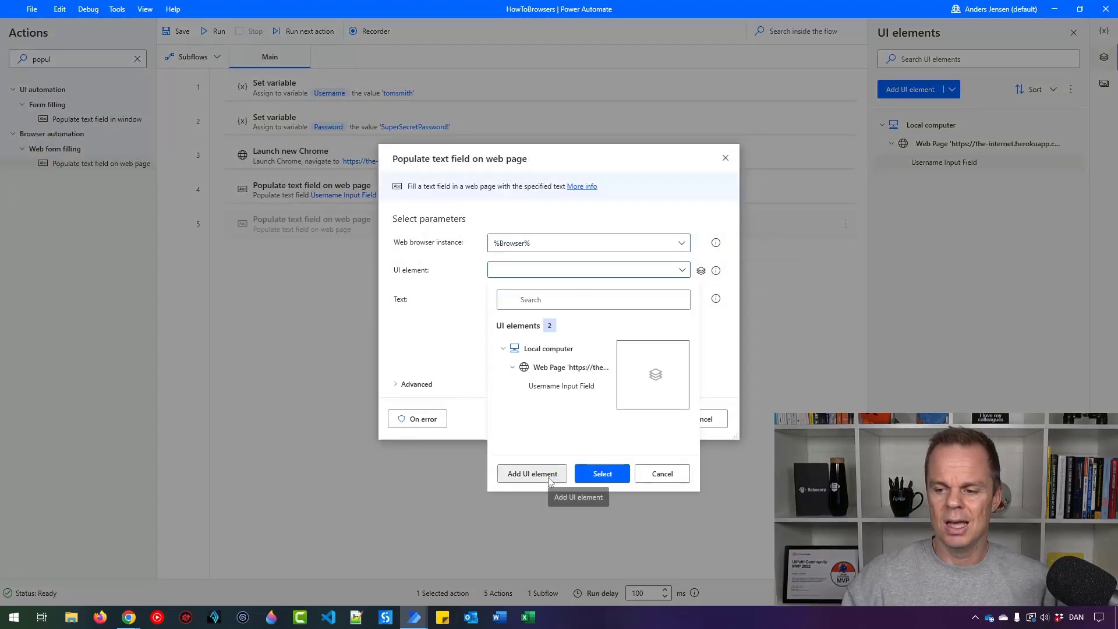
left_click(532, 474)
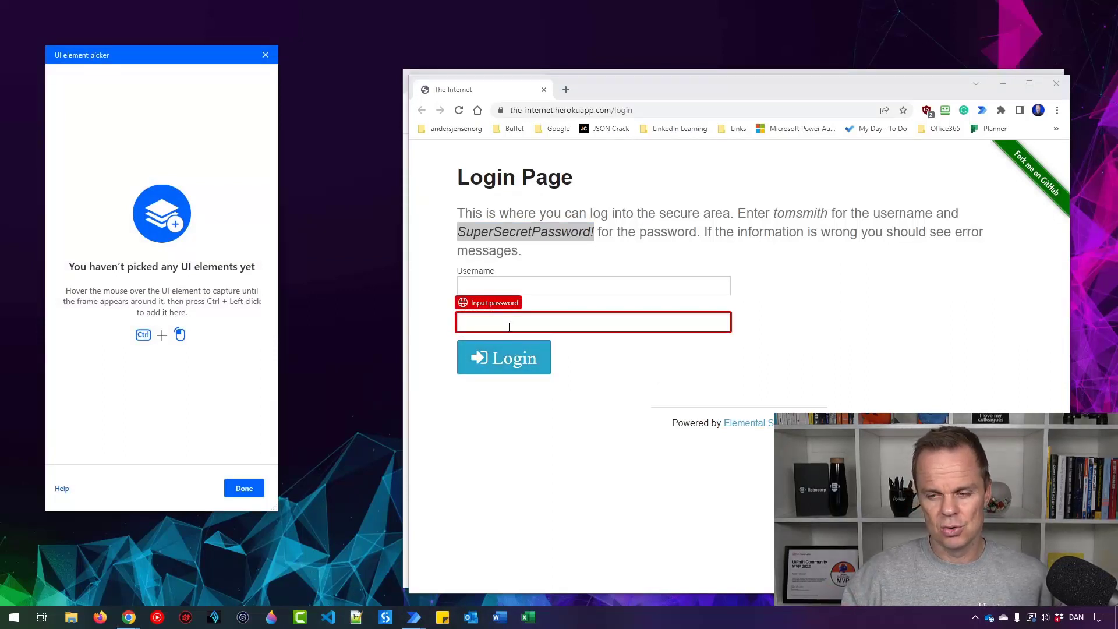
left_click(243, 488)
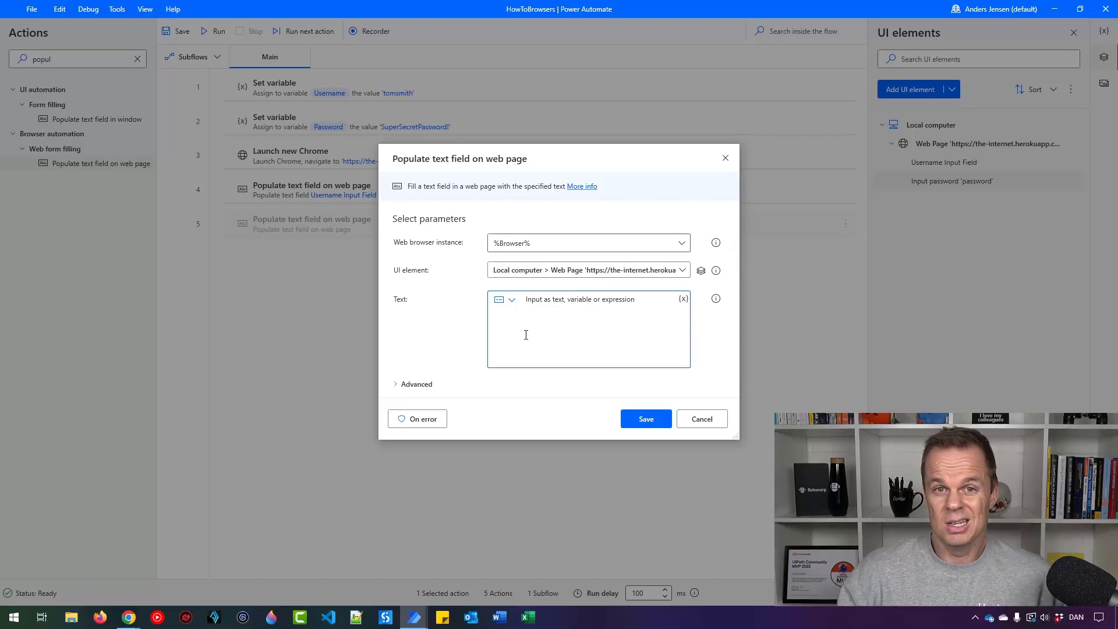
mouse_move(681, 300)
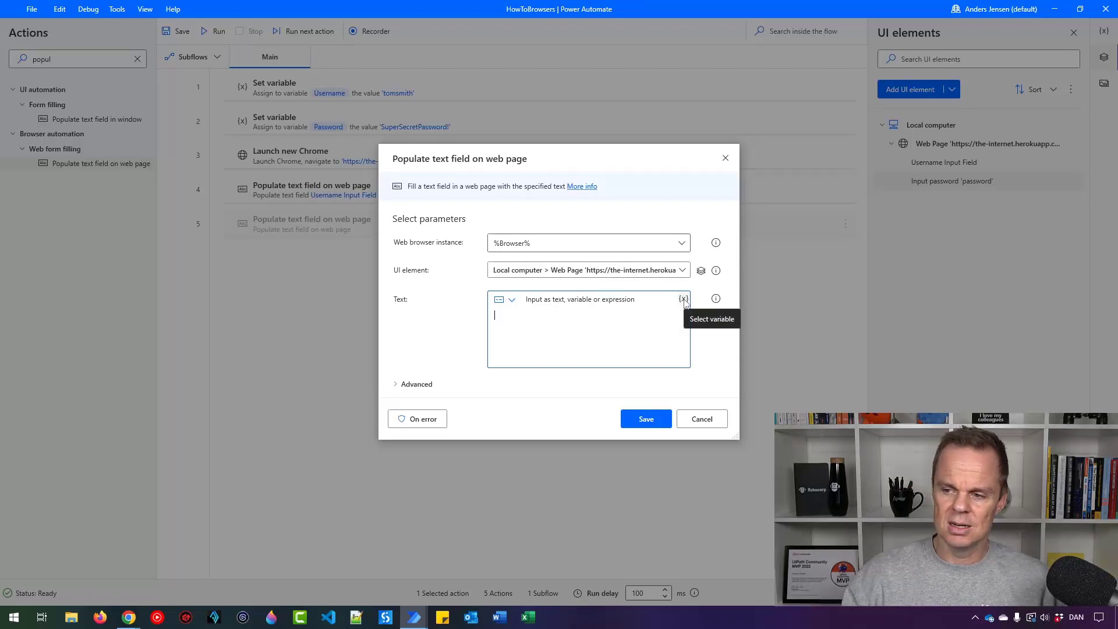
type("%Password%")
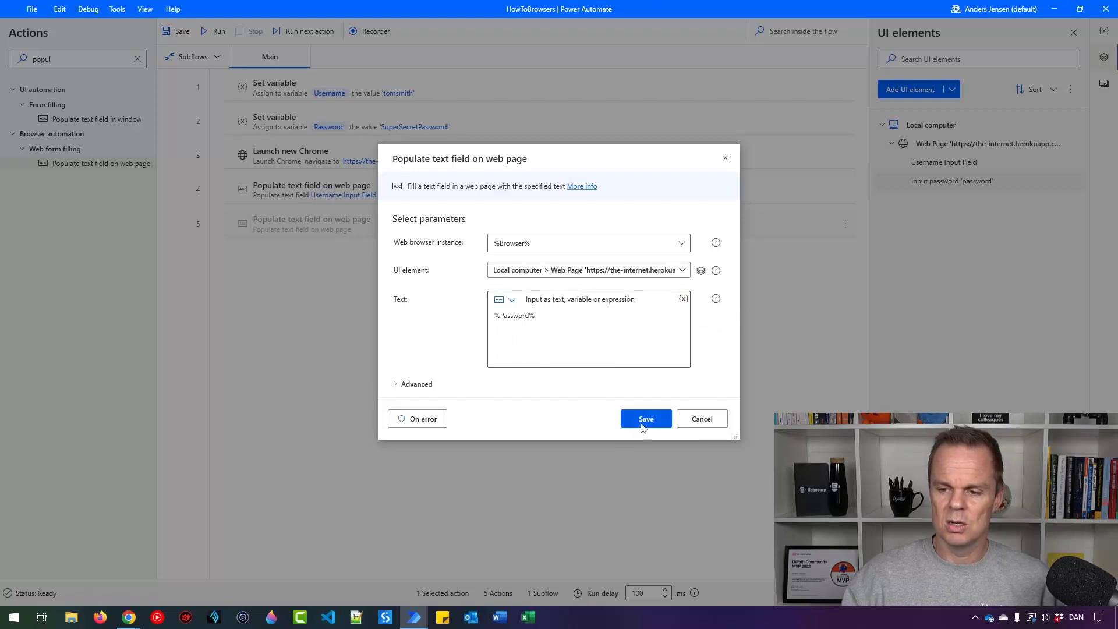
left_click(645, 419)
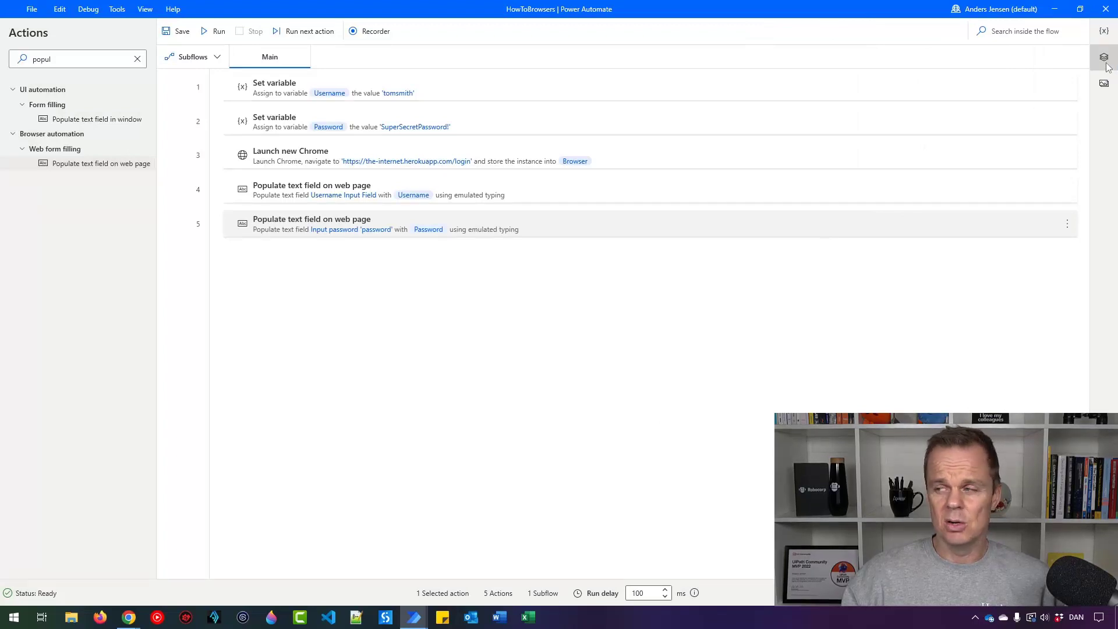
Rename the captured password element to Password Input Field in the UI elements pane
left_click(1104, 57)
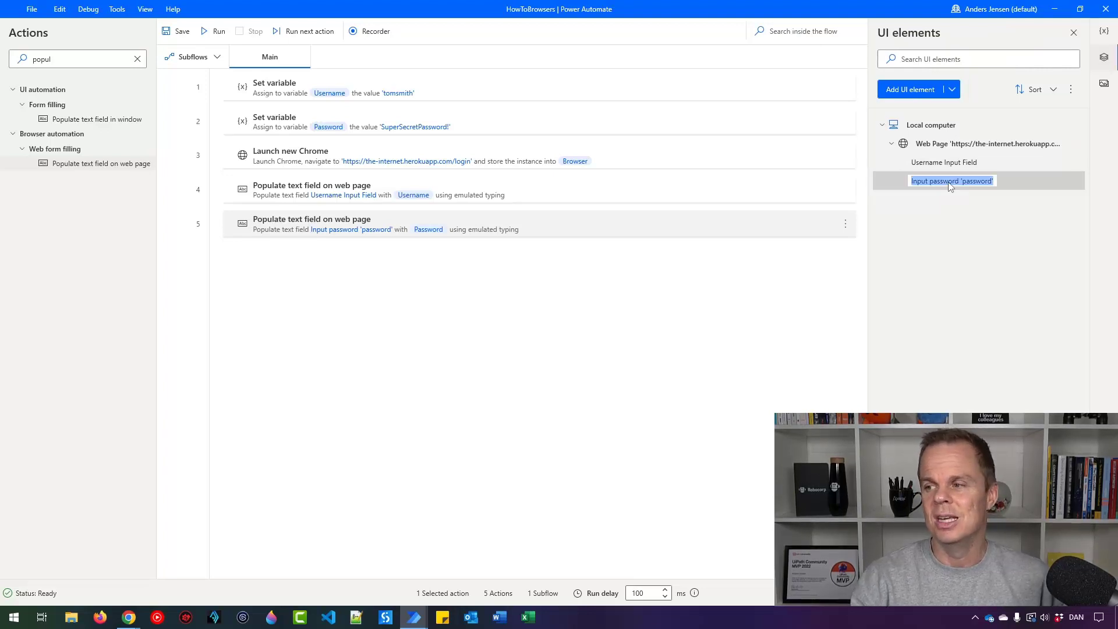
type("Passwo")
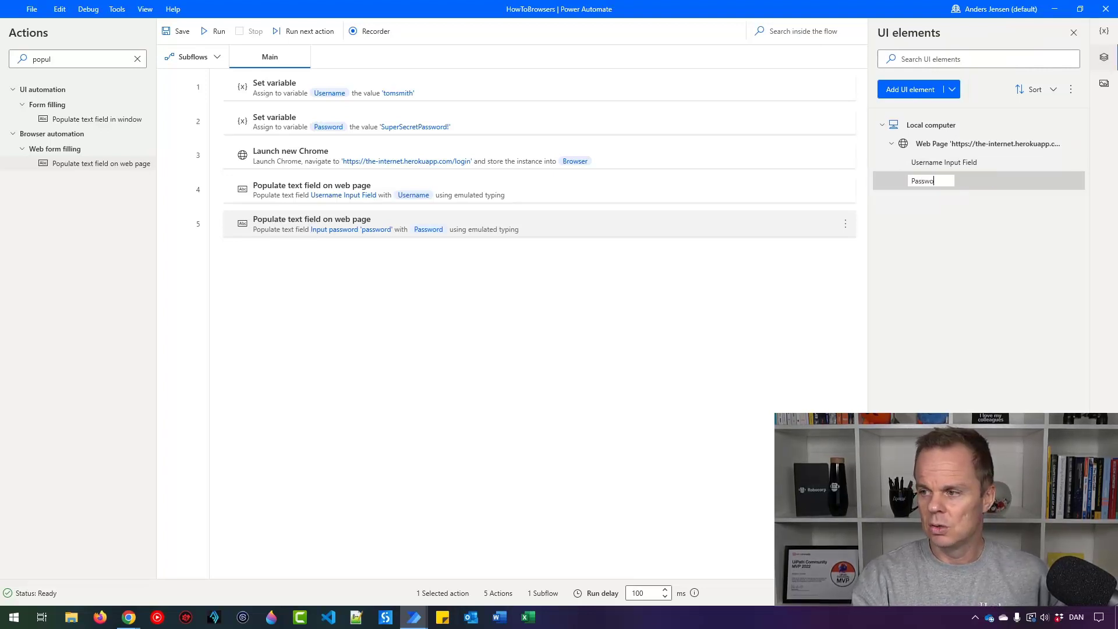
type("Password Input")
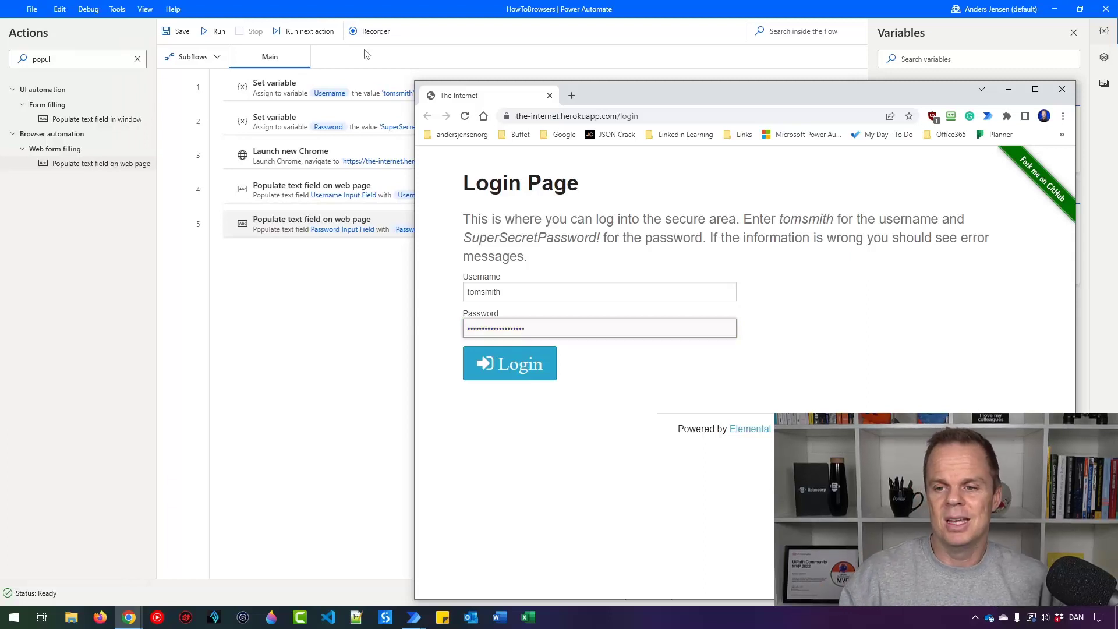
mouse_move(330, 137)
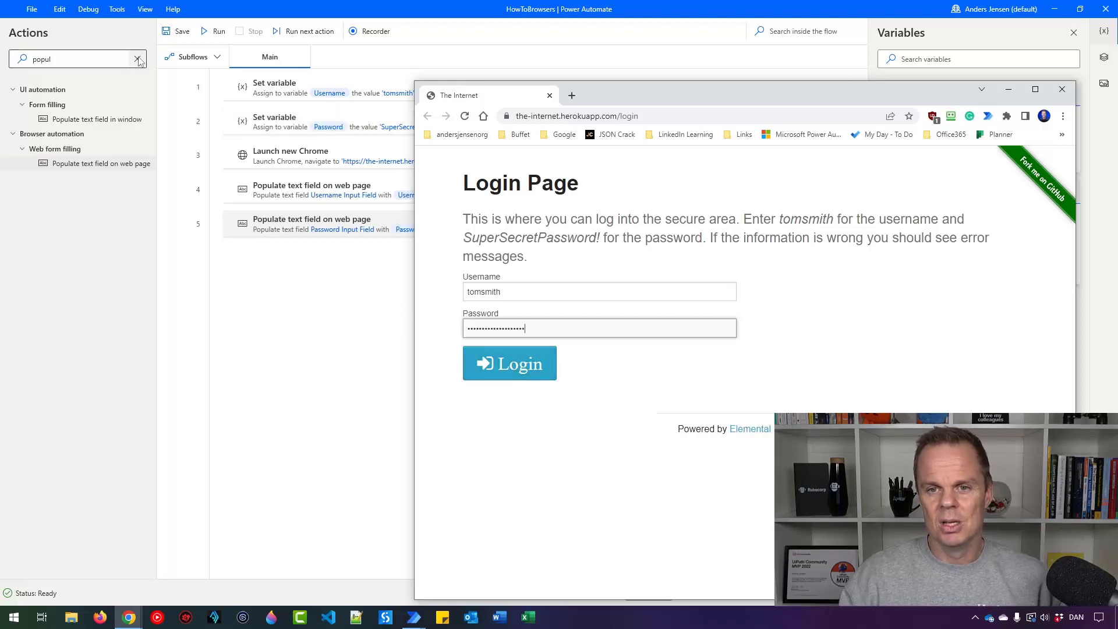
Add a Click link on web page step targeting the newly captured Login button
left_click(138, 58)
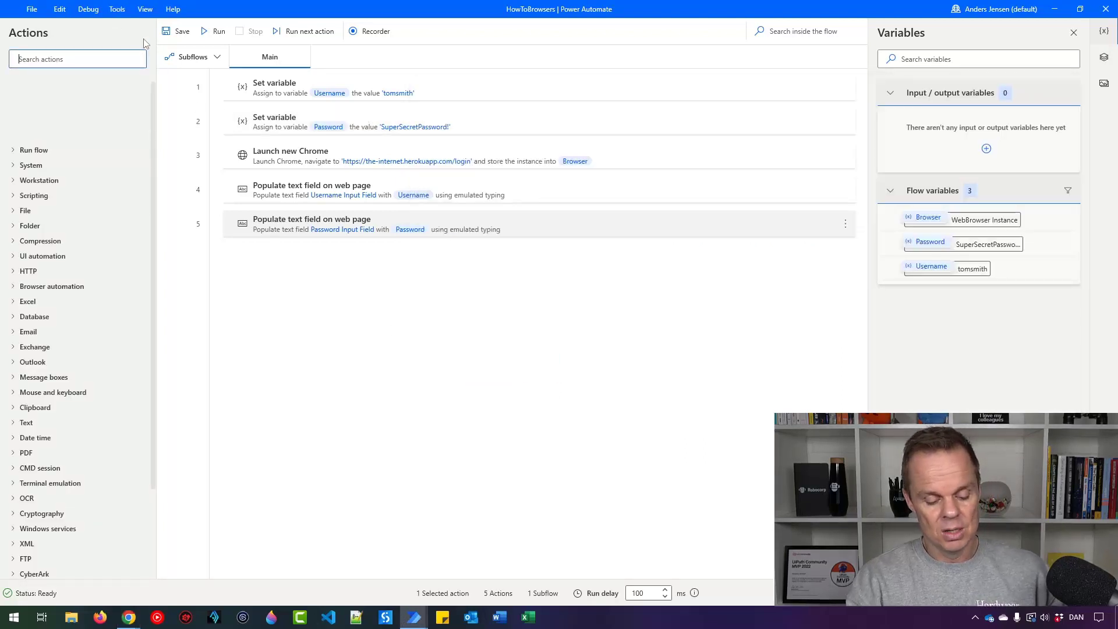
type("click")
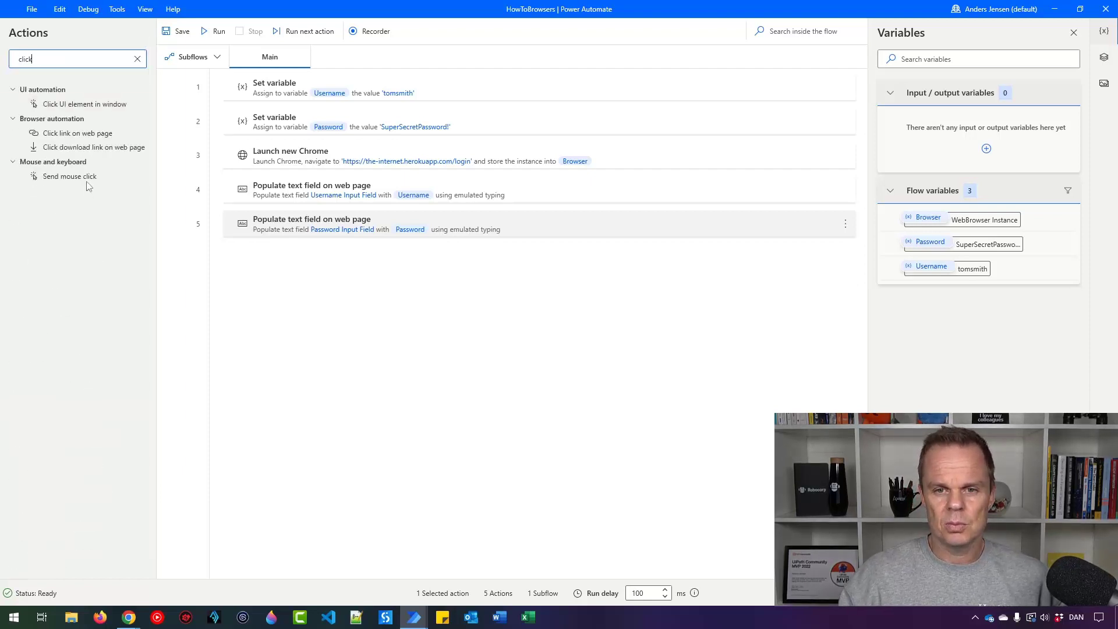
left_click_drag(77, 133, 382, 242)
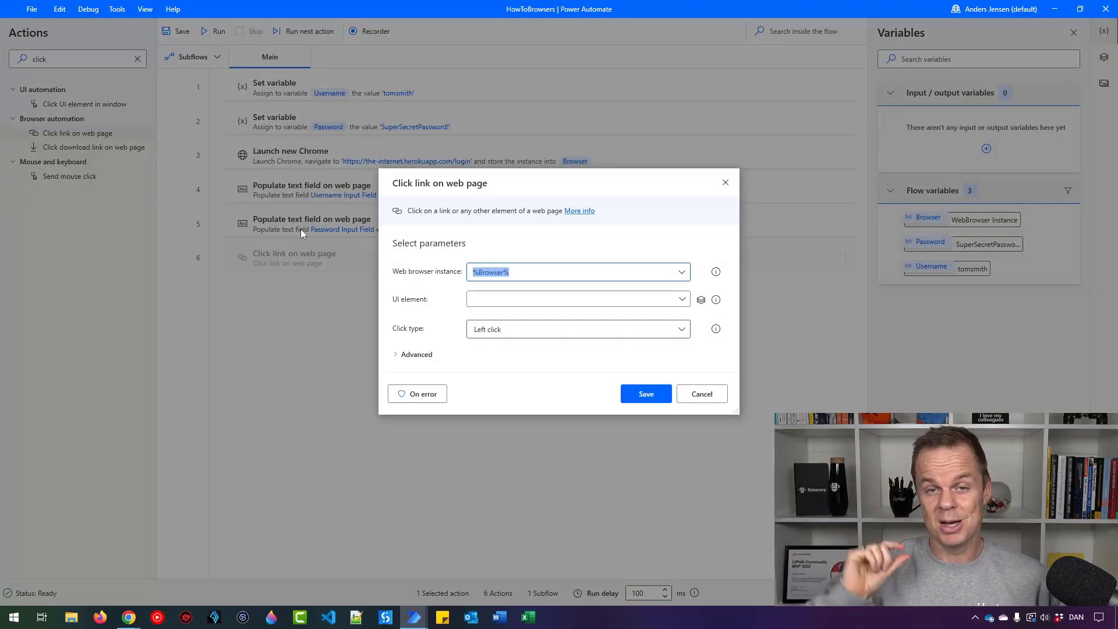
mouse_move(456, 299)
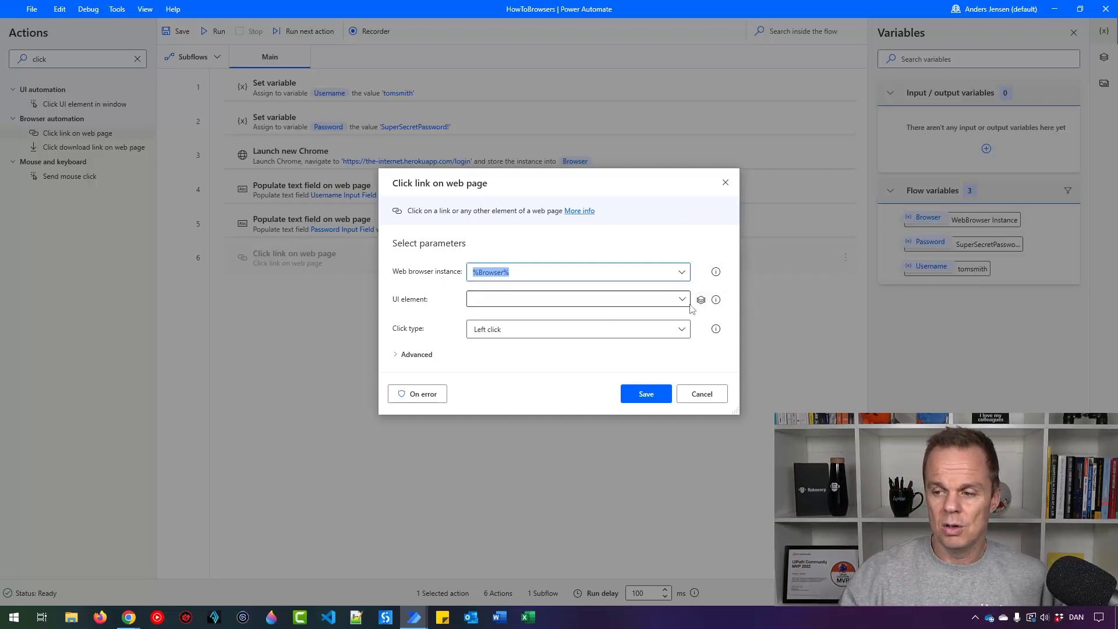
left_click(681, 300)
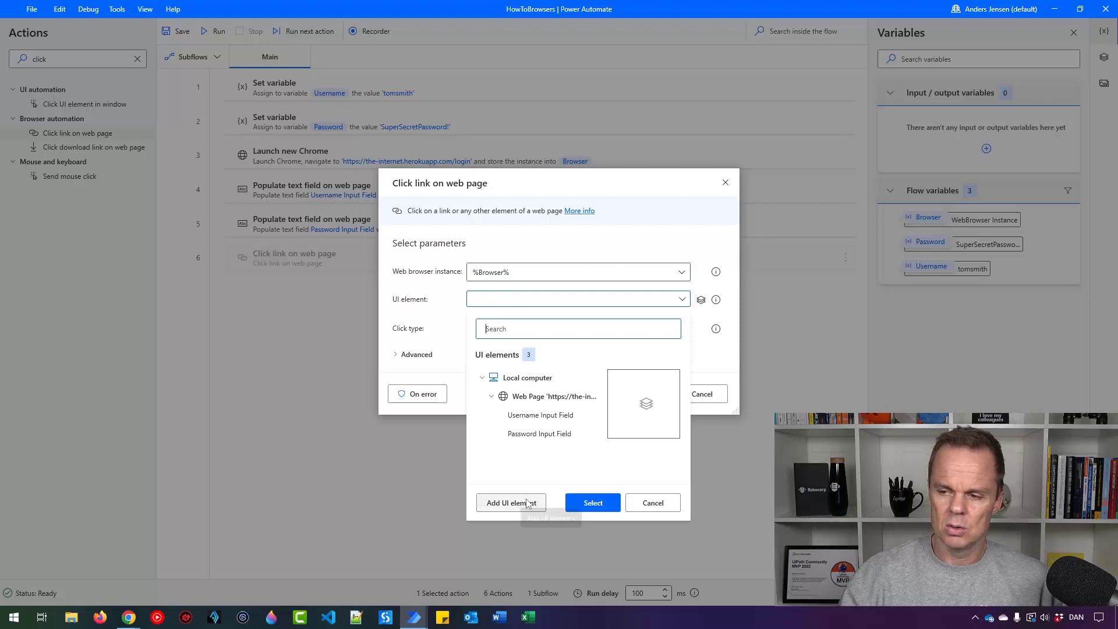
left_click(510, 503)
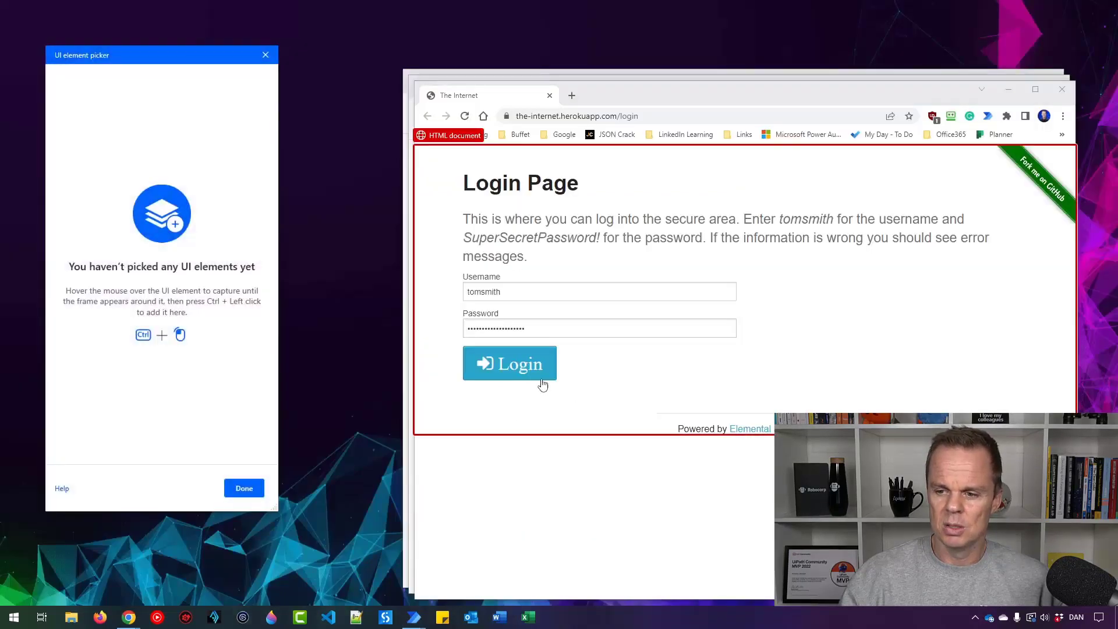
mouse_move(509, 364)
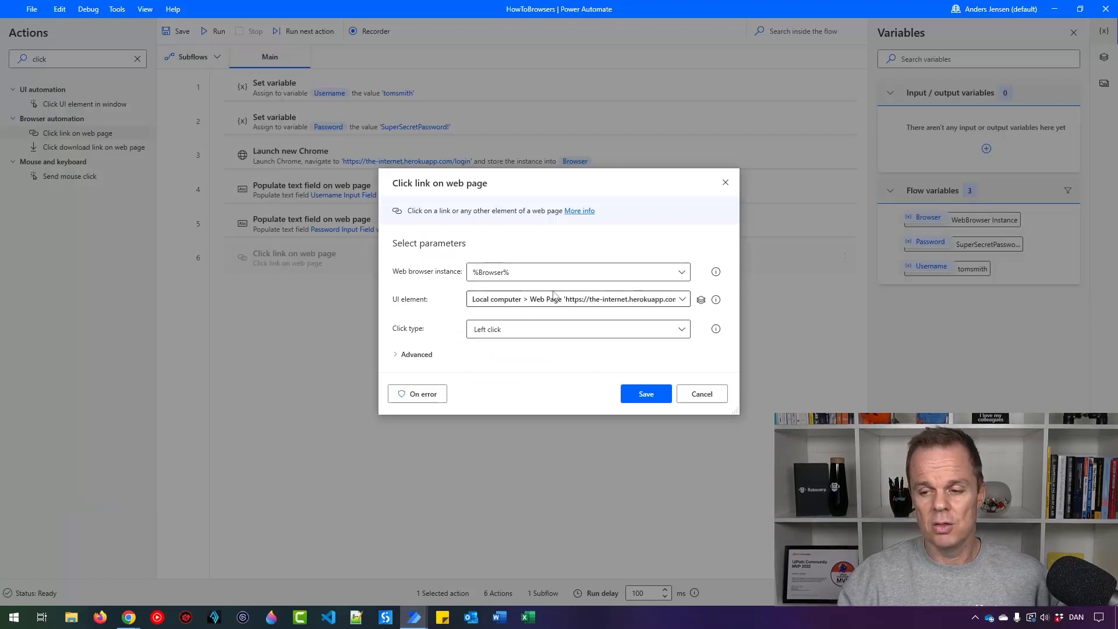
left_click(644, 394)
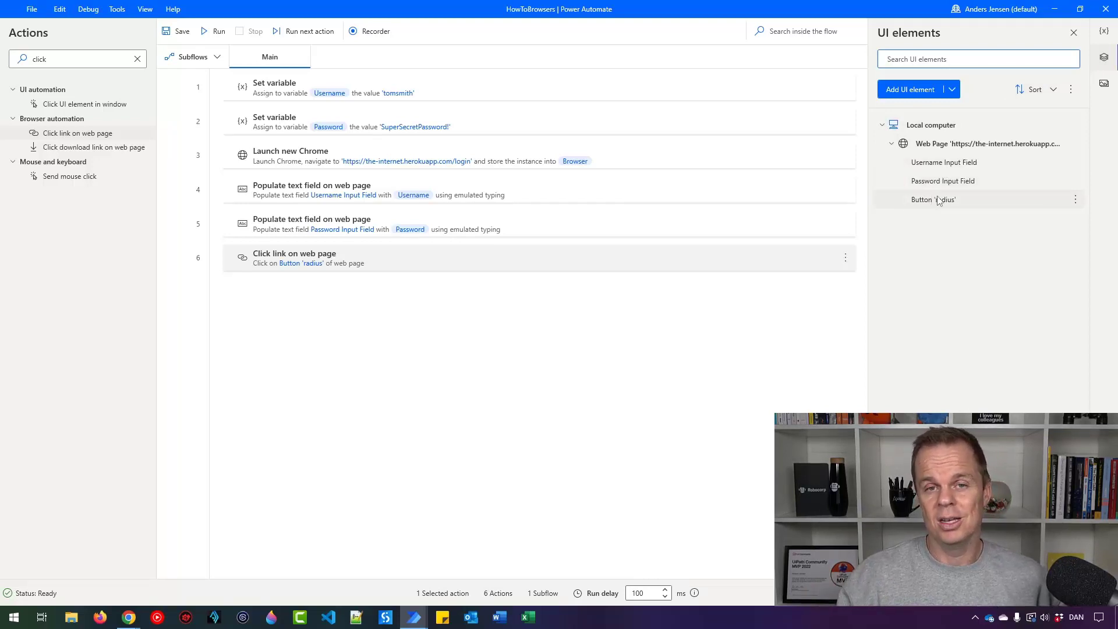
Rename the Button 'radius' element to Login Button
left_click(932, 199)
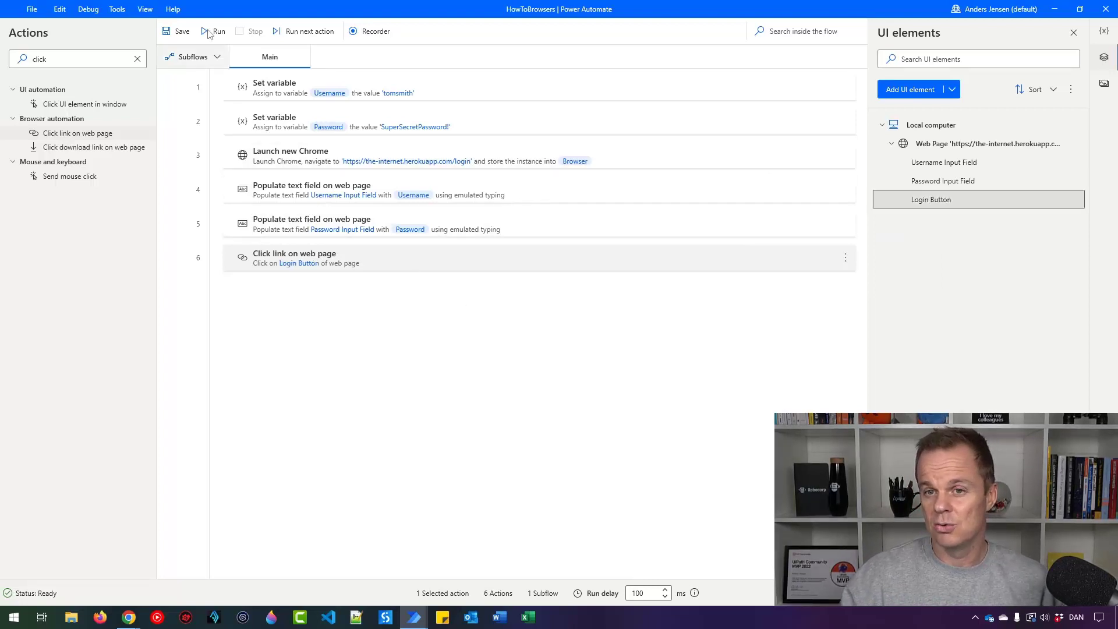
Run the flow and choose Not Now on Chrome's save-login popup, revealing the Secure Area
left_click(218, 31)
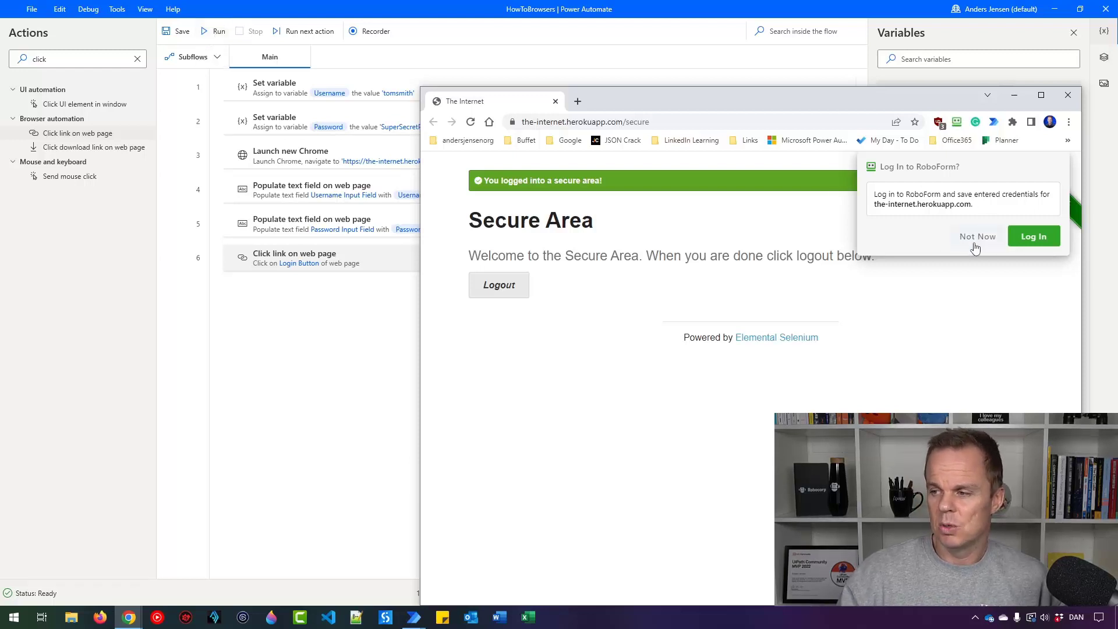
left_click(978, 237)
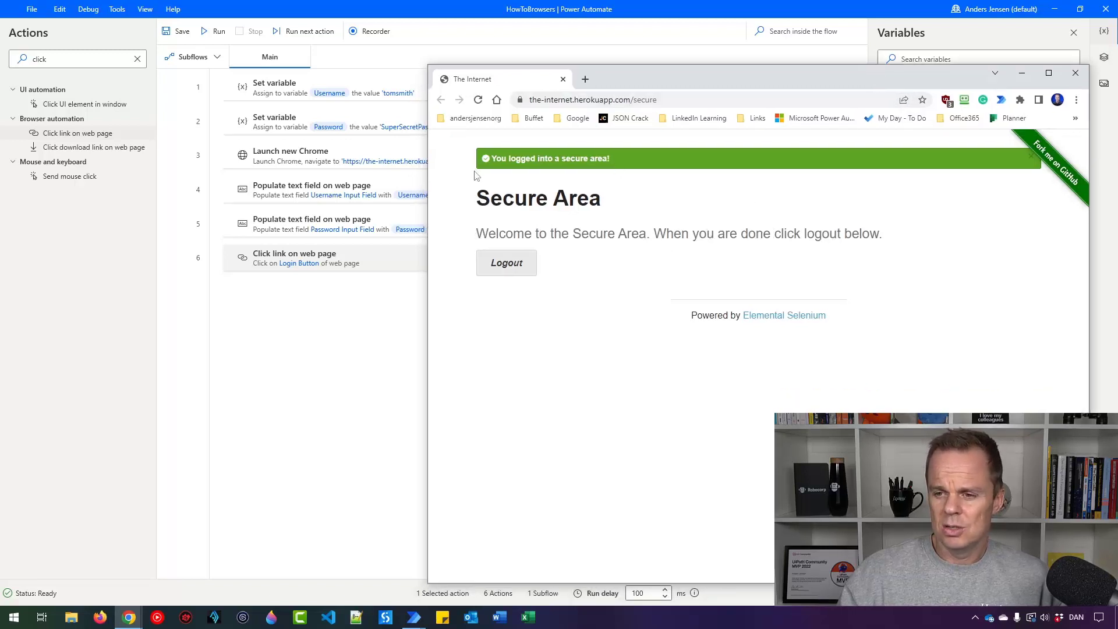
mouse_move(670, 290)
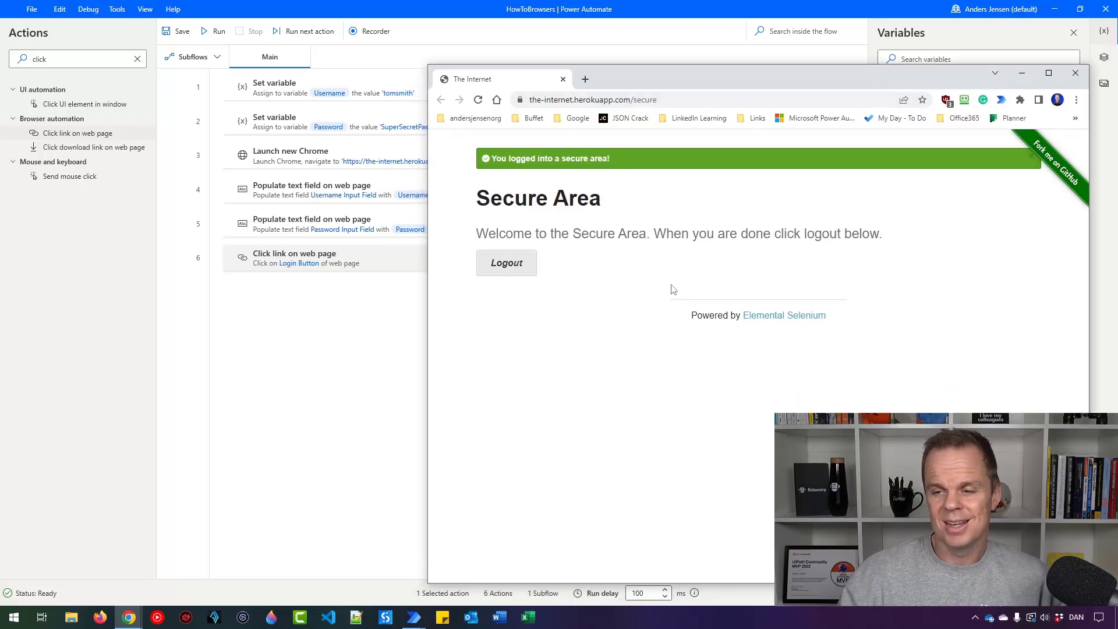
mouse_move(557, 373)
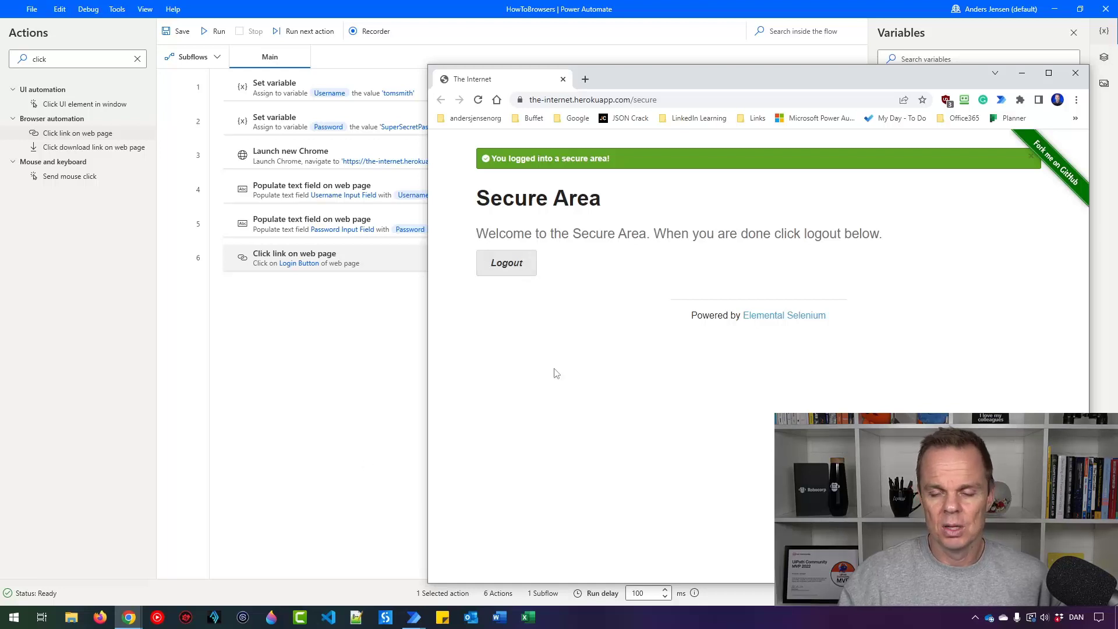
mouse_move(507, 268)
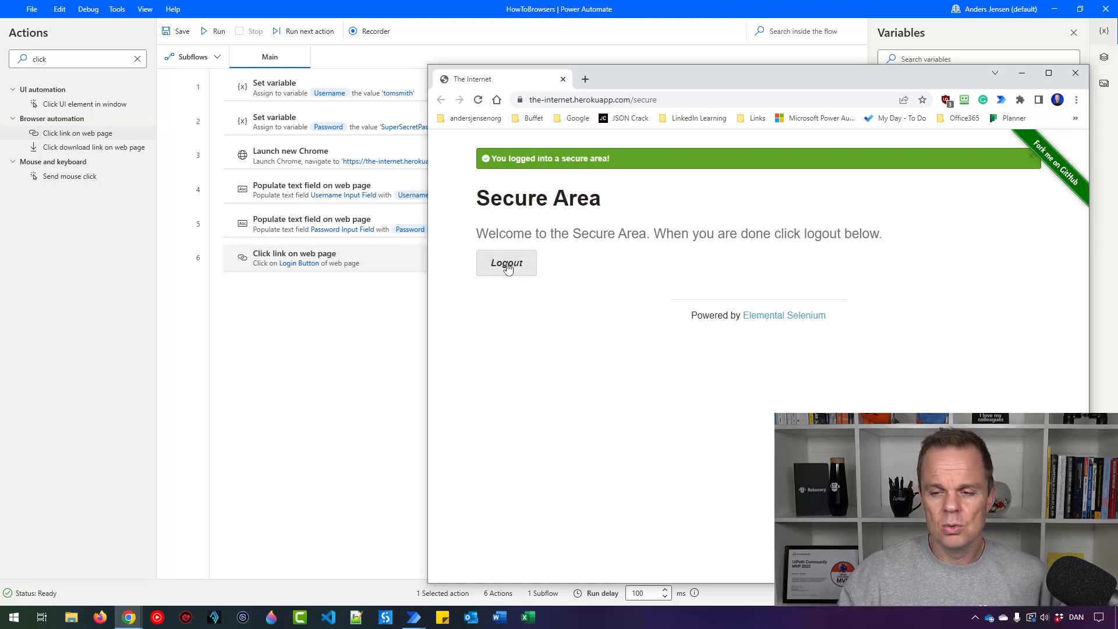
Add the Take screenshot of web page action to the flow via the 'take scr' search
left_click(137, 58)
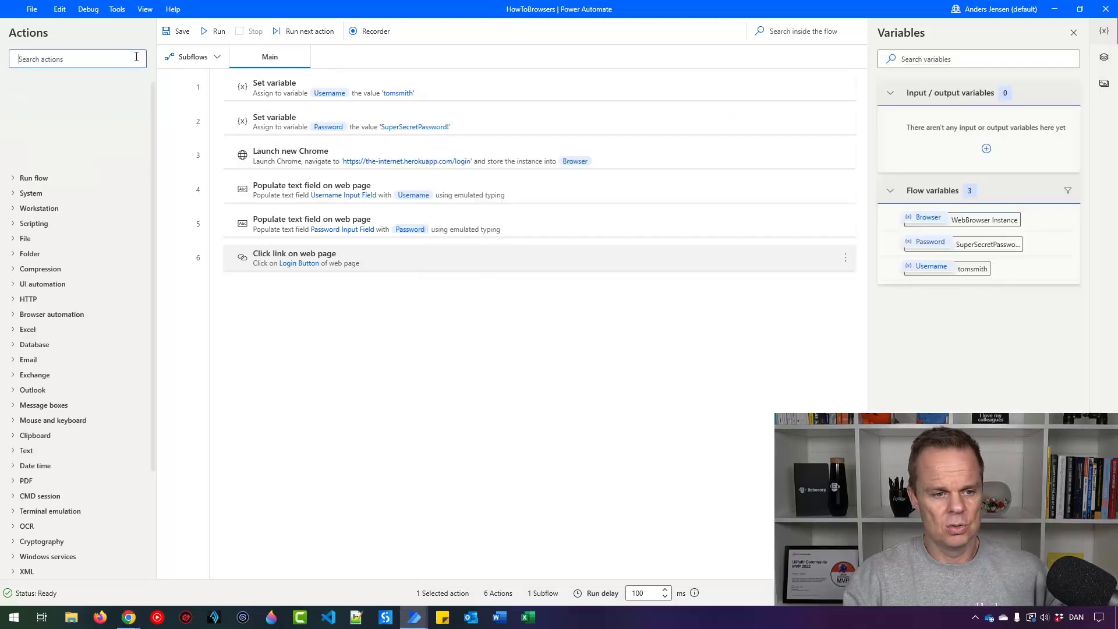
type("take")
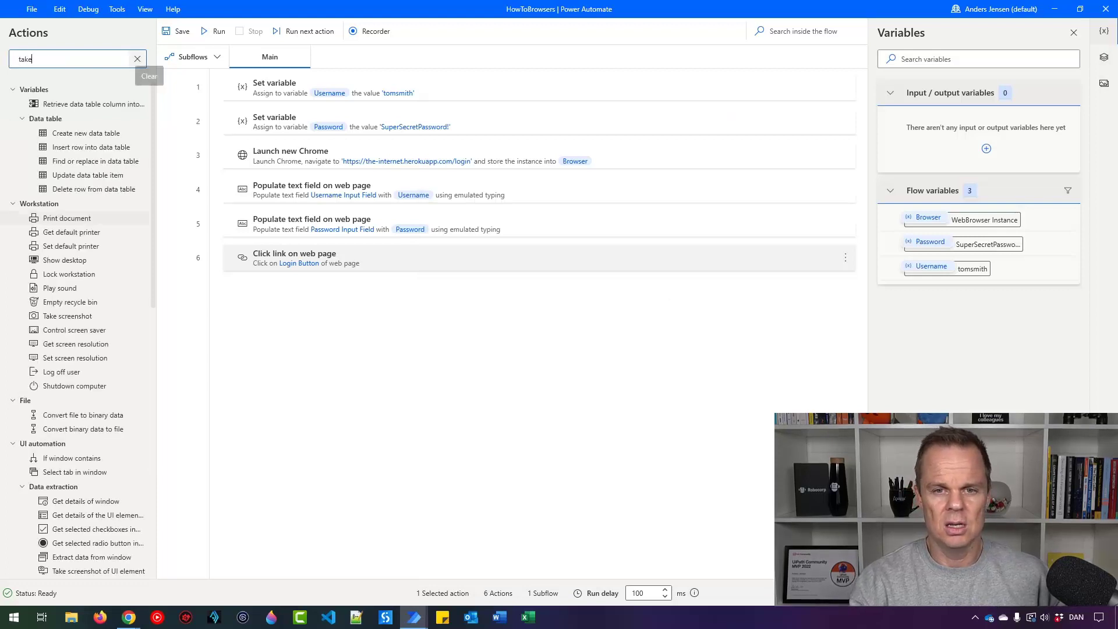
type("scr")
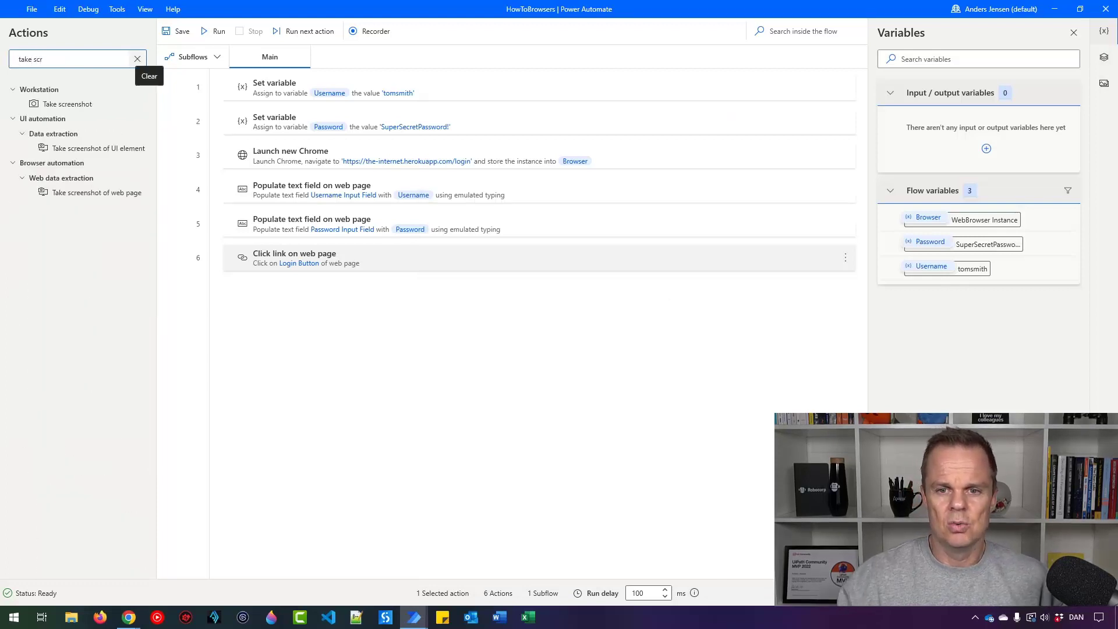
mouse_move(97, 192)
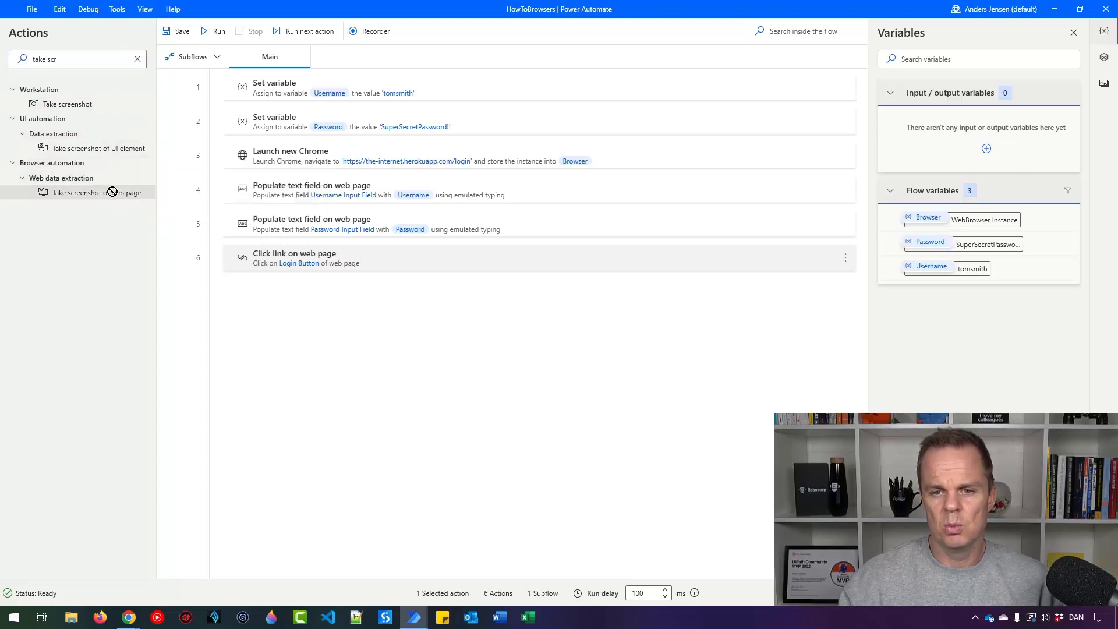
left_click_drag(93, 192, 341, 273)
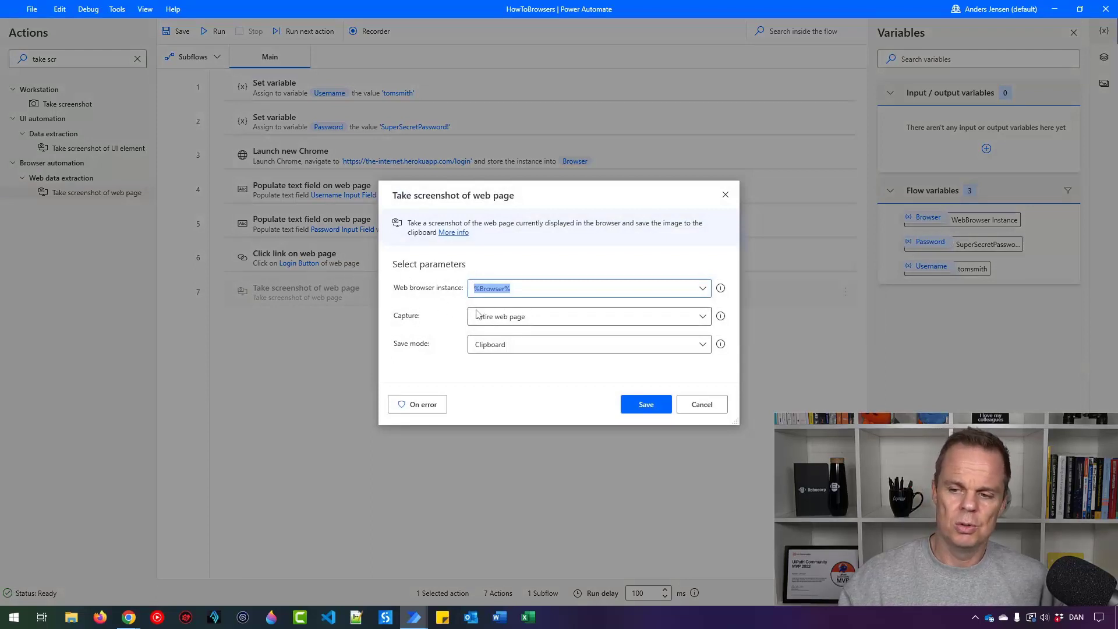
Set the screenshot to capture the entire web page and save to a file, then save the step
left_click(588, 316)
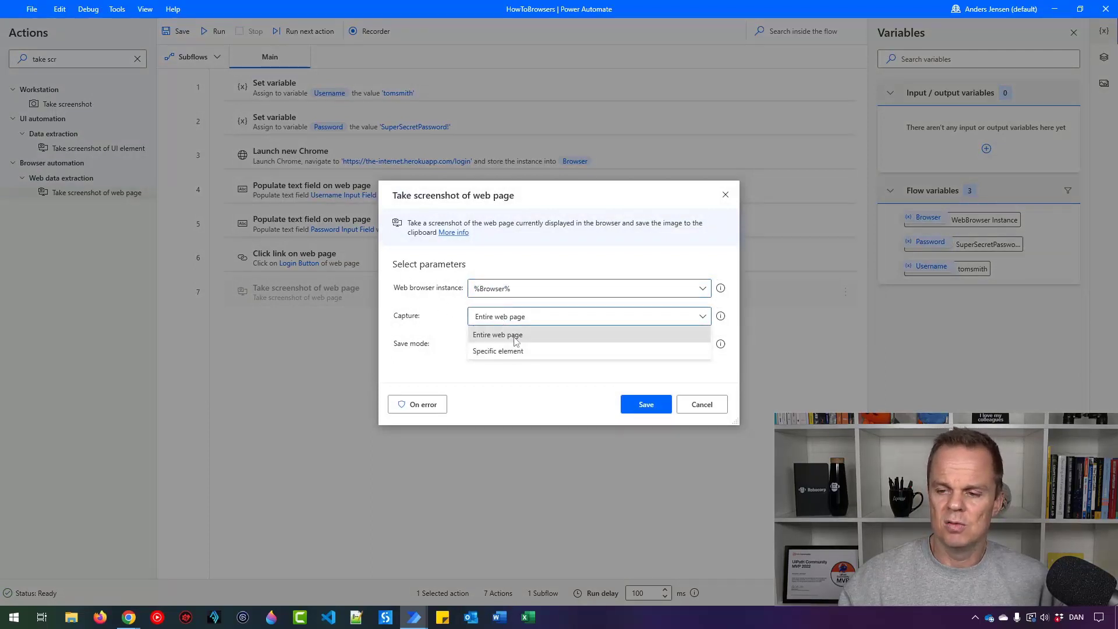
left_click(497, 334)
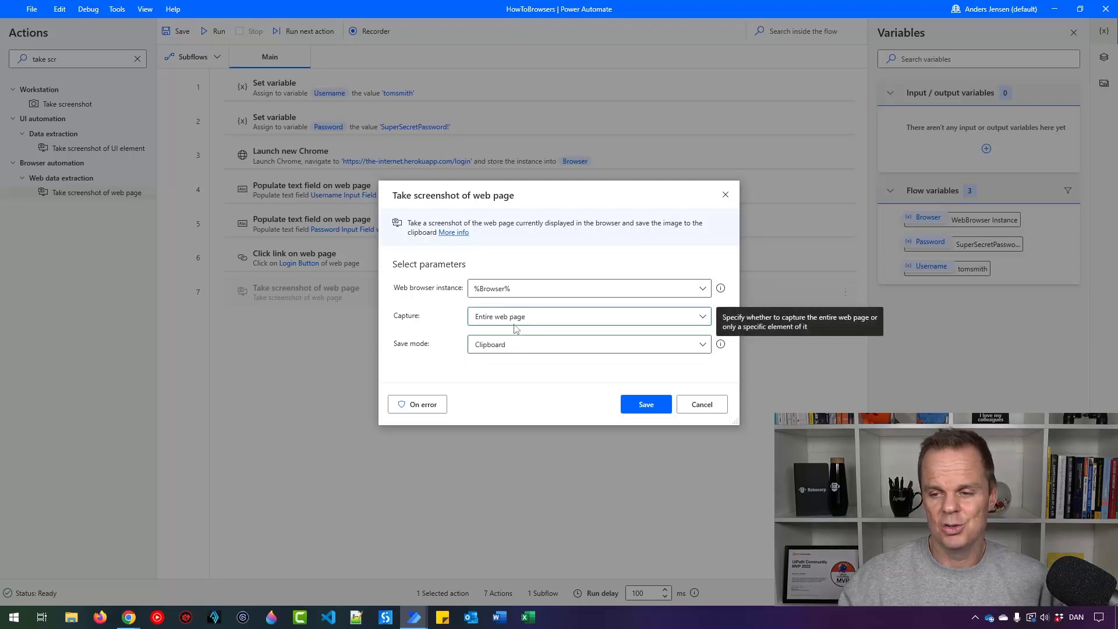
left_click(587, 344)
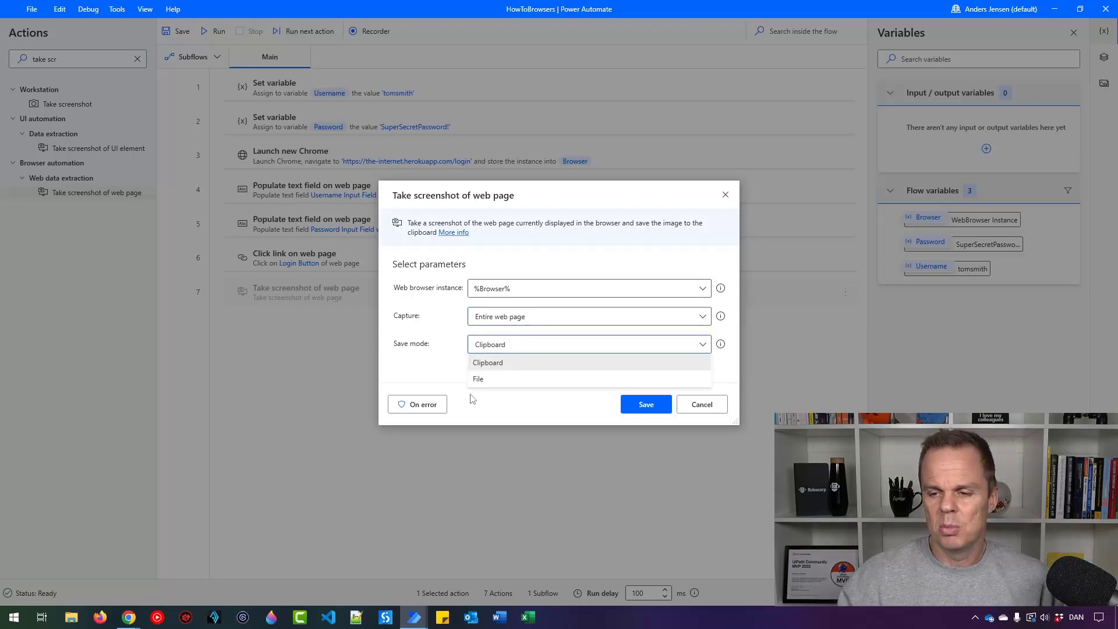
left_click(477, 378)
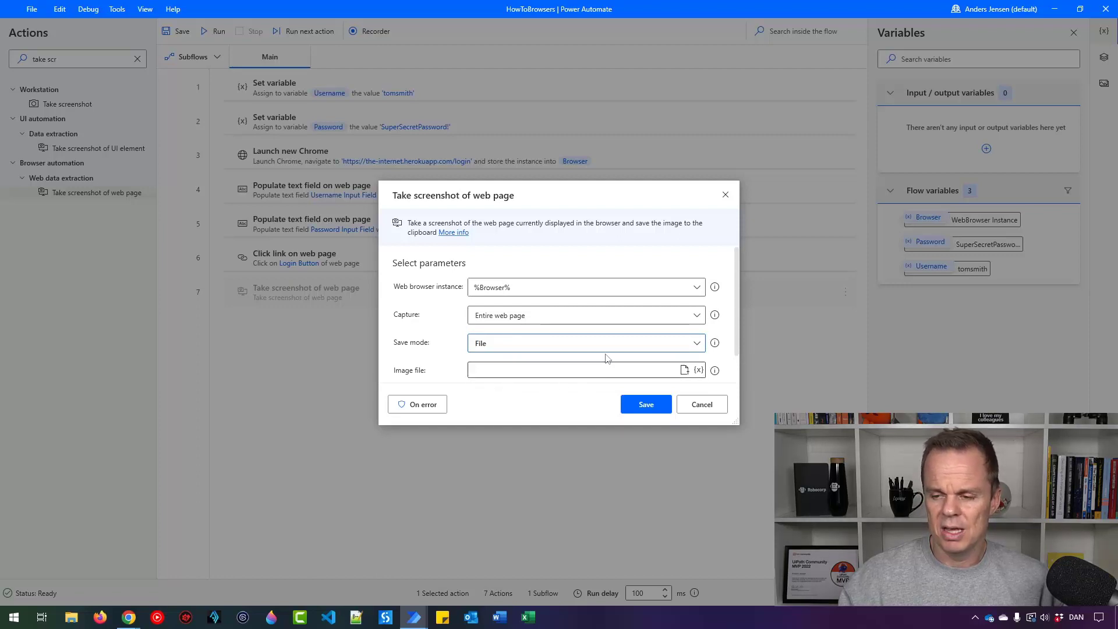
mouse_move(514, 371)
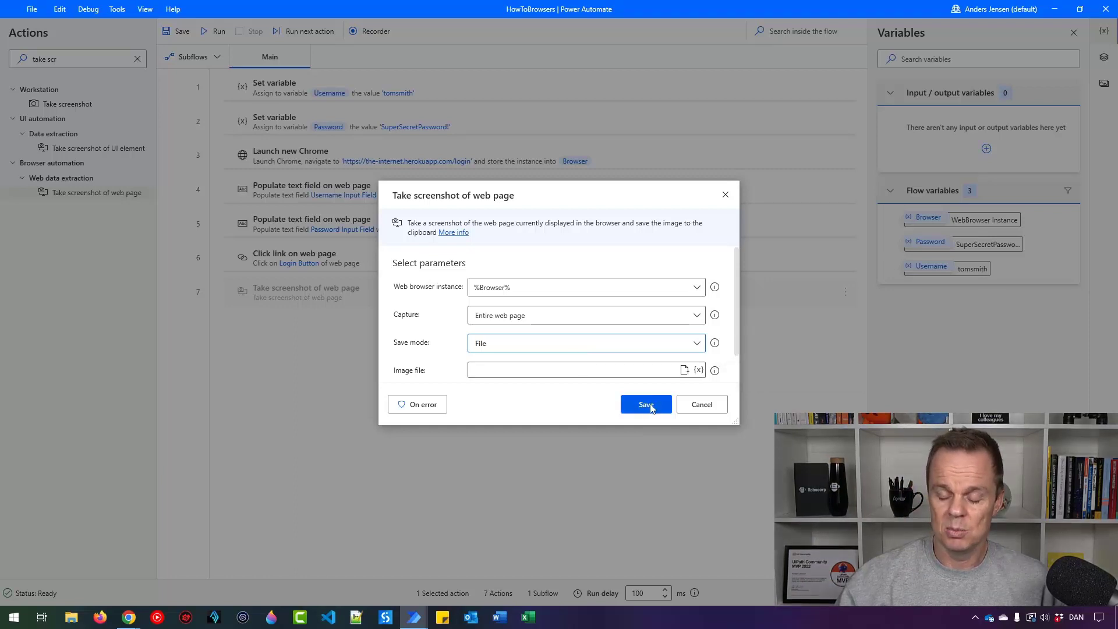
left_click(646, 404)
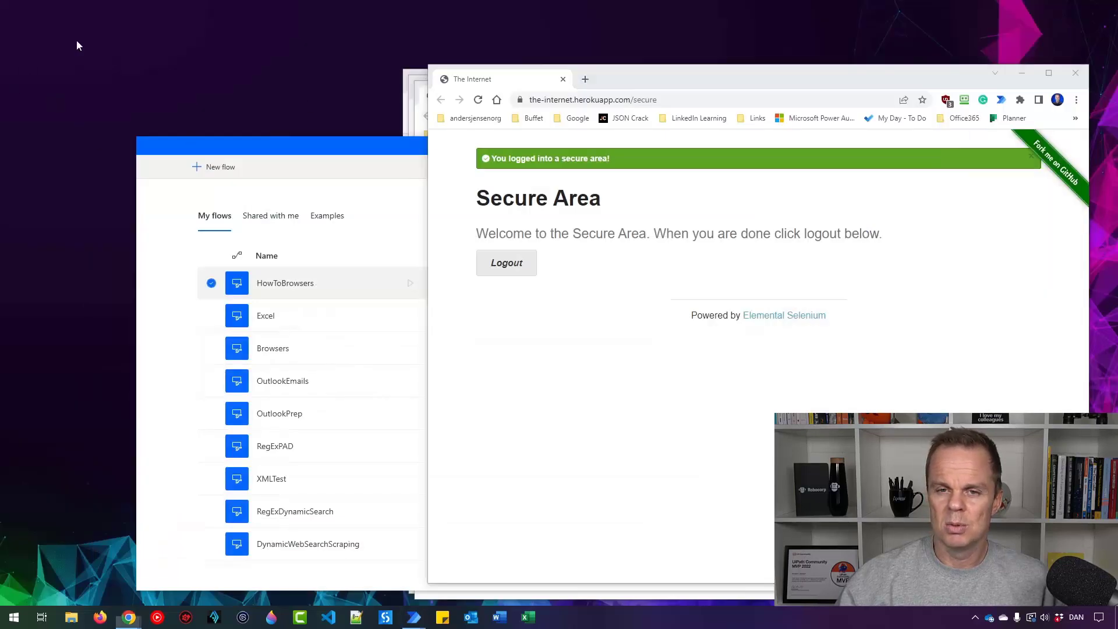
Create a new empty Text Document on the Windows desktop via New > Text Document
right_click(79, 46)
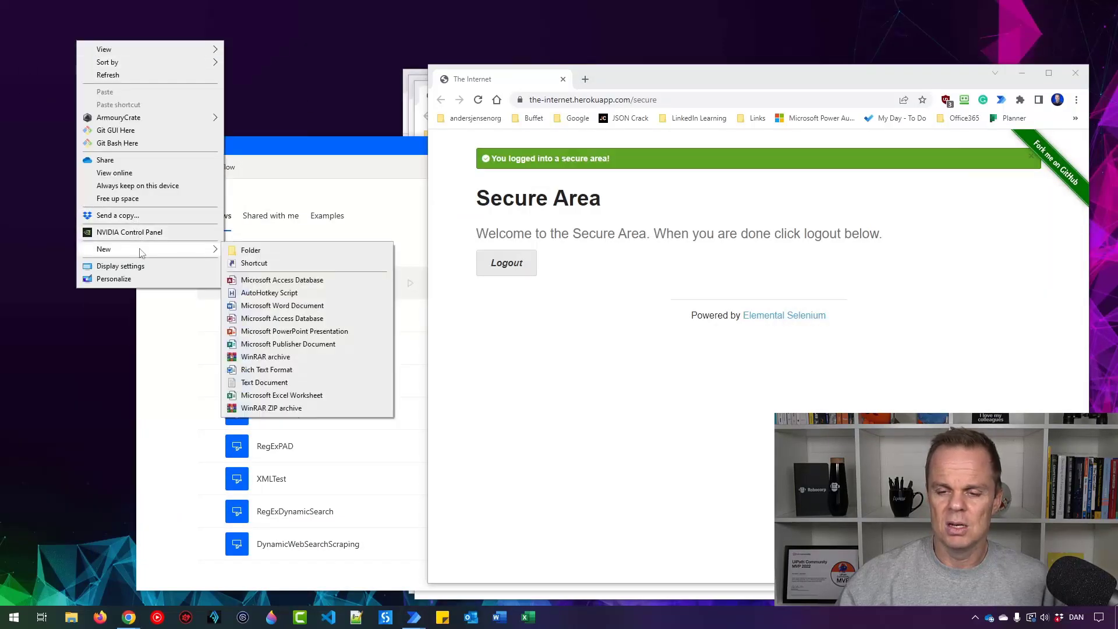
left_click(263, 382)
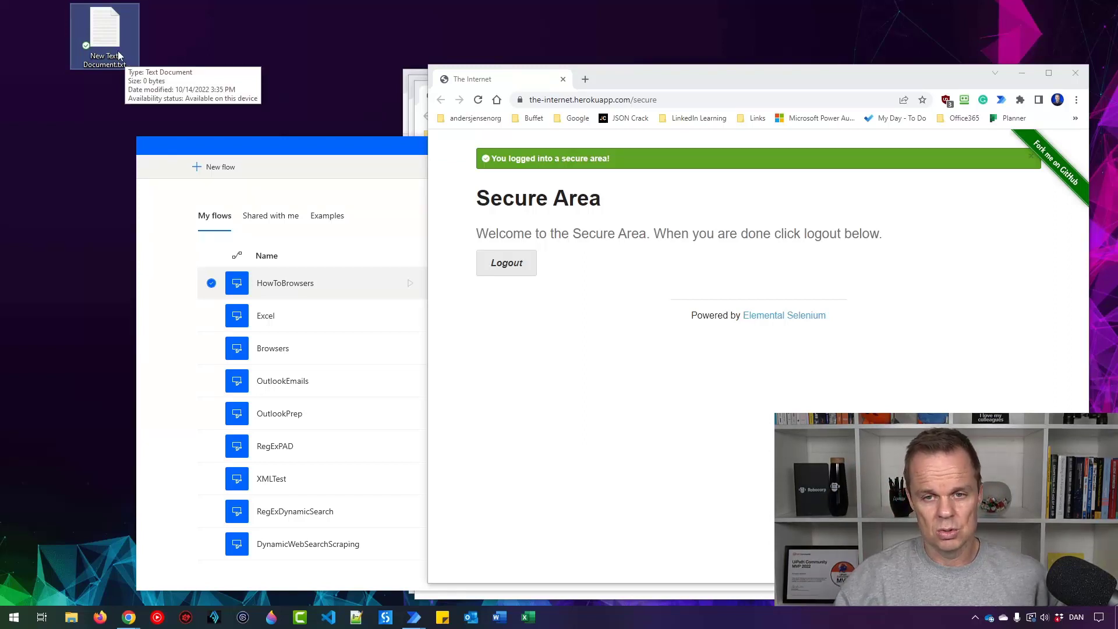
right_click(103, 36)
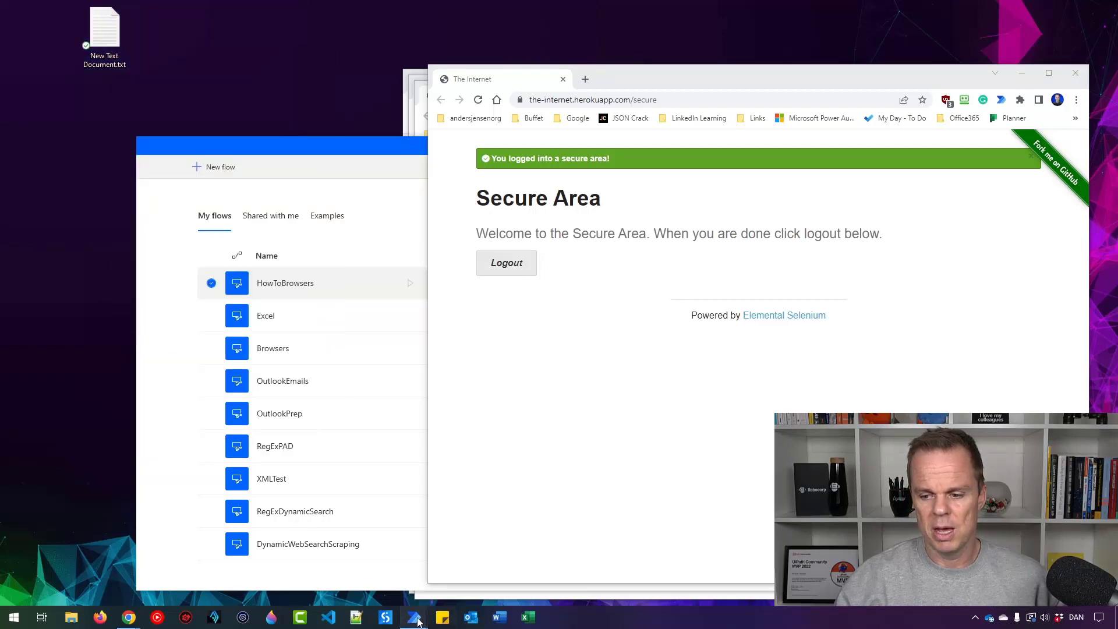
Set the screenshot step to save to a desktop file in PNG format
left_click(413, 617)
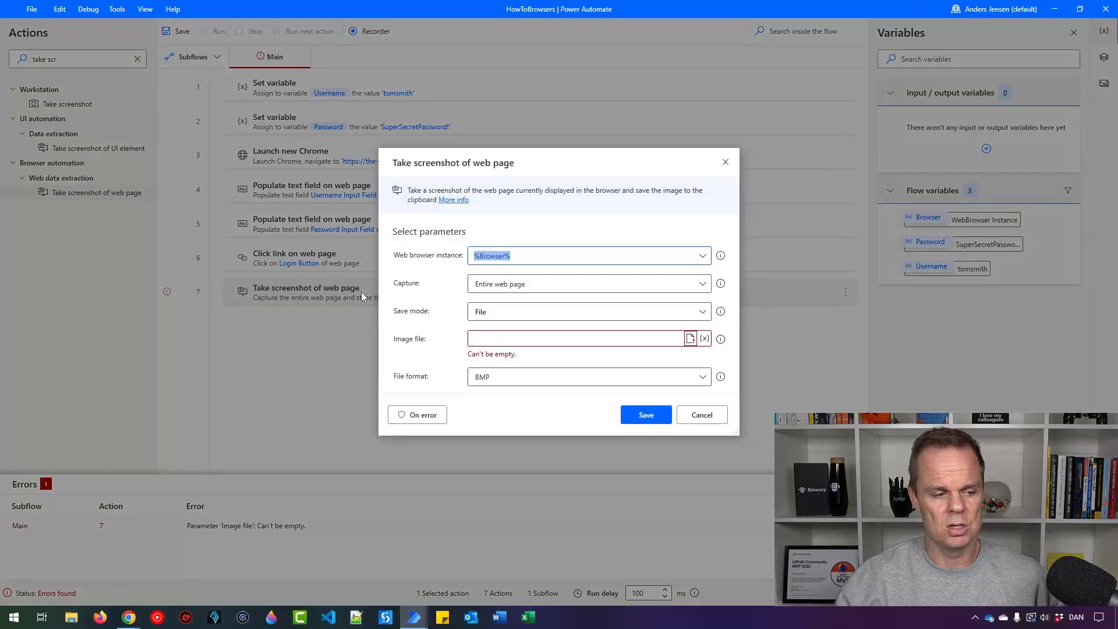
mouse_move(688, 337)
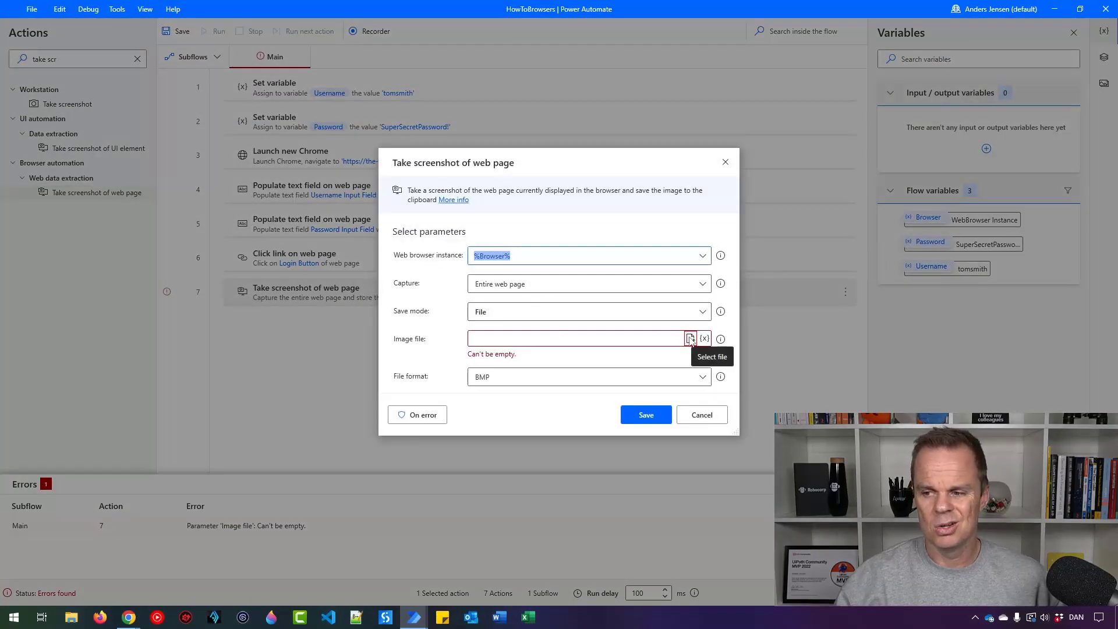
left_click(578, 338)
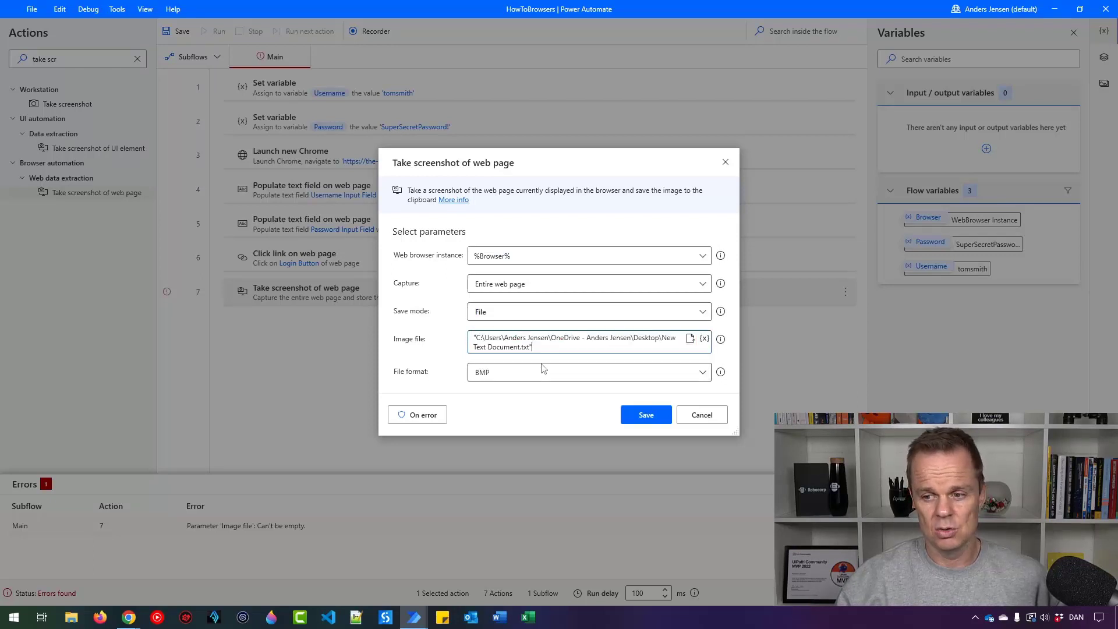
mouse_move(720, 339)
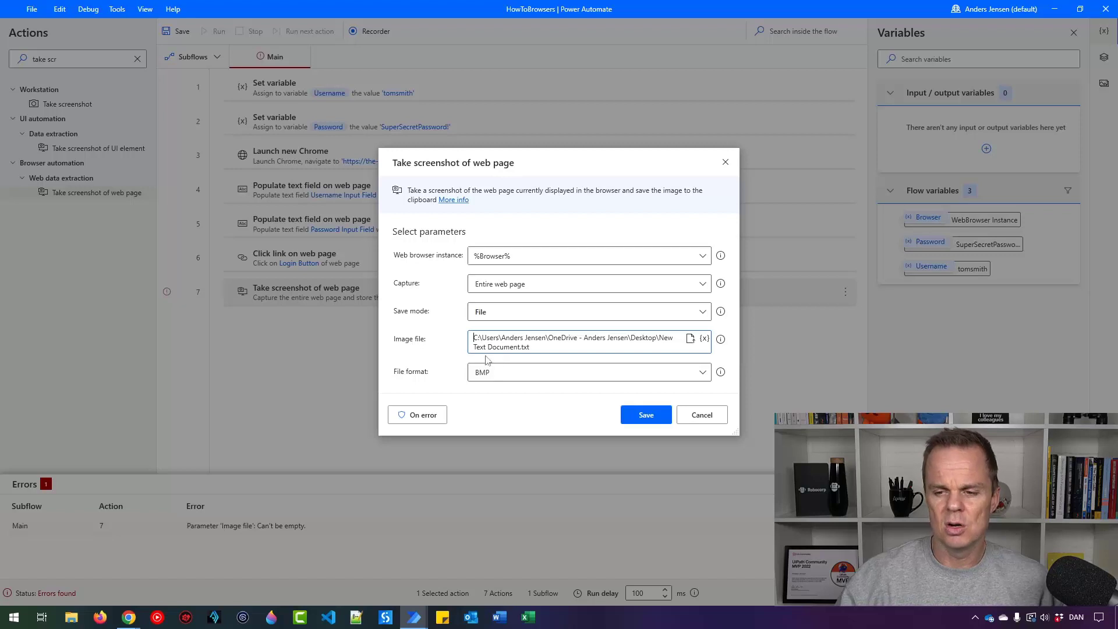
mouse_move(465, 383)
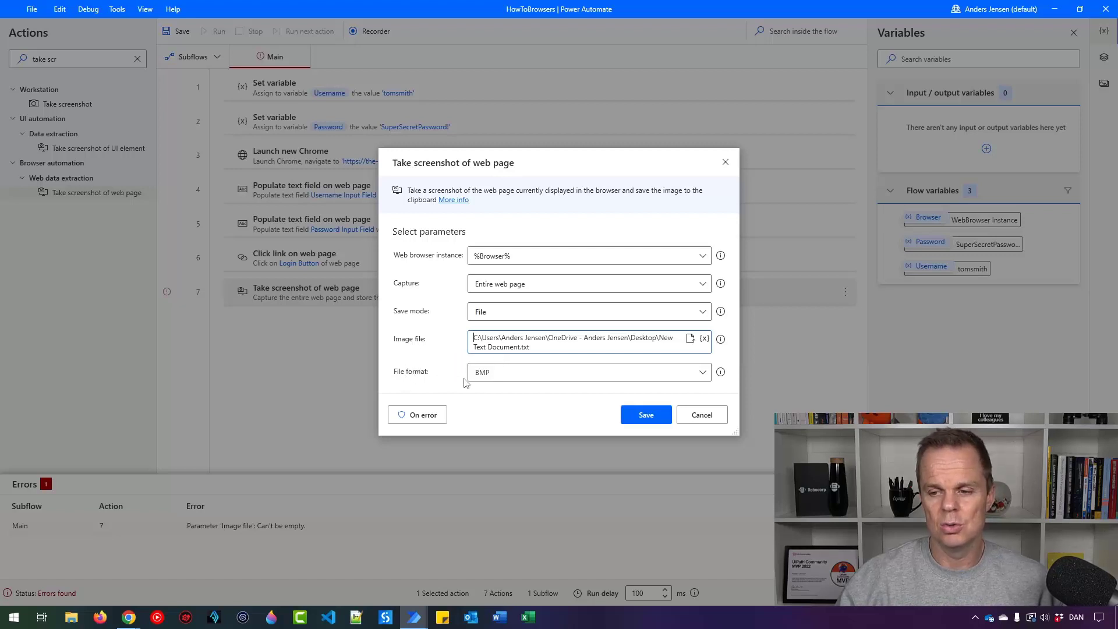
left_click(587, 372)
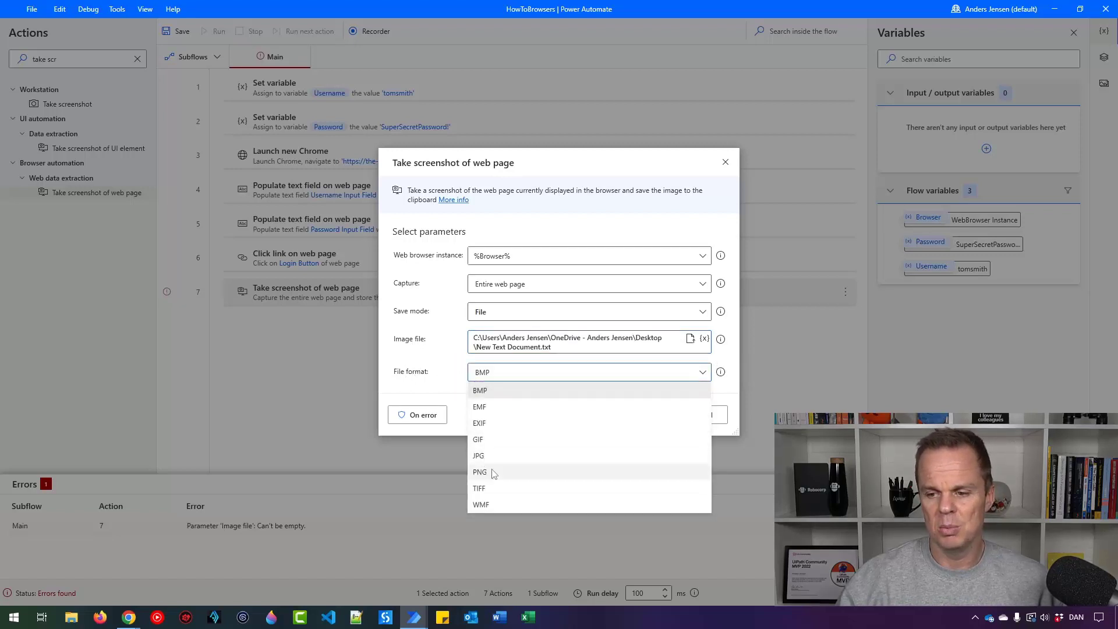
left_click(480, 472)
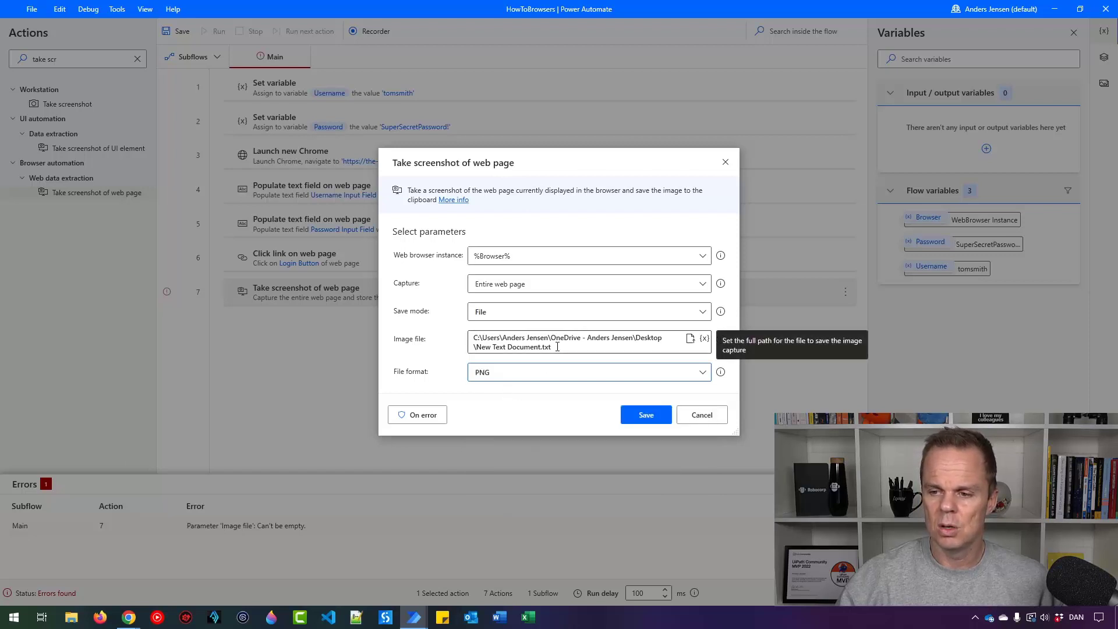
Correct the file name to NewScreenshot.png and save the screenshot step
key("Backspace")
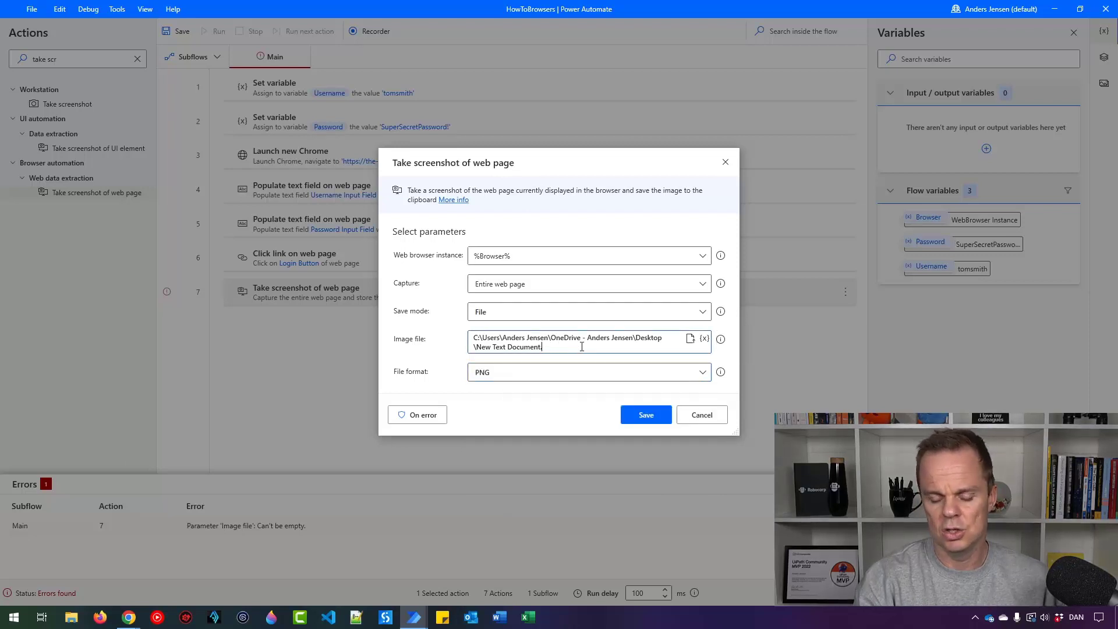
type(".png")
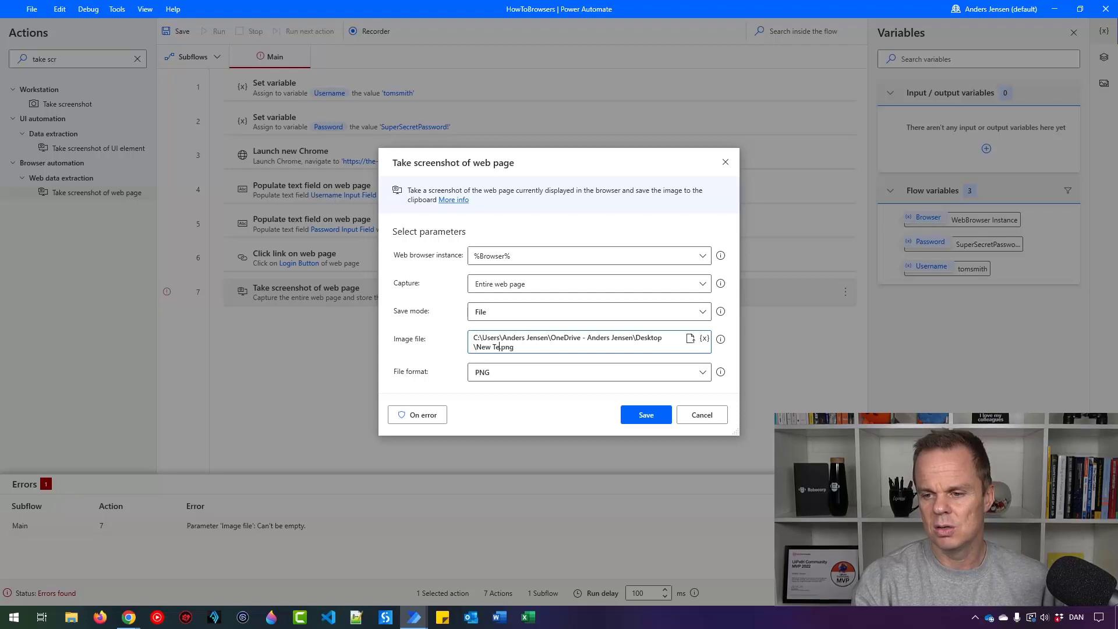
key("Backspace")
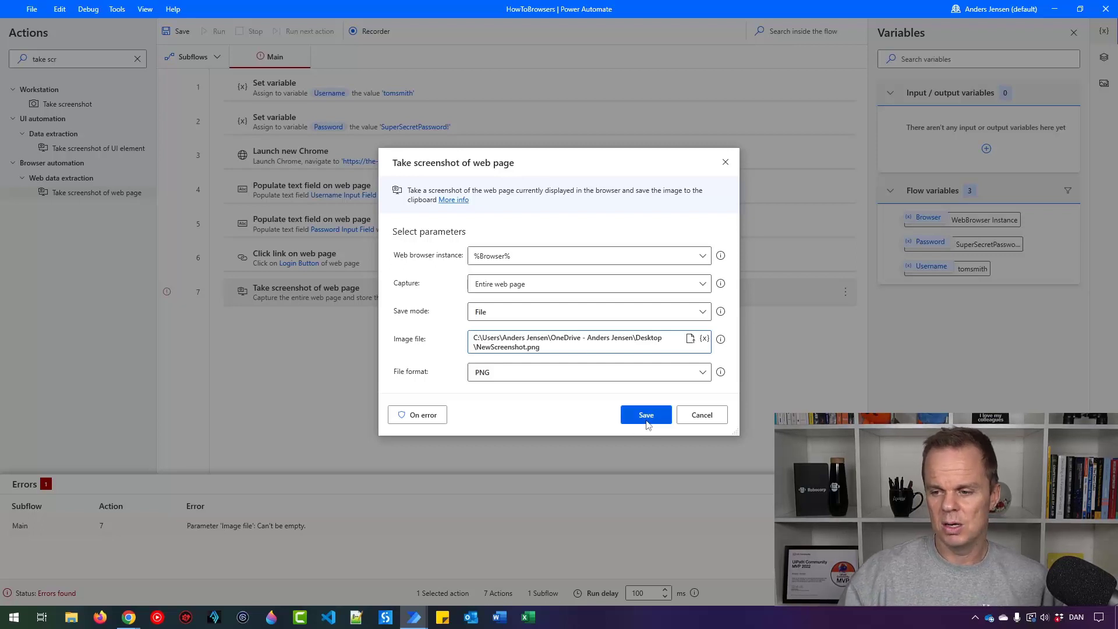
left_click(645, 414)
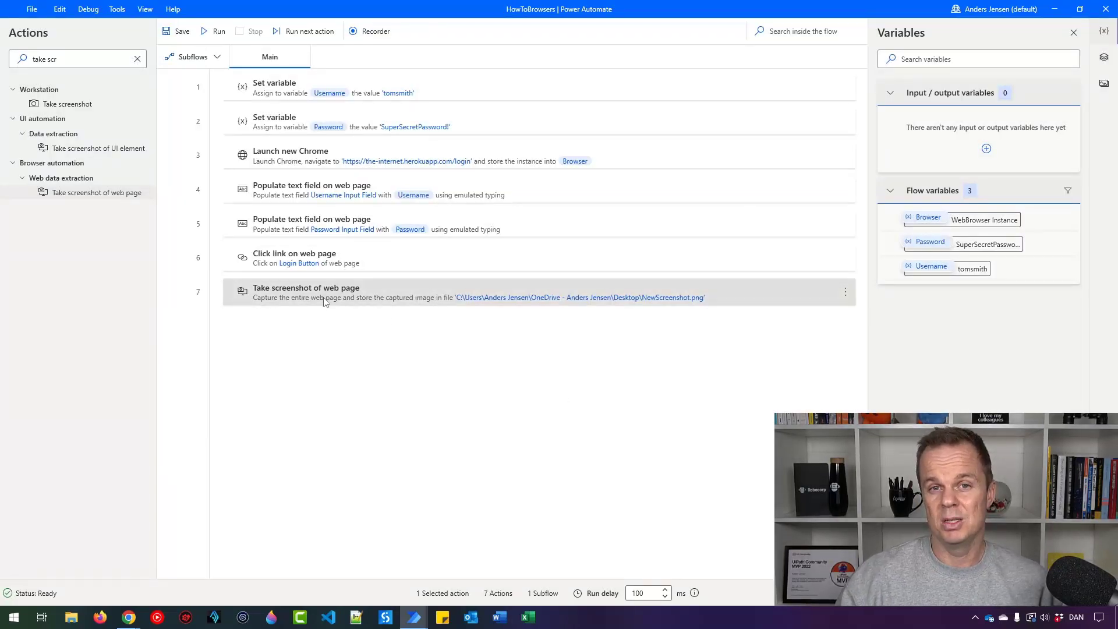
mouse_move(328, 299)
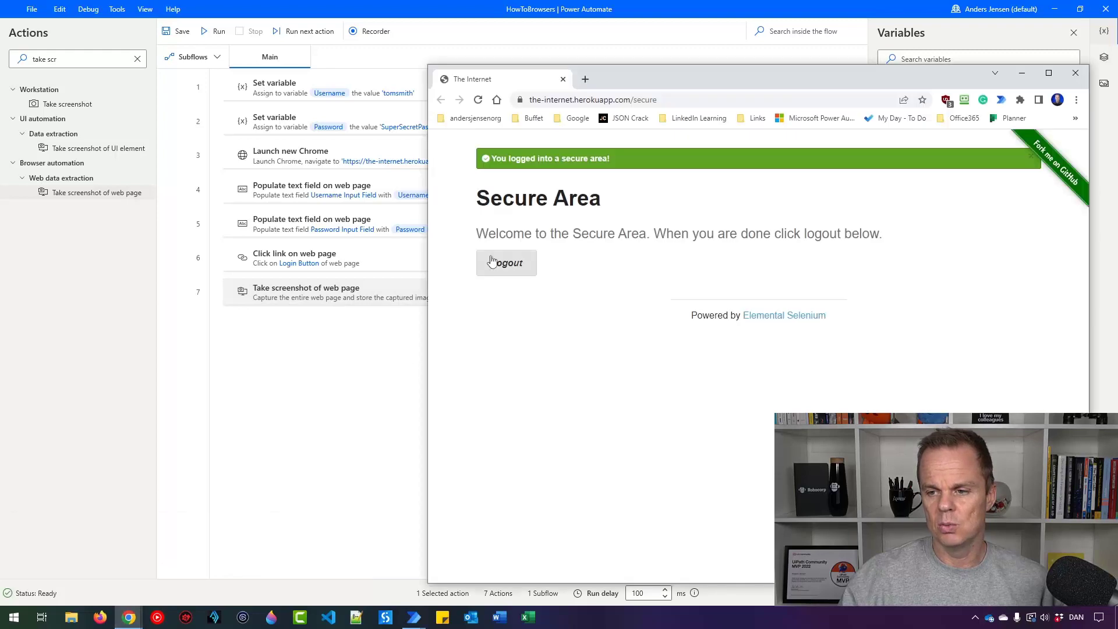
Add a Wait action with duration 3 seconds as step 8 and save it
left_click(138, 58)
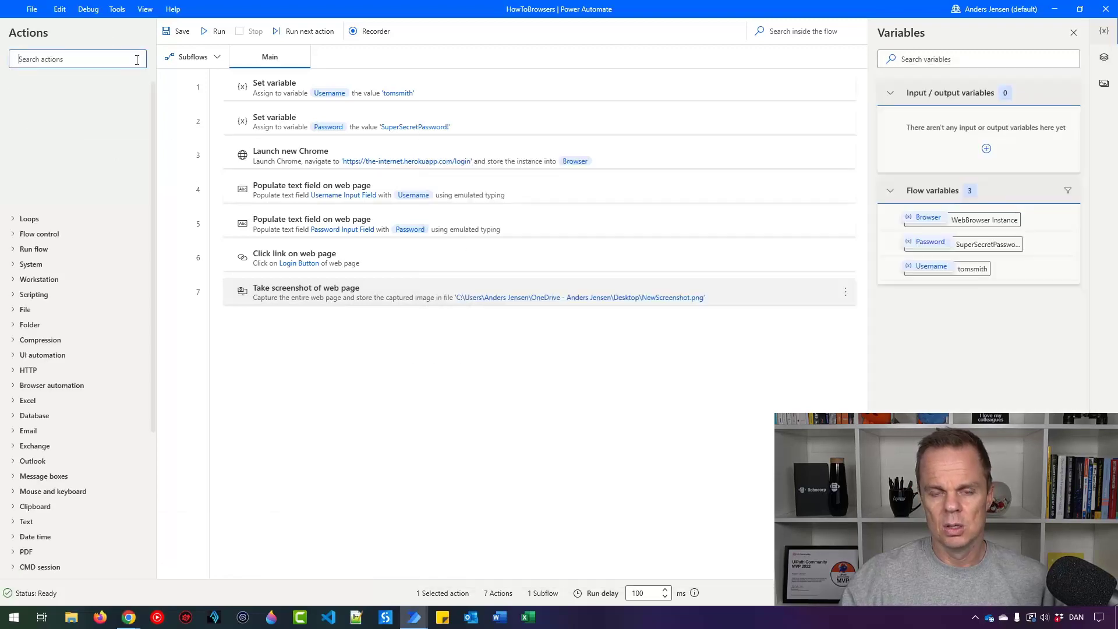
type("wait")
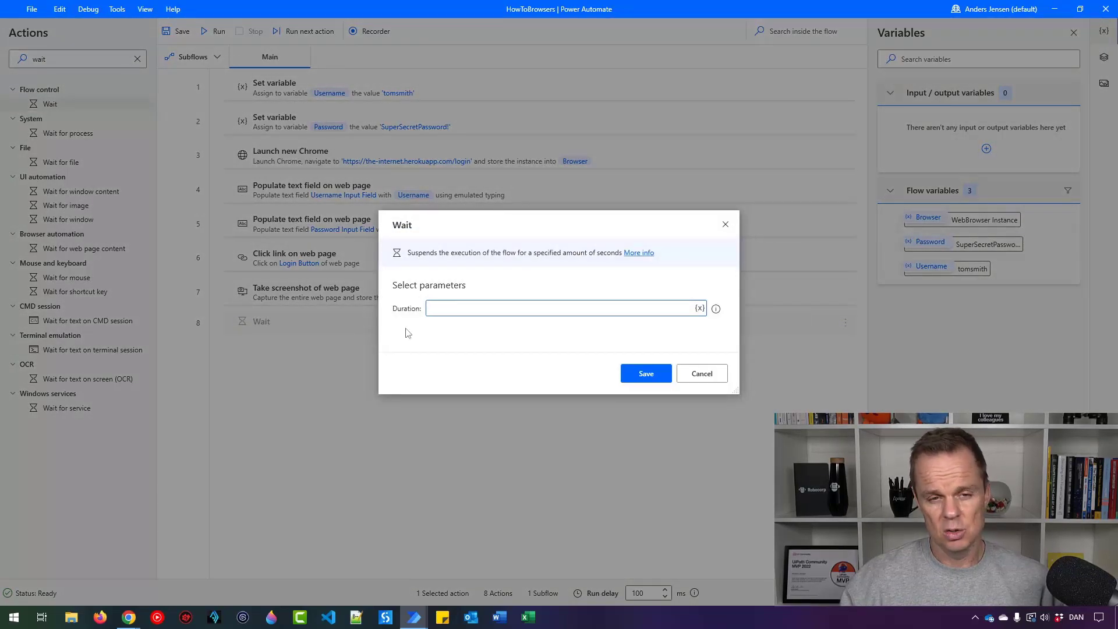
type("3")
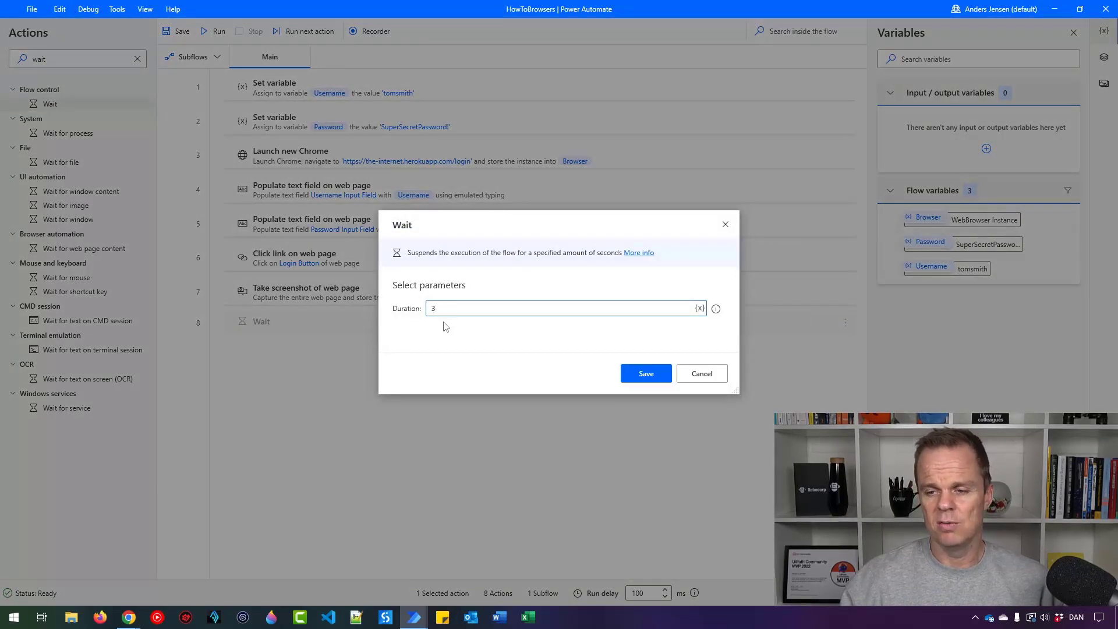
left_click(644, 372)
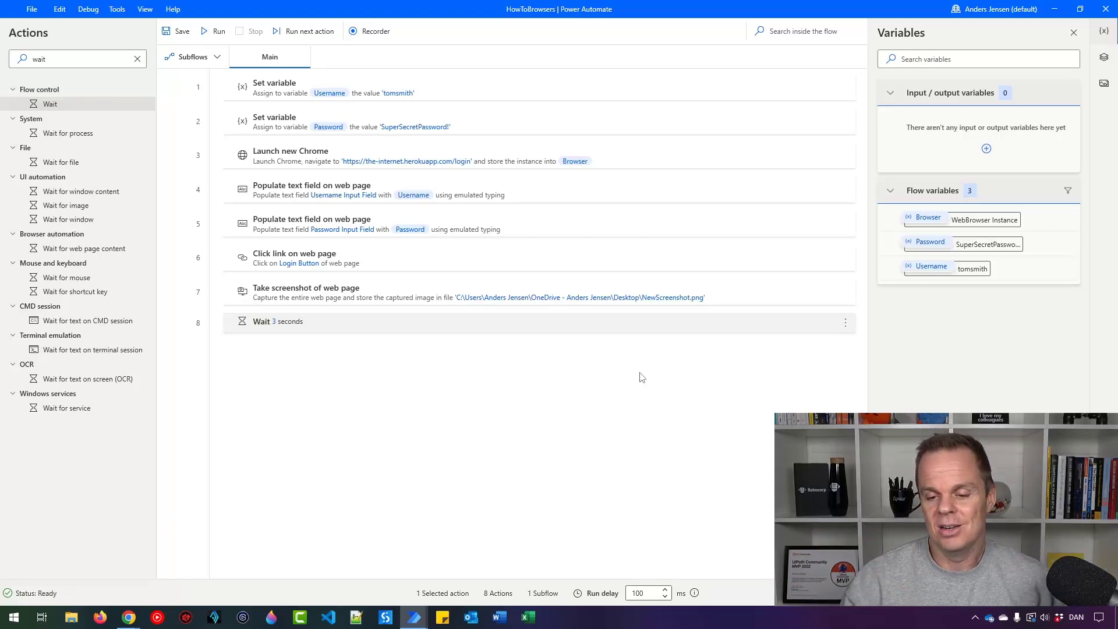
mouse_move(252, 346)
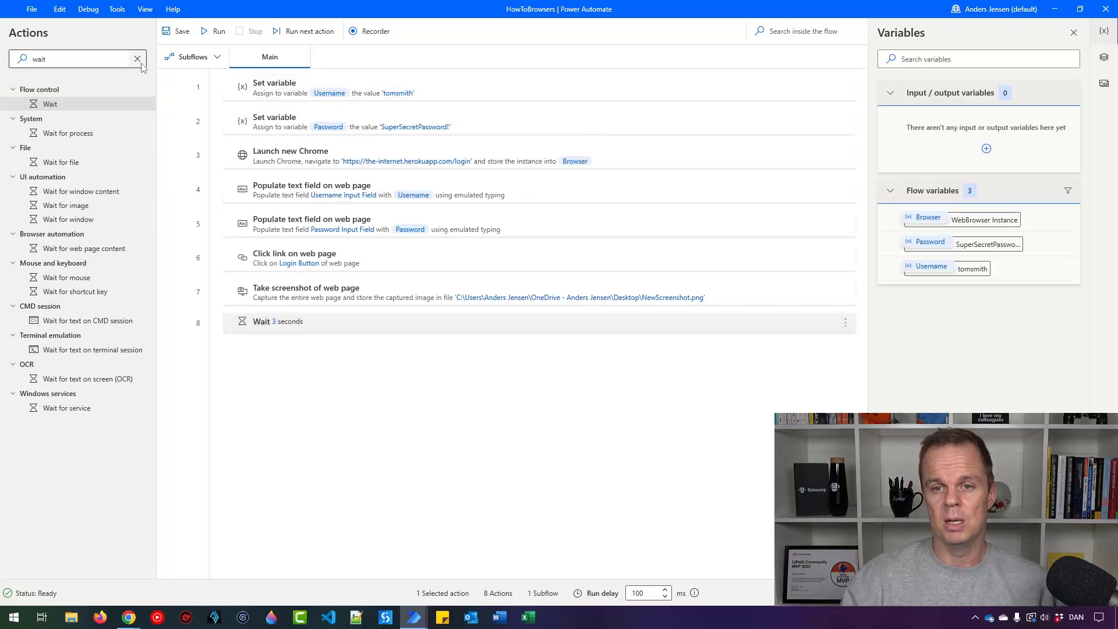
Add a Click link on web page step and start capturing a new UI element for logout
left_click(138, 59)
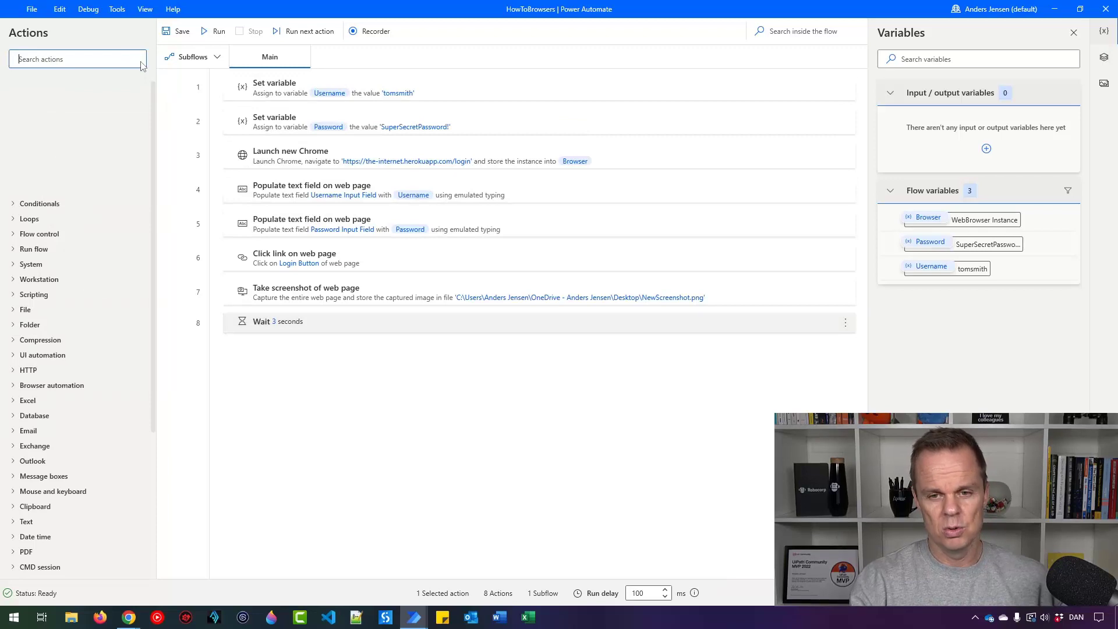
type("click")
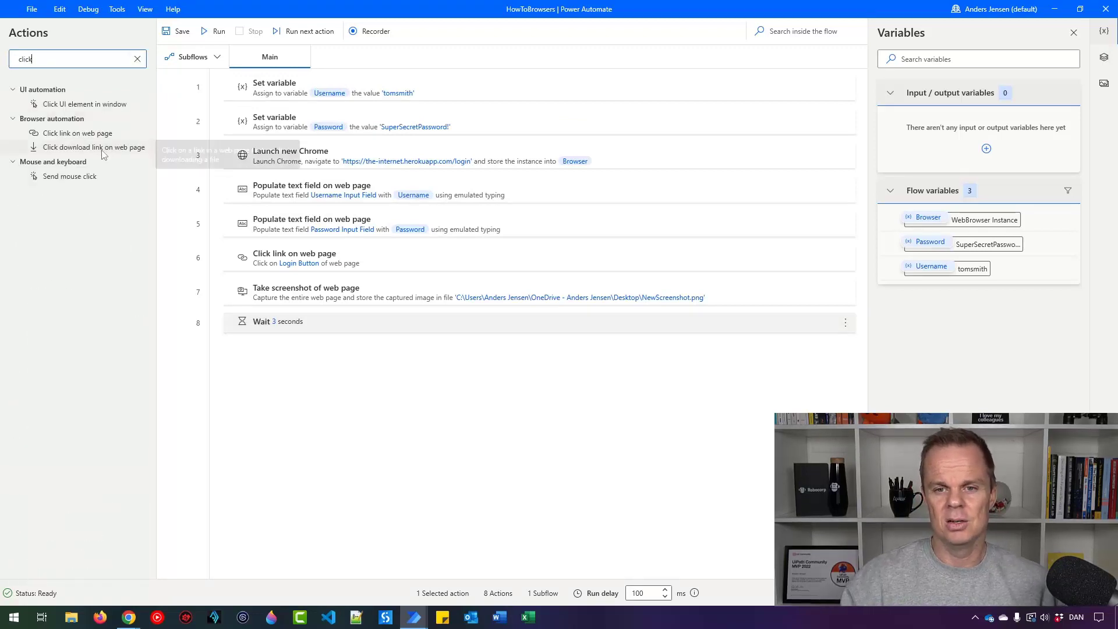
mouse_move(344, 337)
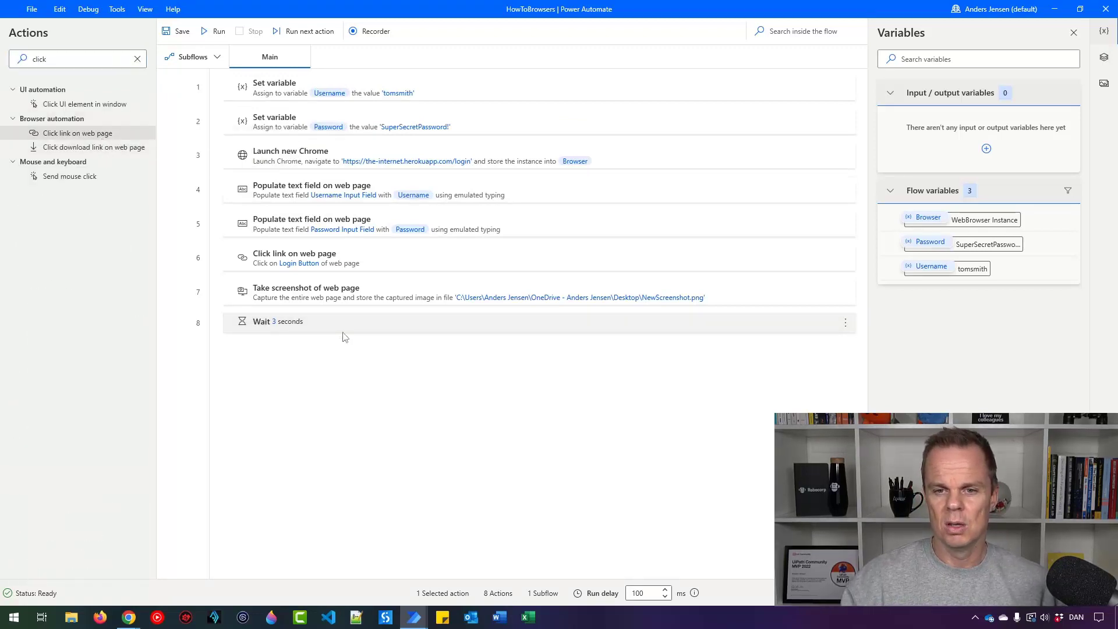
double_click(77, 133)
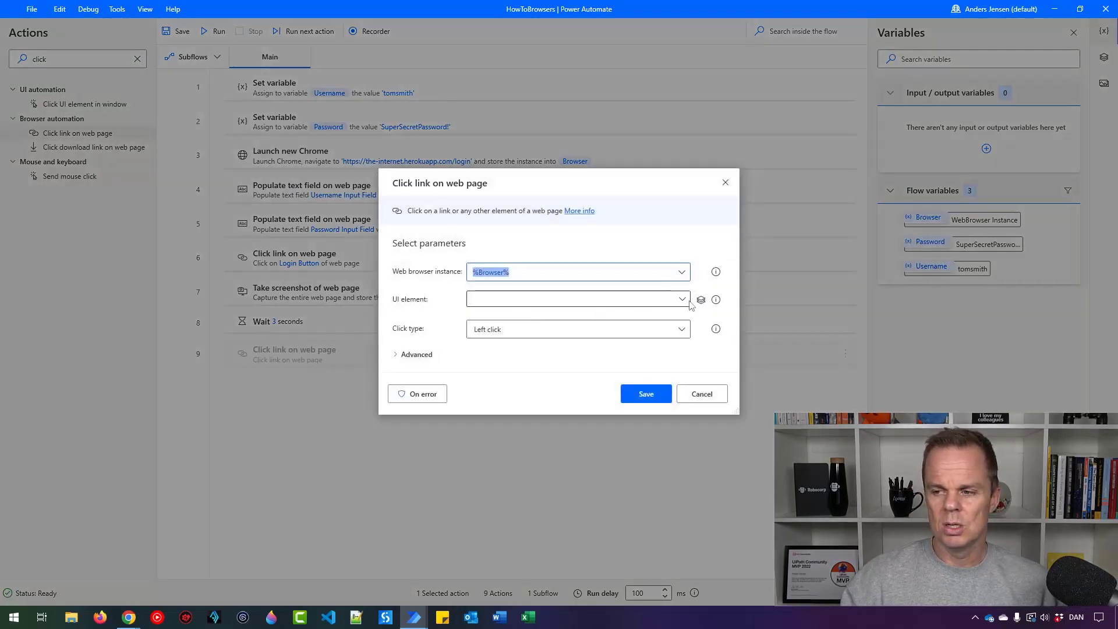
left_click(681, 299)
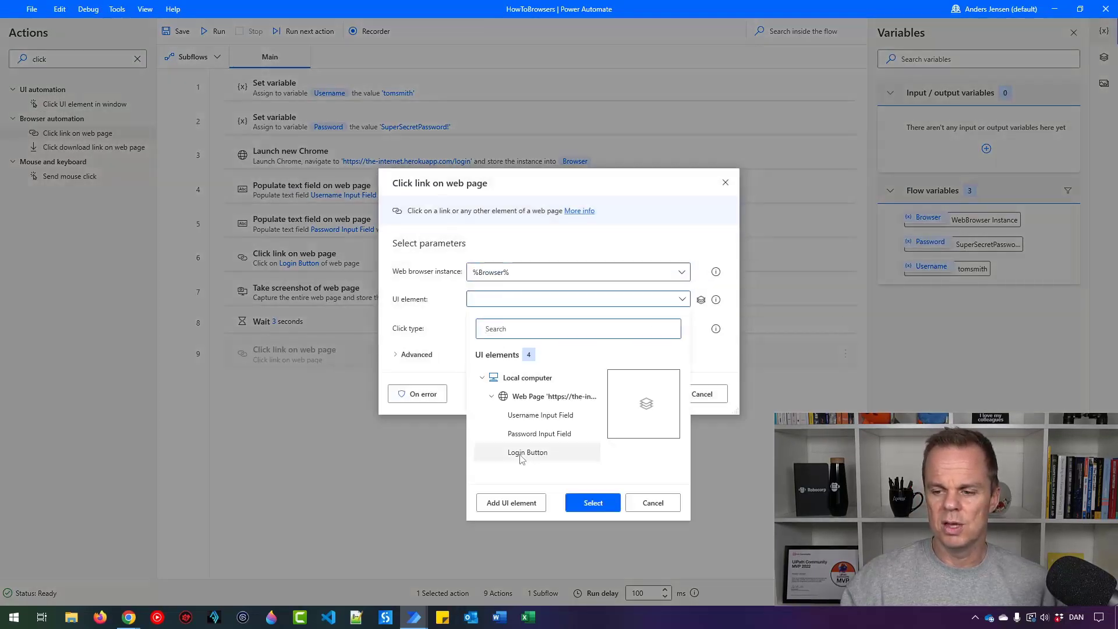
left_click(510, 502)
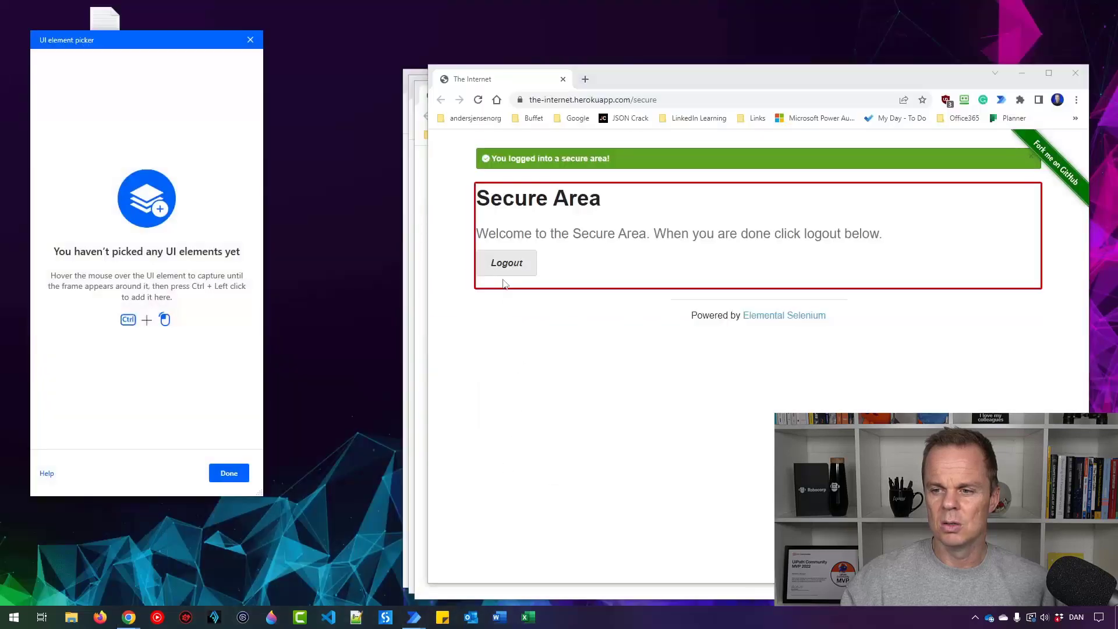
mouse_move(507, 262)
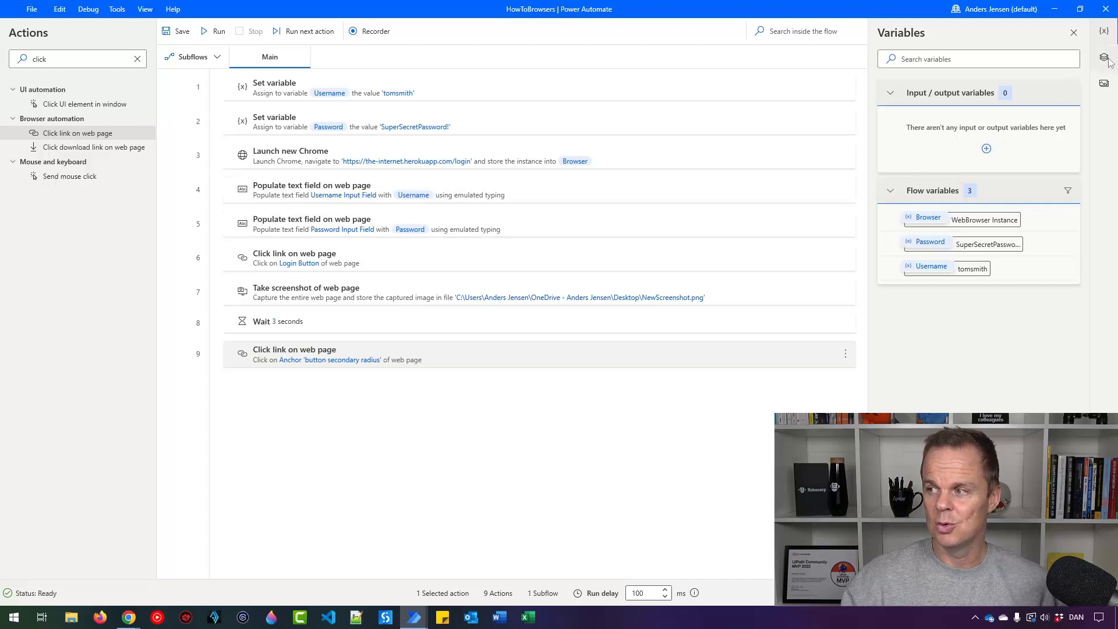
Rename the captured logout anchor in the UI elements pane to 'Logout Button'
left_click(1104, 58)
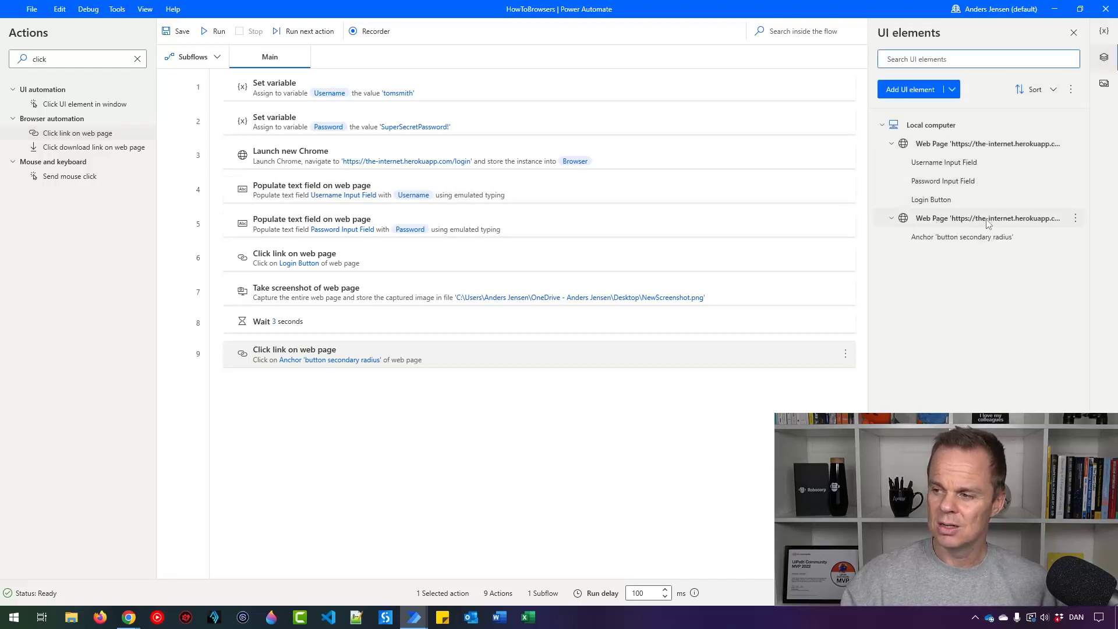
mouse_move(920, 148)
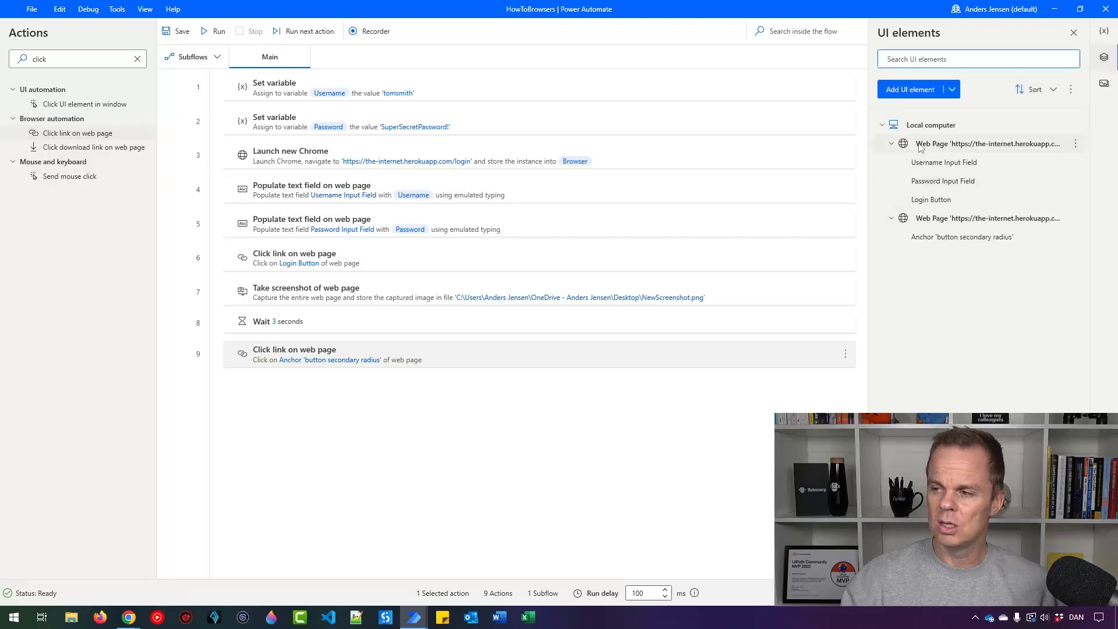
mouse_move(927, 236)
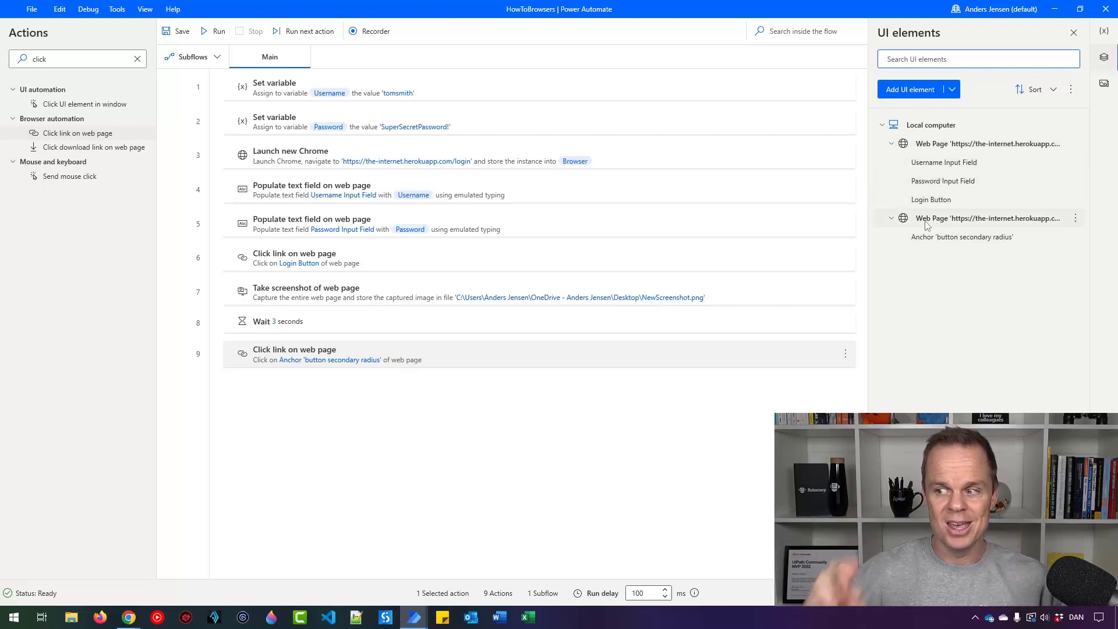
left_click(961, 237)
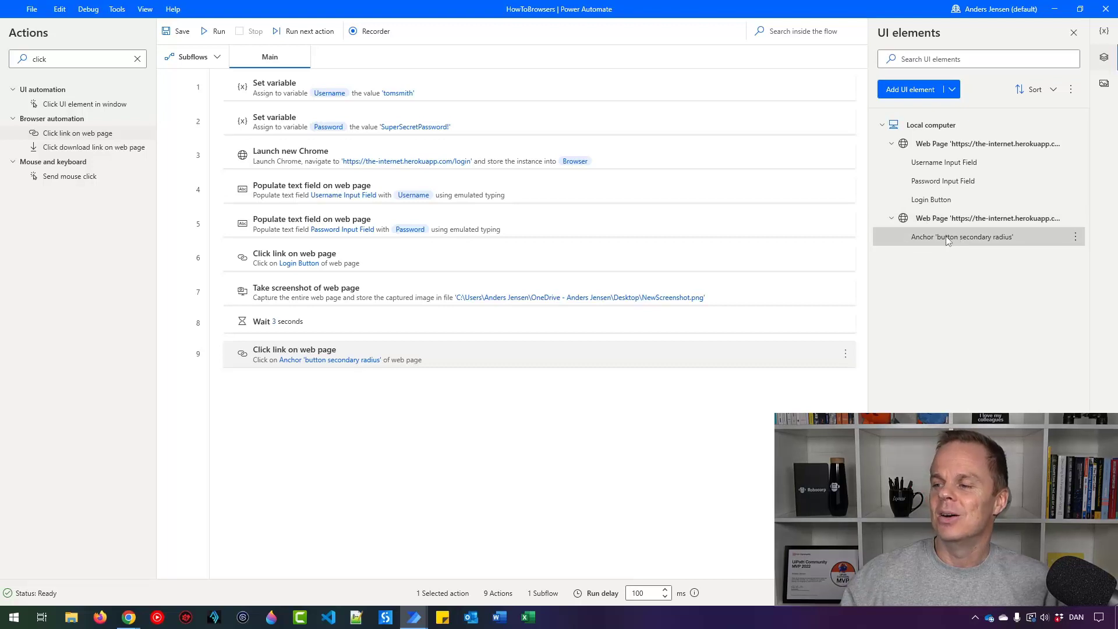
left_click(961, 236)
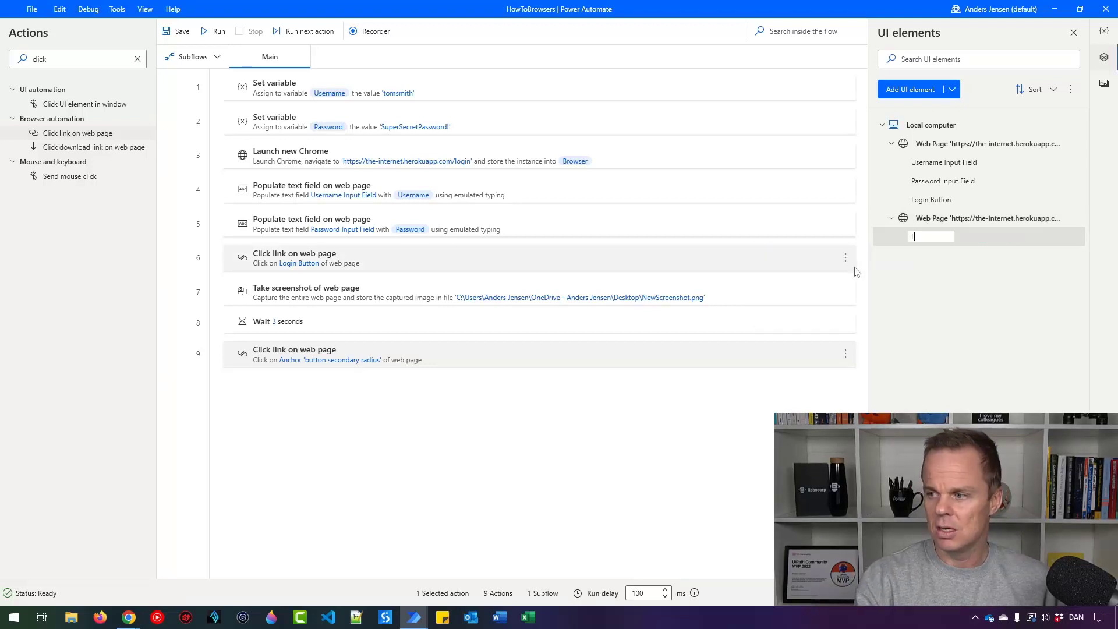
type("Logout Button")
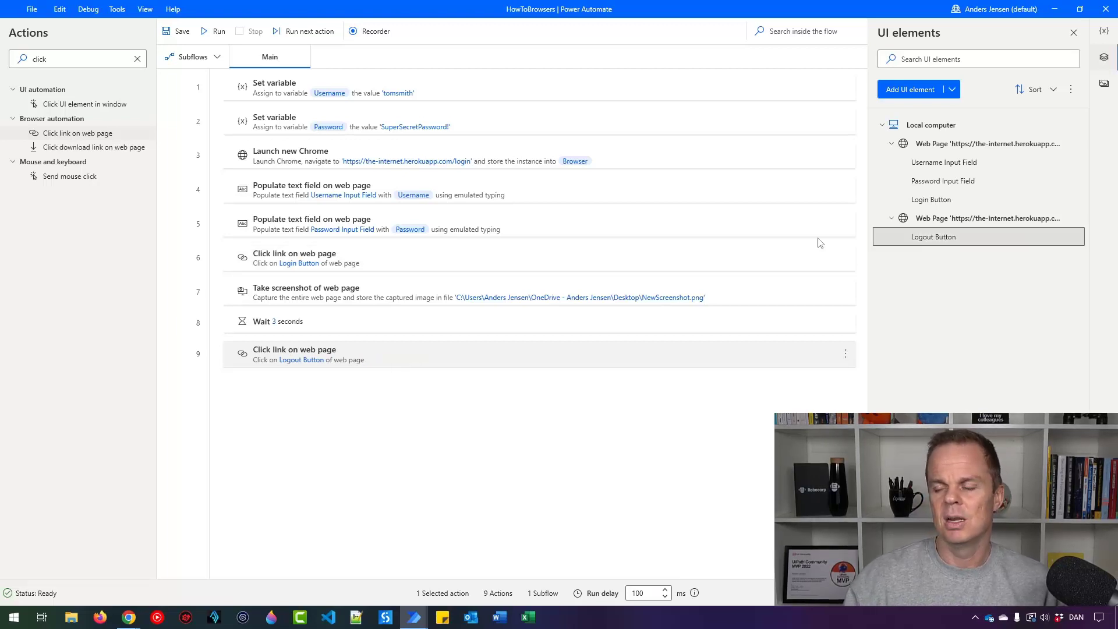
mouse_move(358, 409)
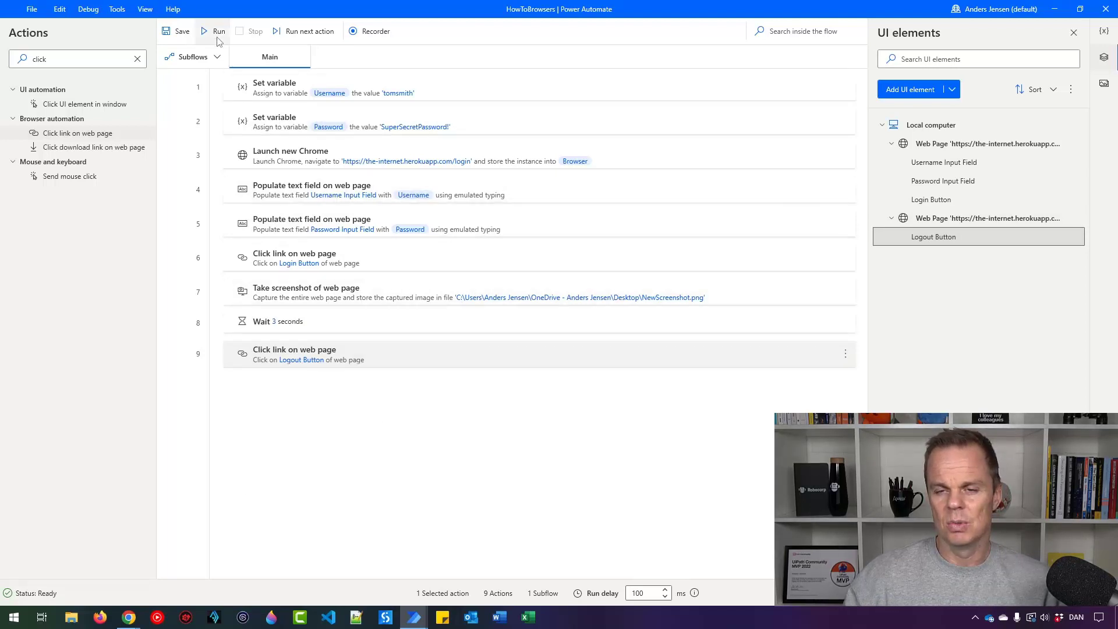
Run the flow and watch Chrome log into the Secure Area
left_click(214, 30)
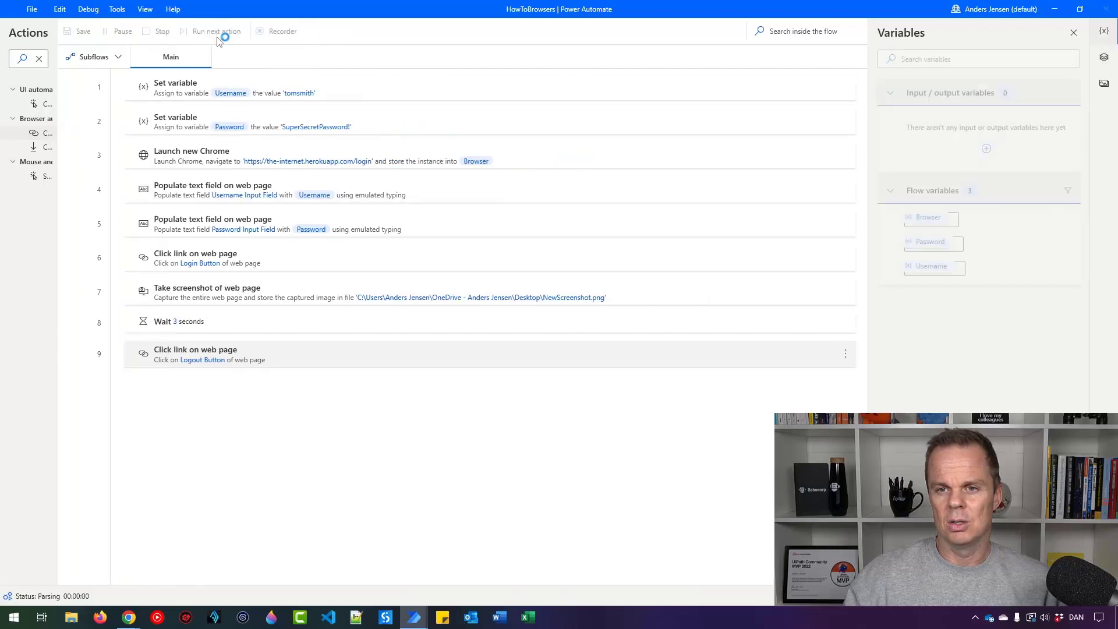
left_click(216, 31)
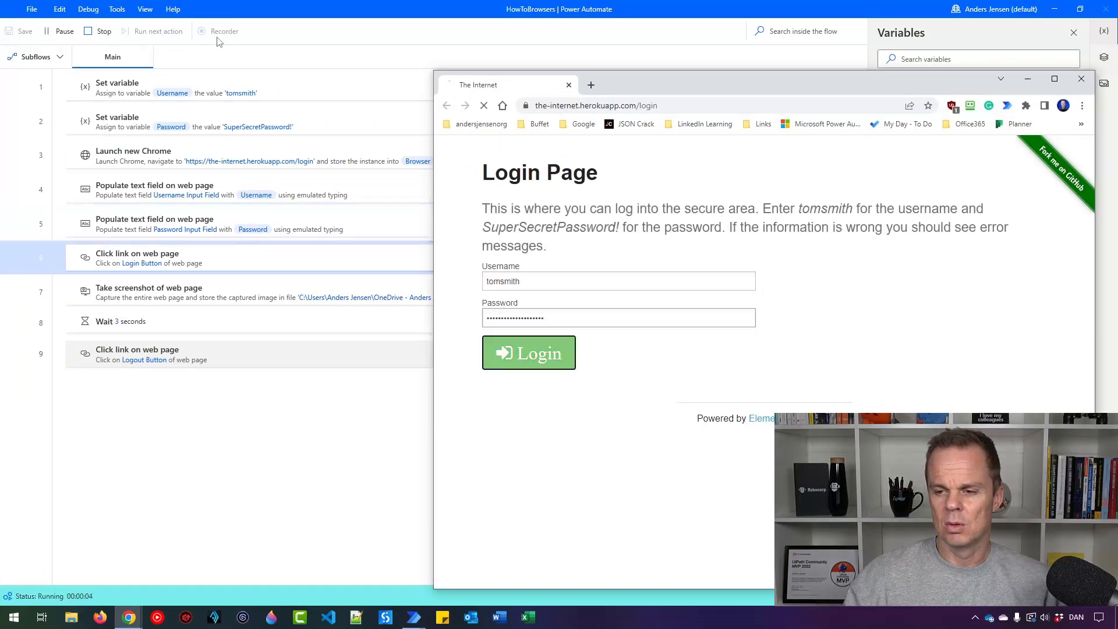
left_click(529, 352)
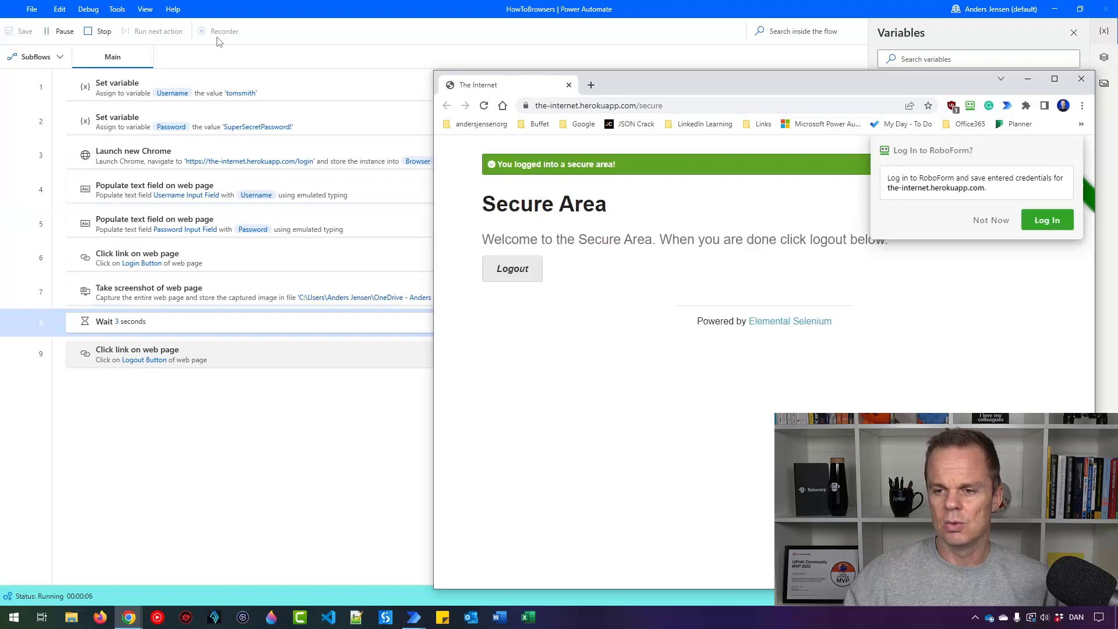